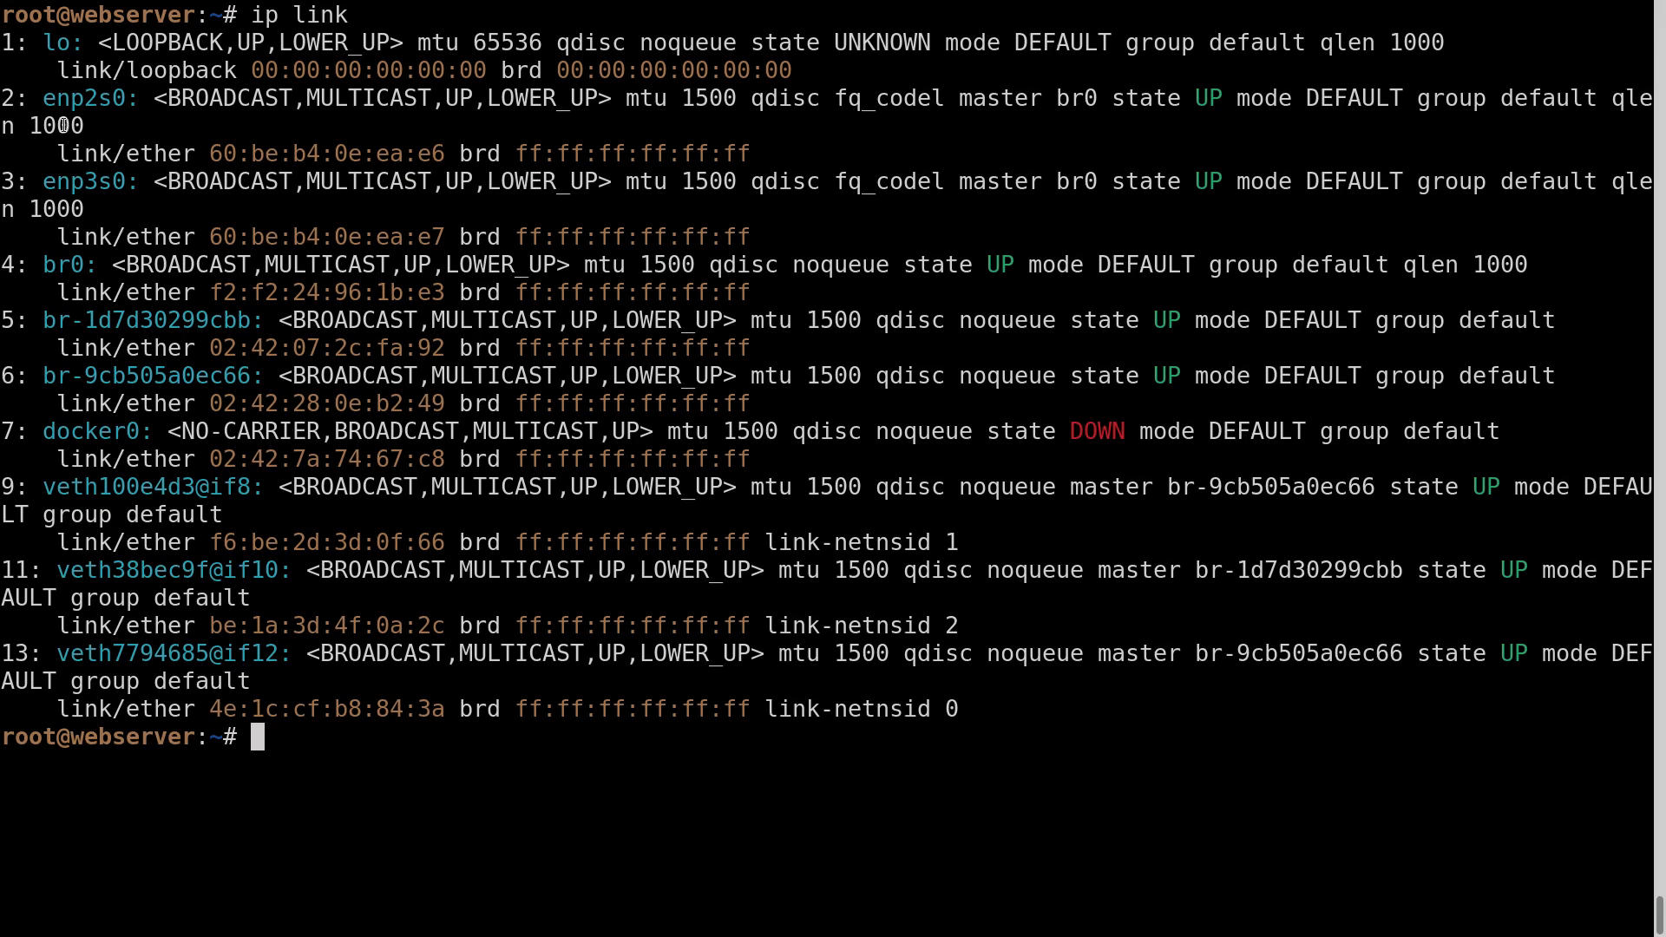
# Step: Highlight the enp3s0 and enp2s0 bridge ports in the ip link listing
pyautogui.doubleClick(84, 180)
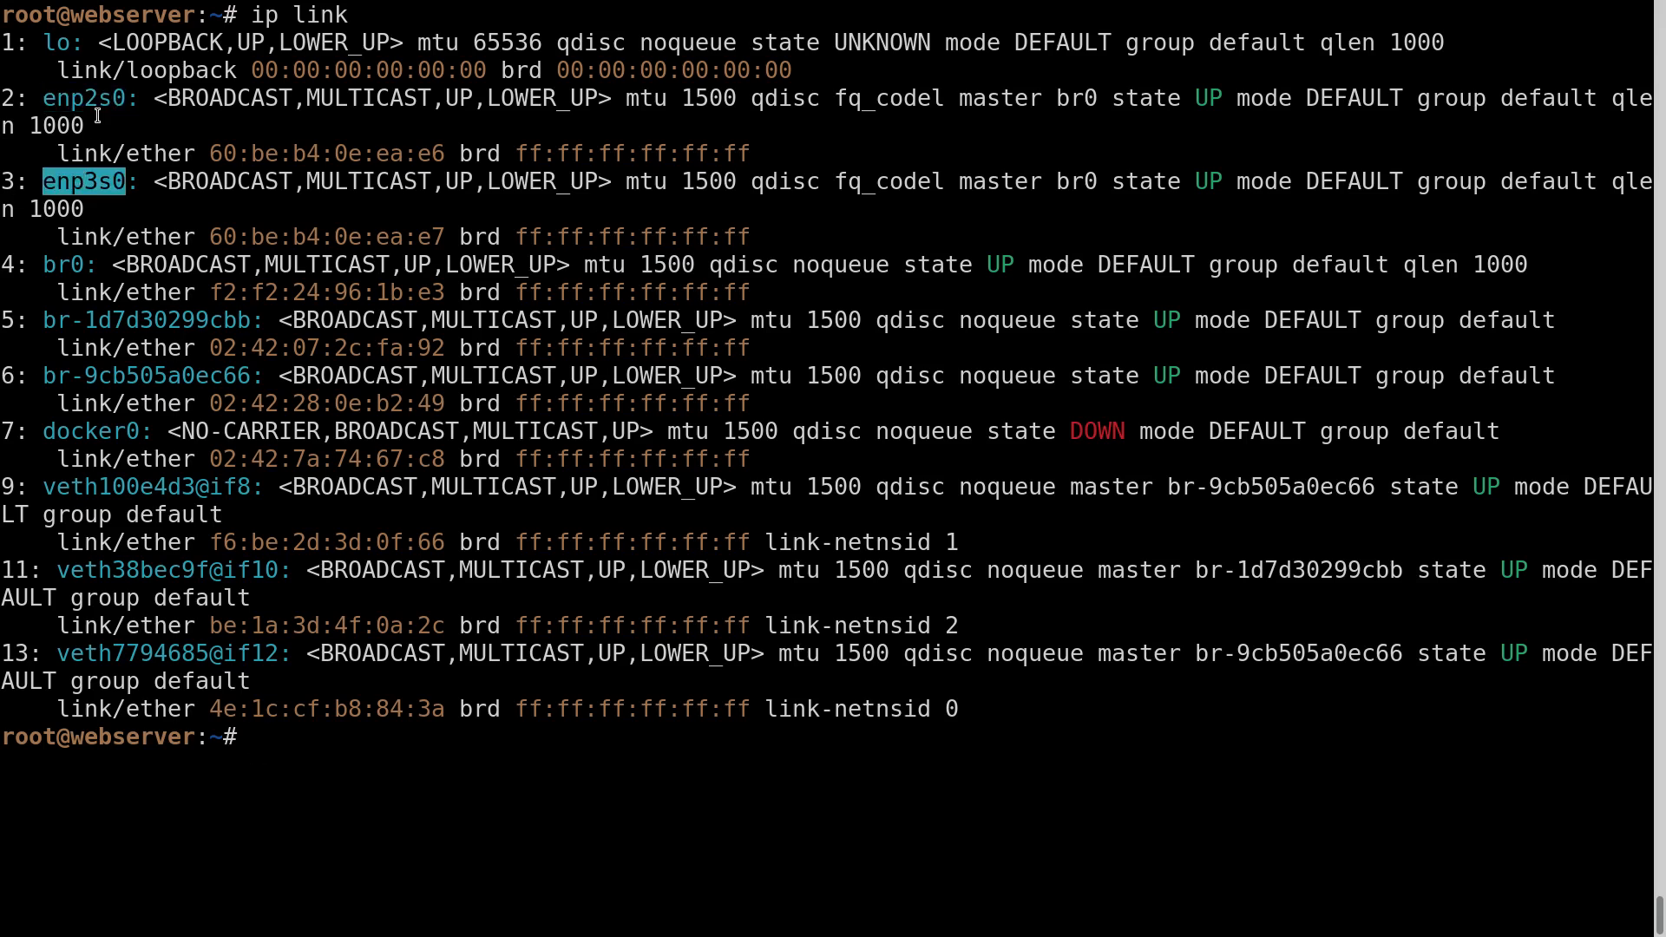
pyautogui.doubleClick(62, 264)
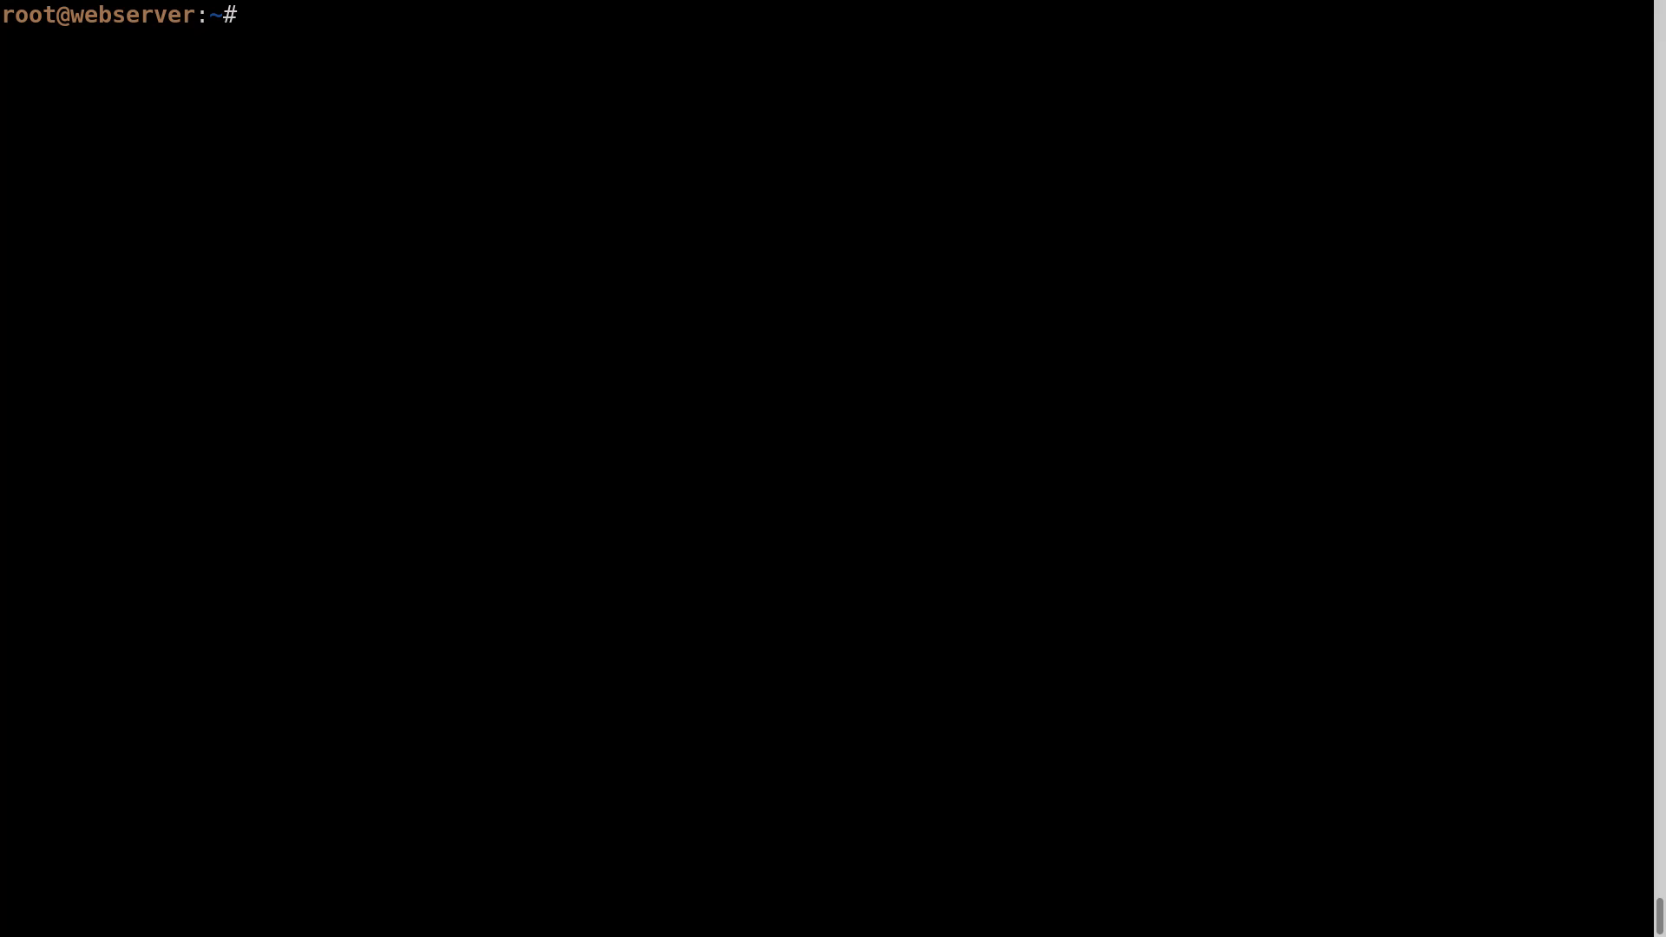
# Step: View /etc/network/interfaces with br0 at 192.168.4.10 bridging enp2s0 and enp3s0, then quit
pyautogui.write('more /etc/ne')
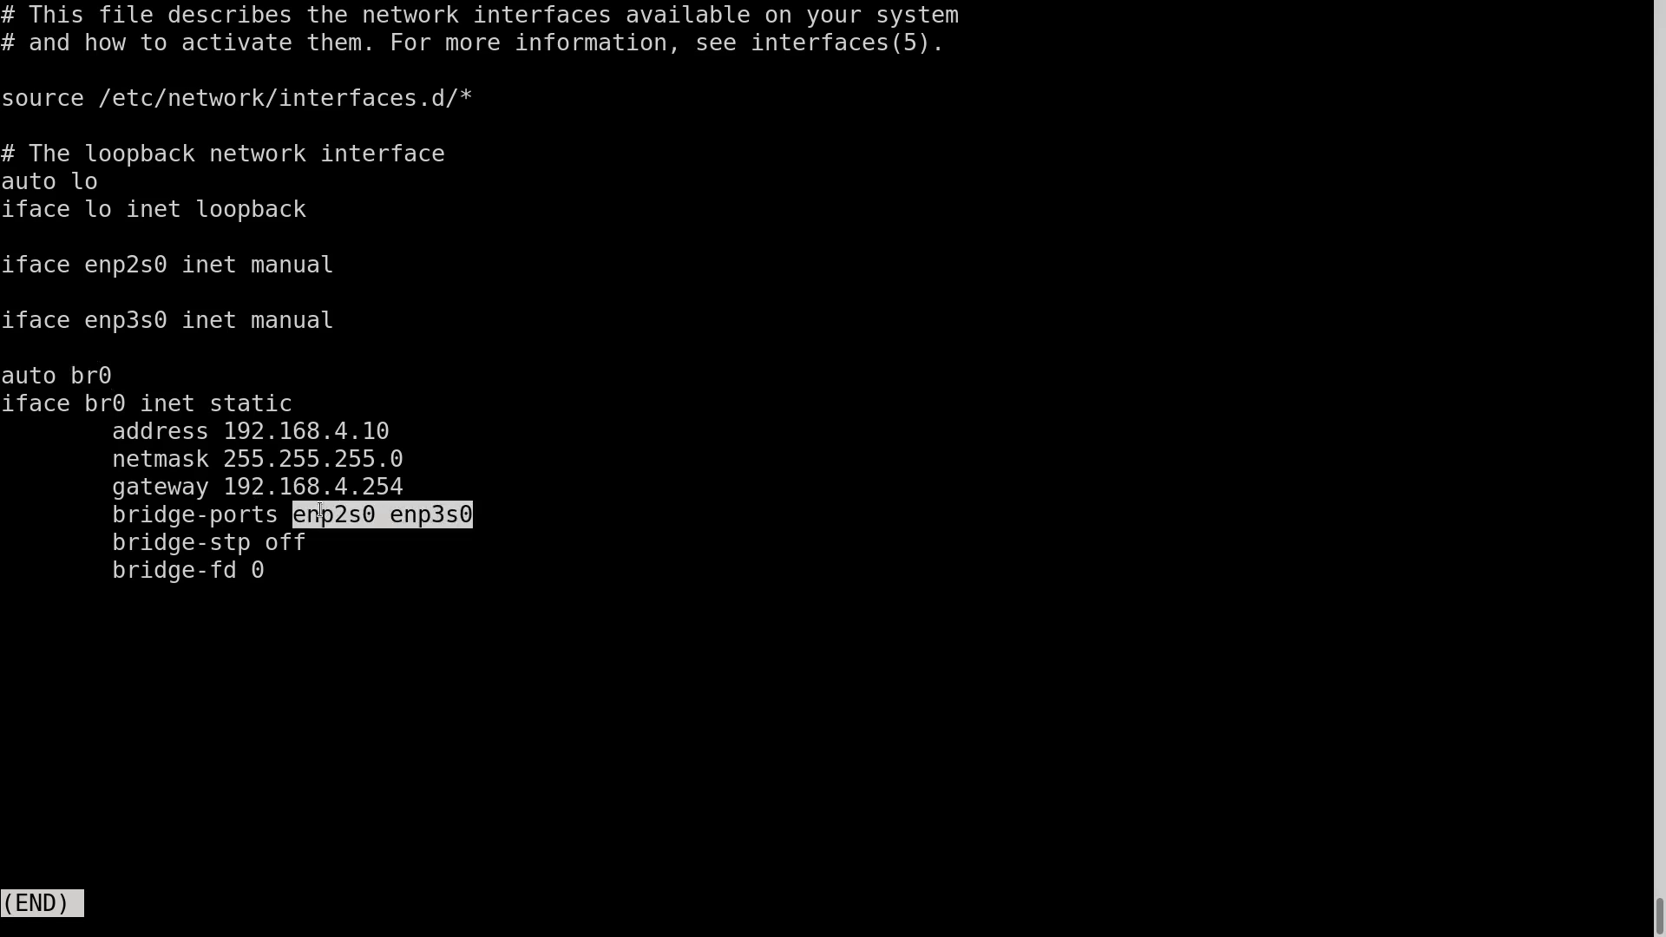
pyautogui.moveTo(601, 611)
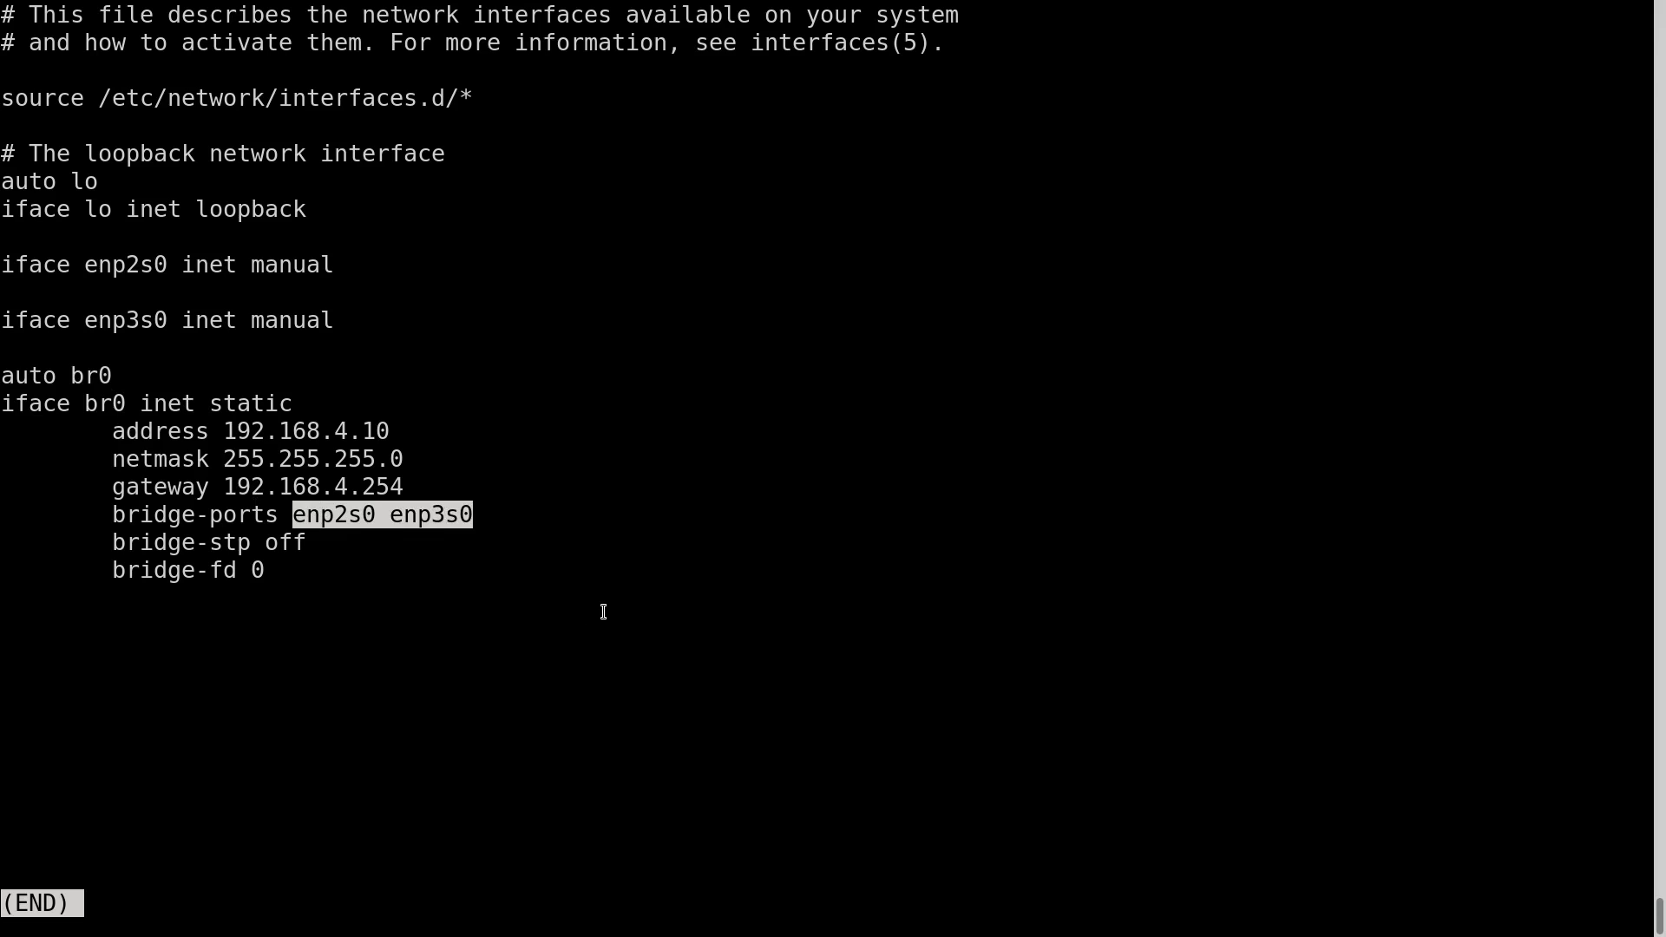
pyautogui.press('q')
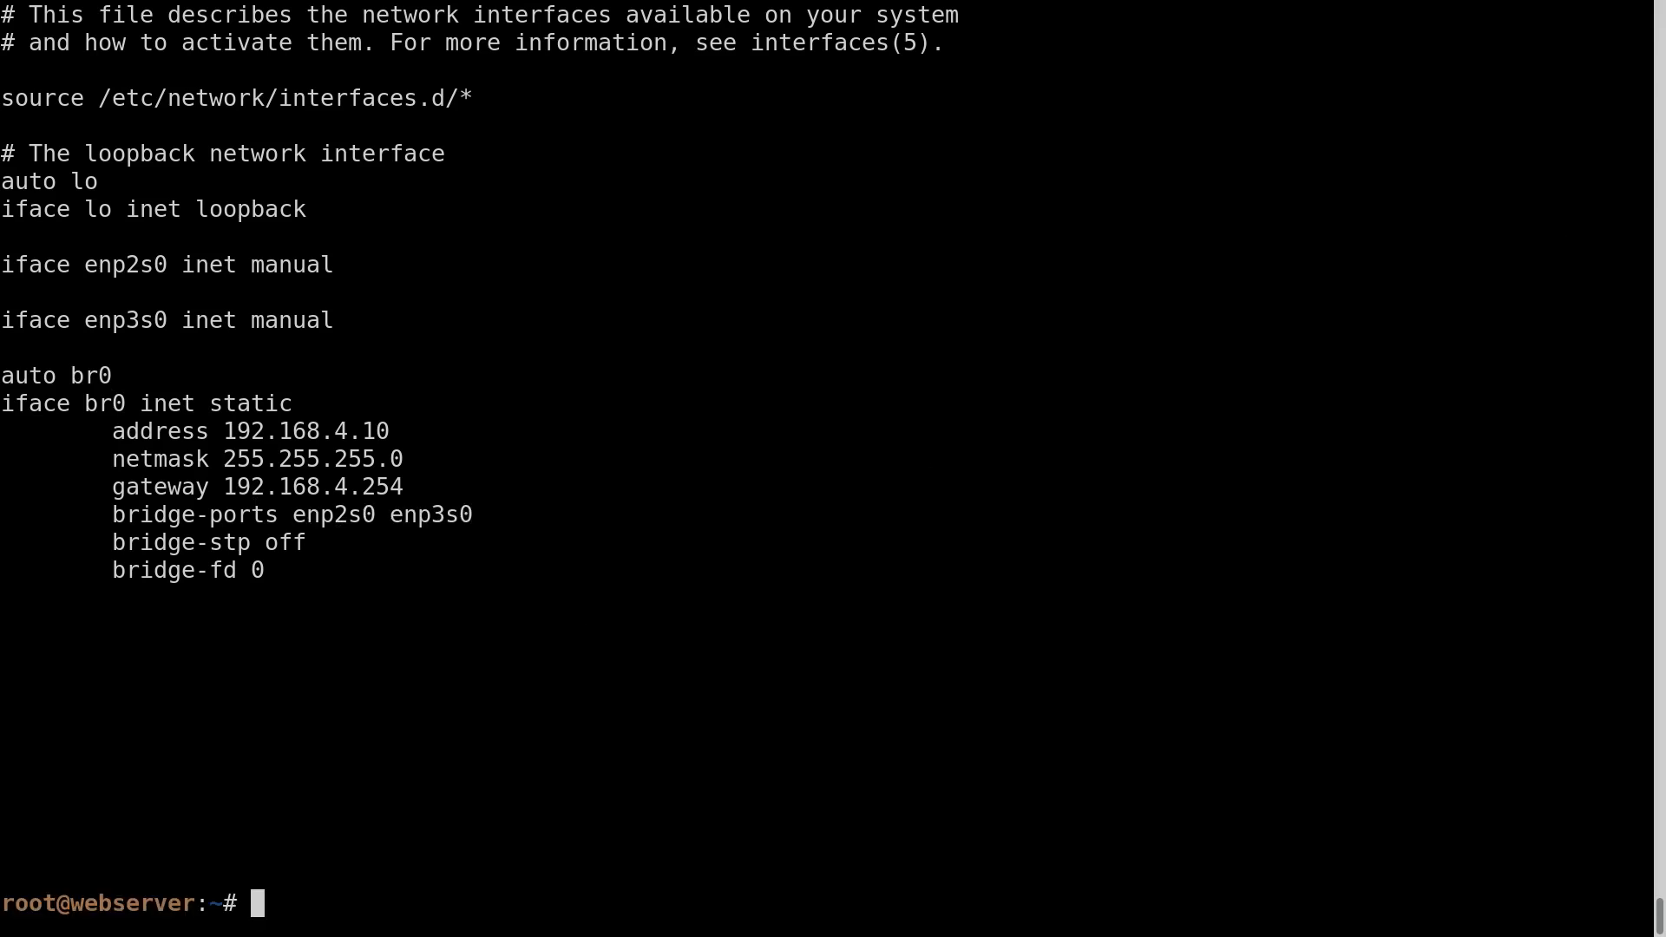
# Step: Re-list links and highlight the br-1d7d30299cbb and docker0 interface names
pyautogui.write('ip link')
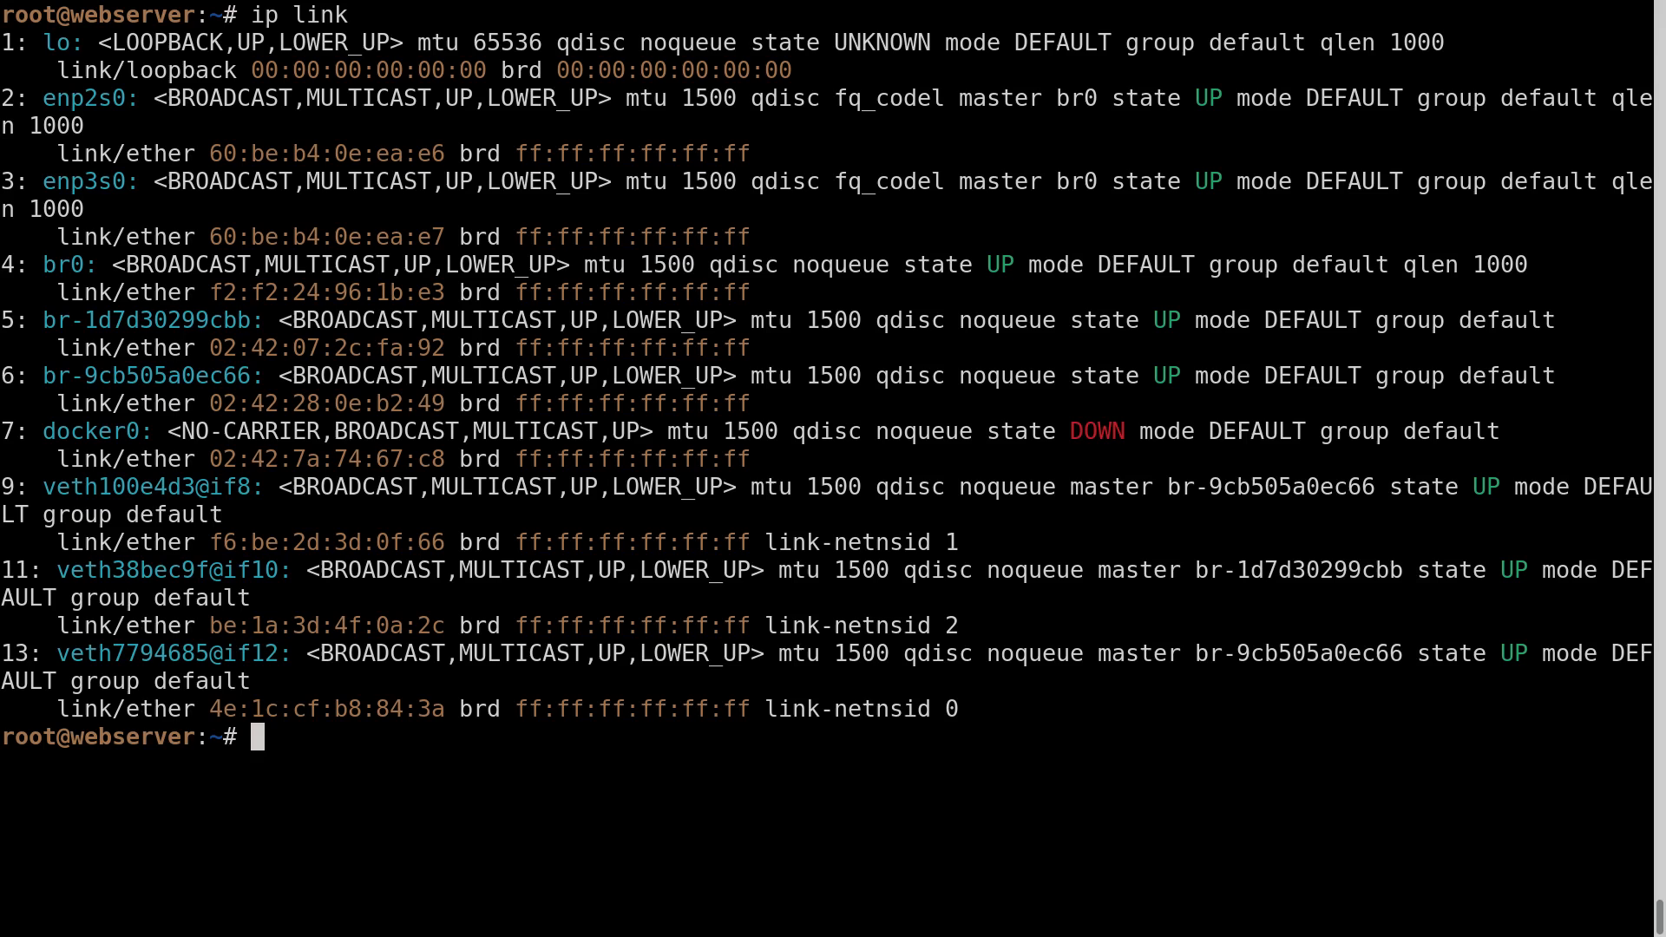
pyautogui.doubleClick(146, 320)
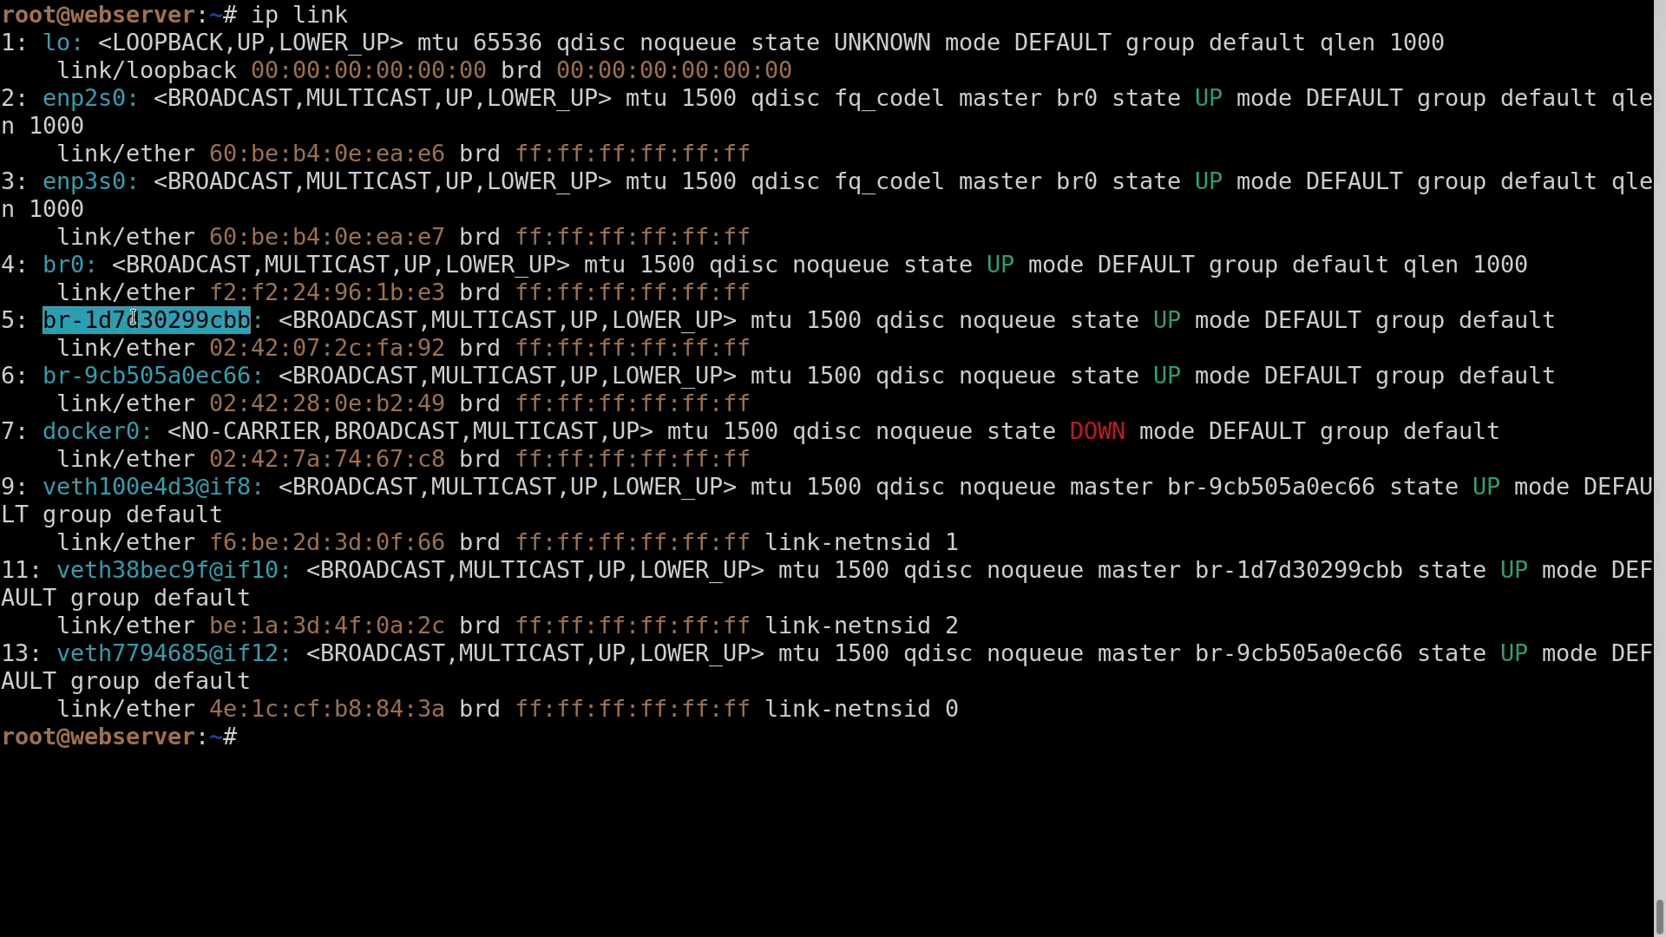
pyautogui.doubleClick(91, 431)
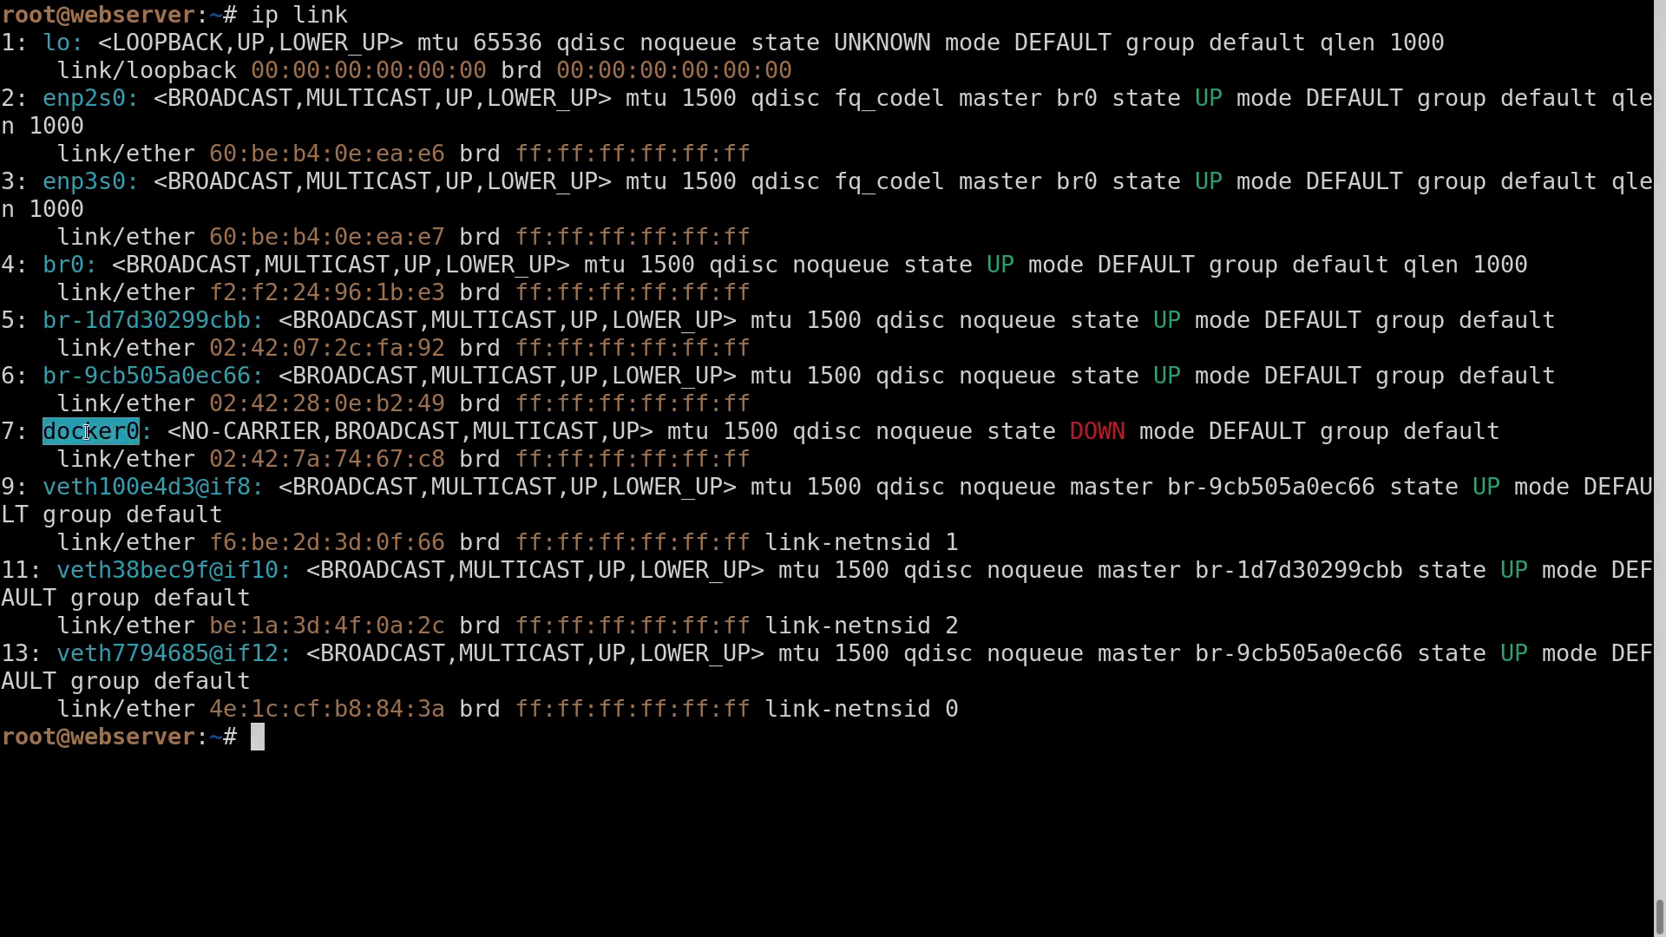
pyautogui.doubleClick(145, 486)
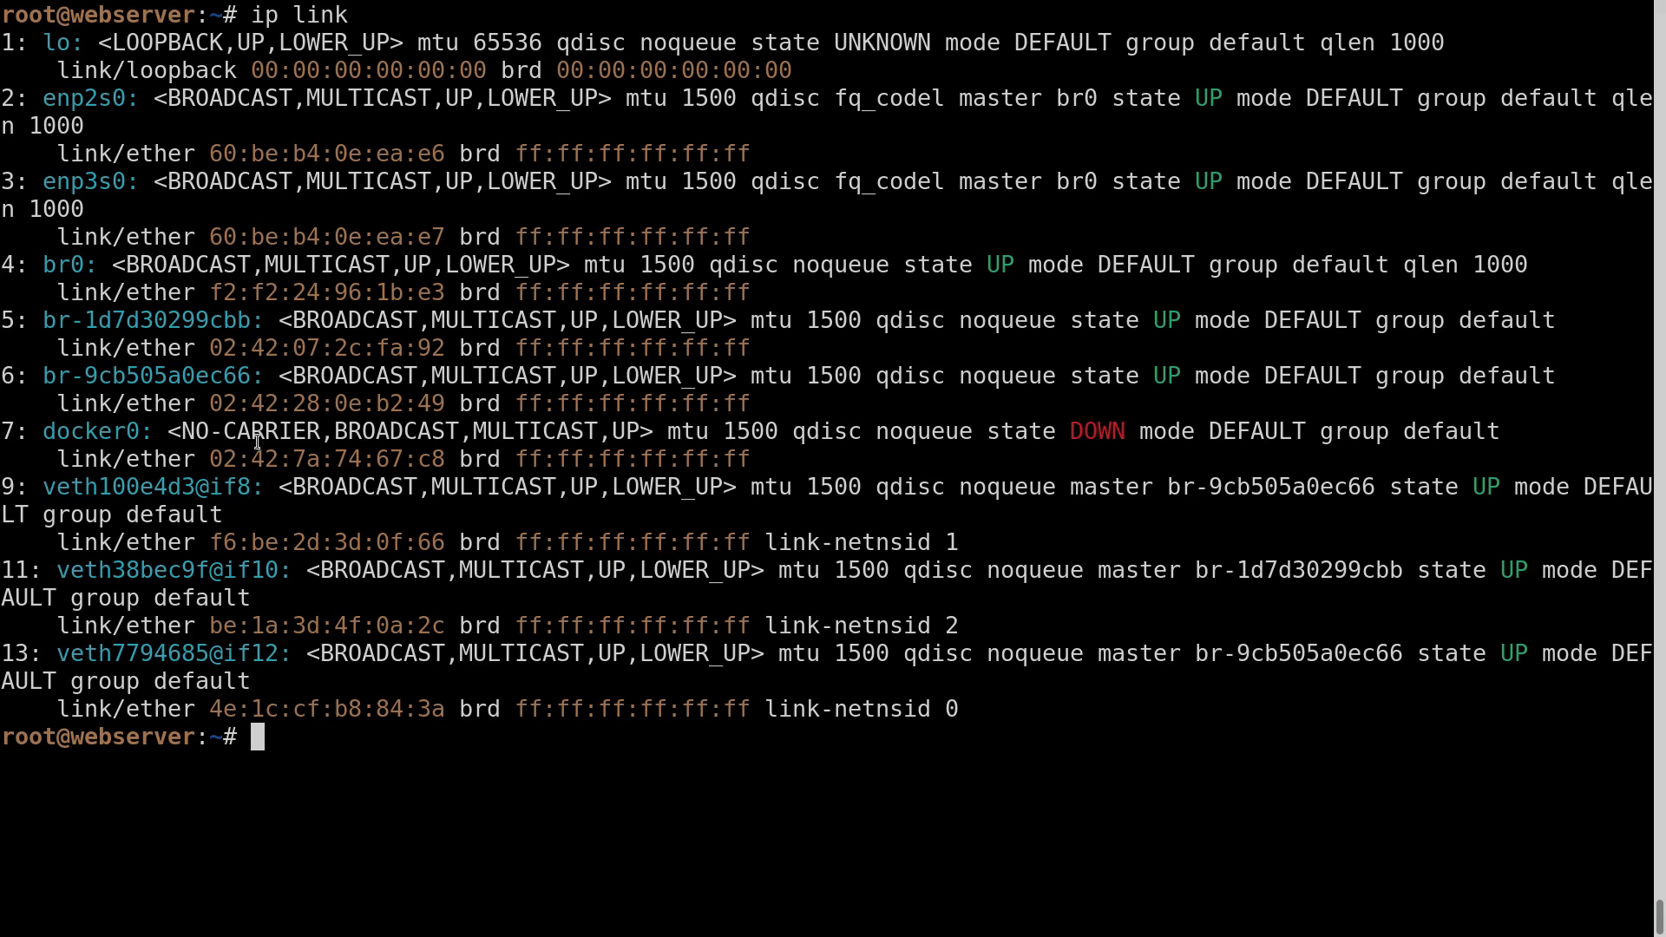
# Step: List the nft ruleset and highlight the nat DOCKER and POSTROUTING chains
pyautogui.write('nf')
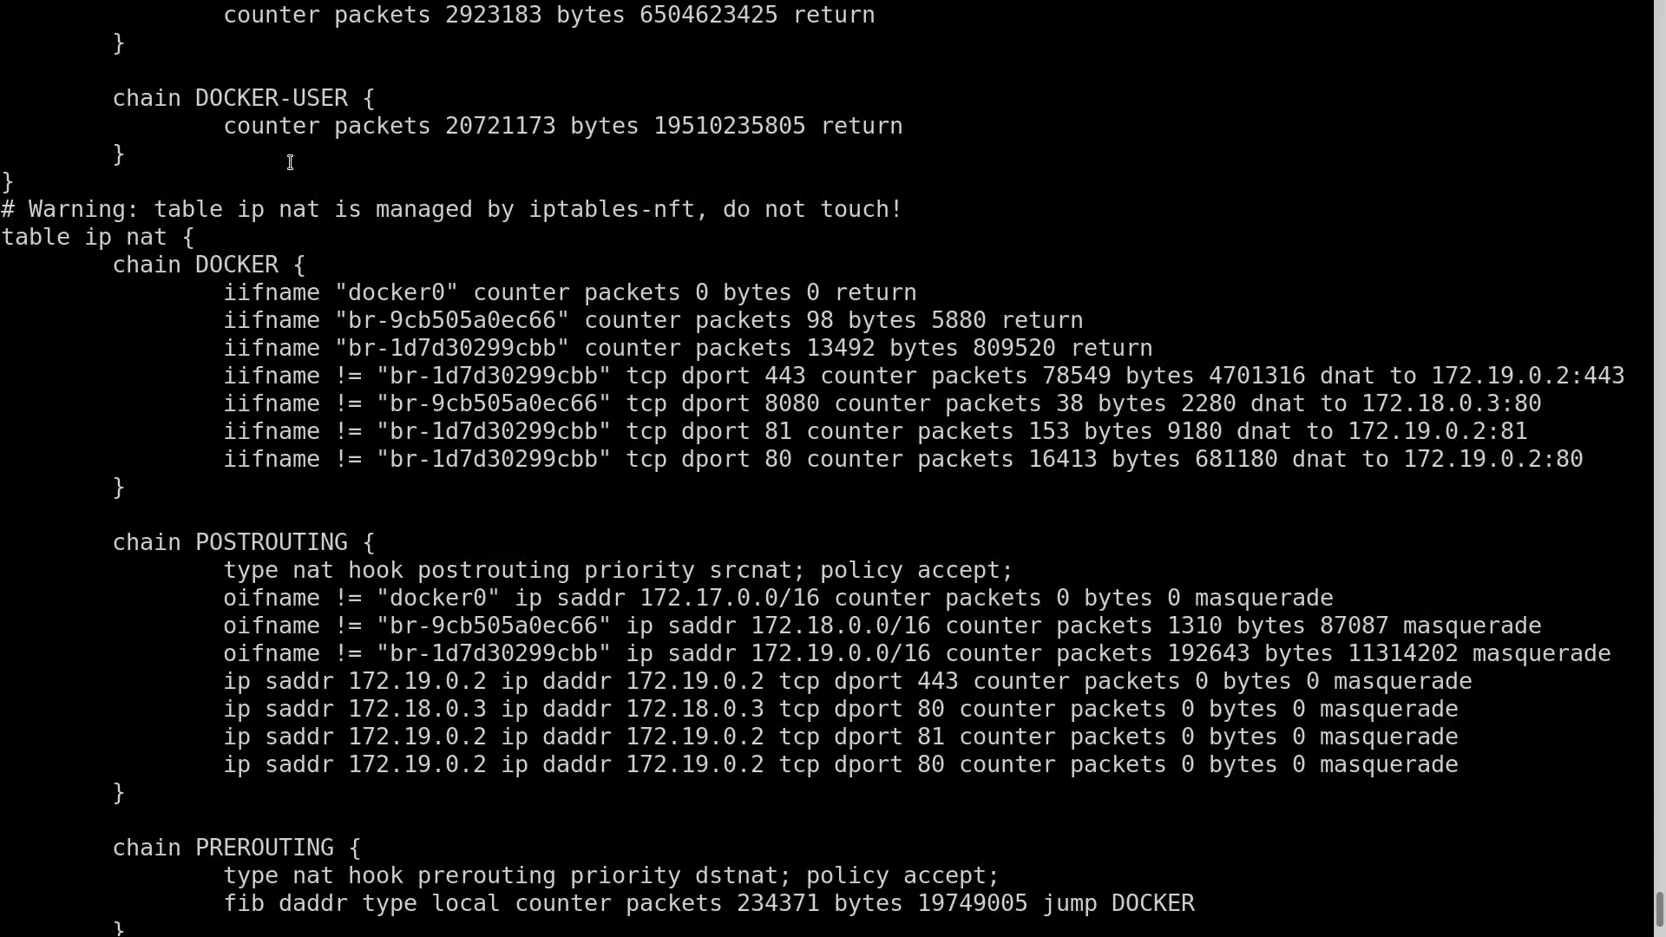
pyautogui.moveTo(278, 209); pyautogui.dragTo(871, 208)
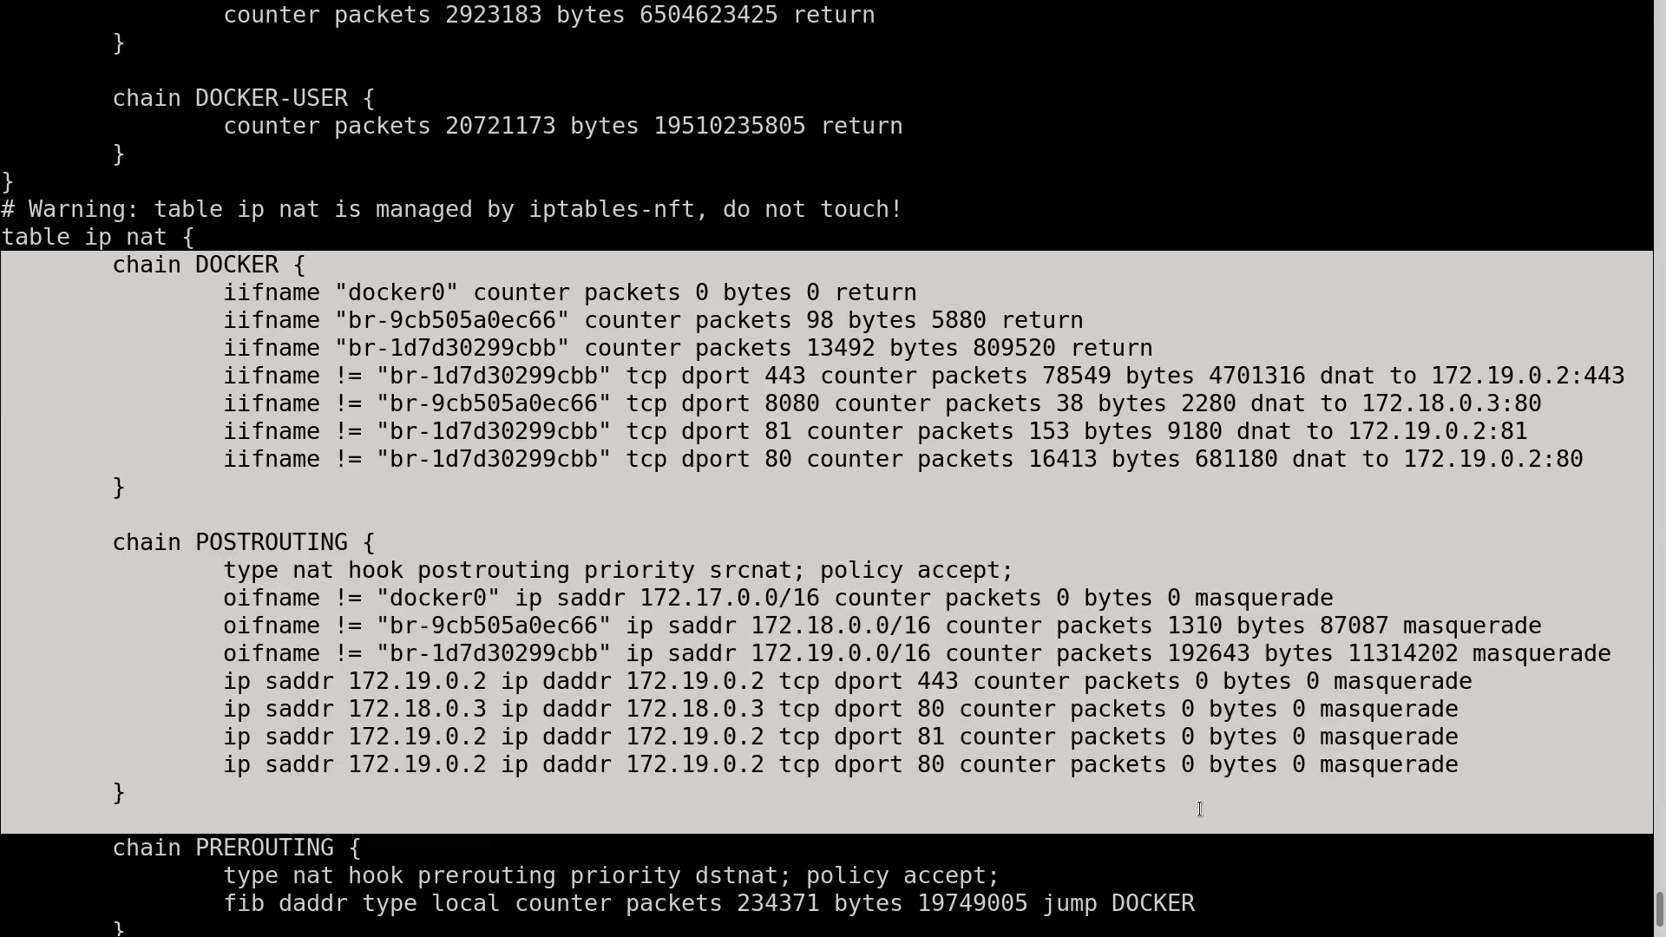
pyautogui.scroll(-3)
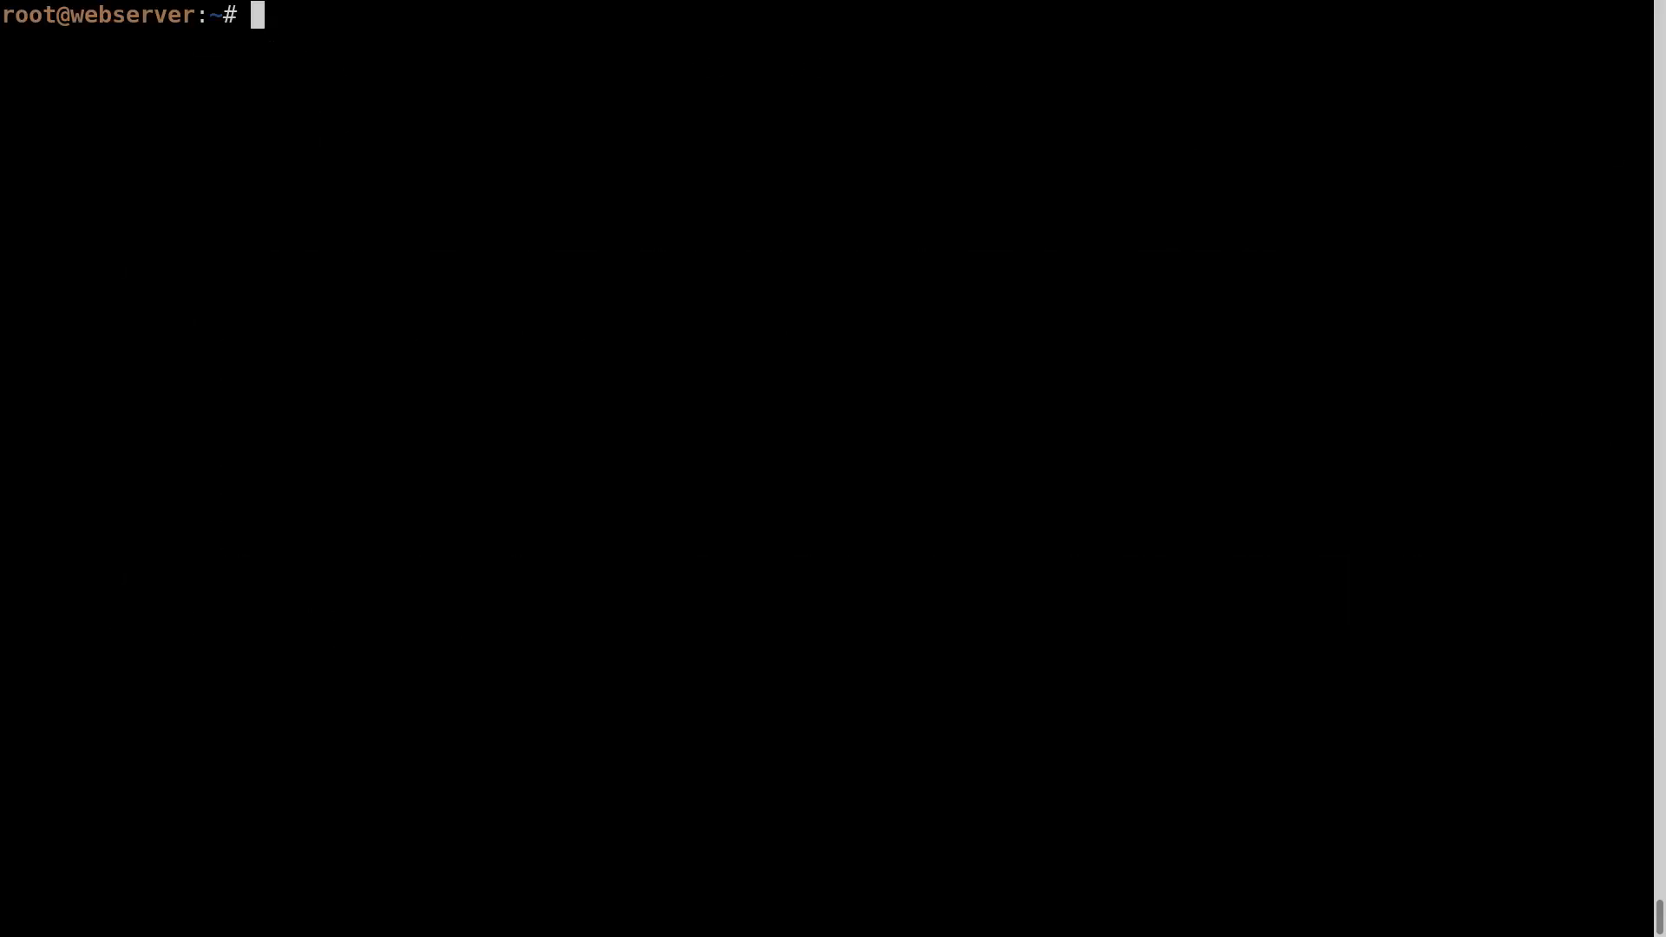
# Step: List IPv4 addresses with ip -4 ad, showing br0 at 192.168.4.10/24
pyautogui.write('ip -4 ad')
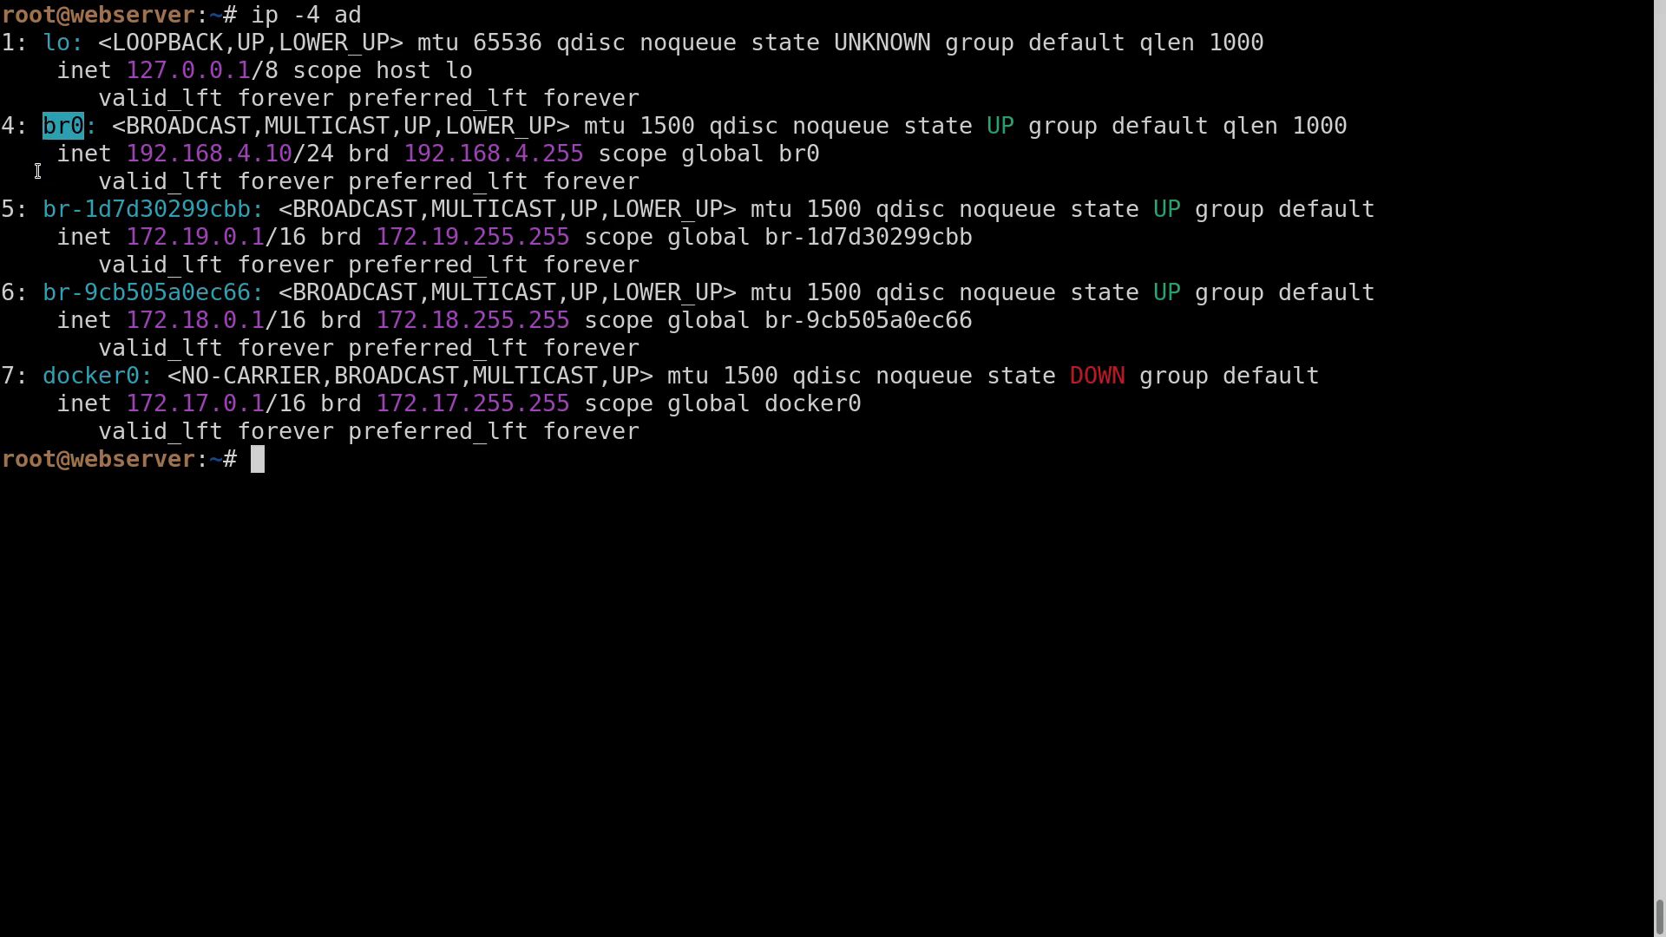
pyautogui.moveTo(711, 614)
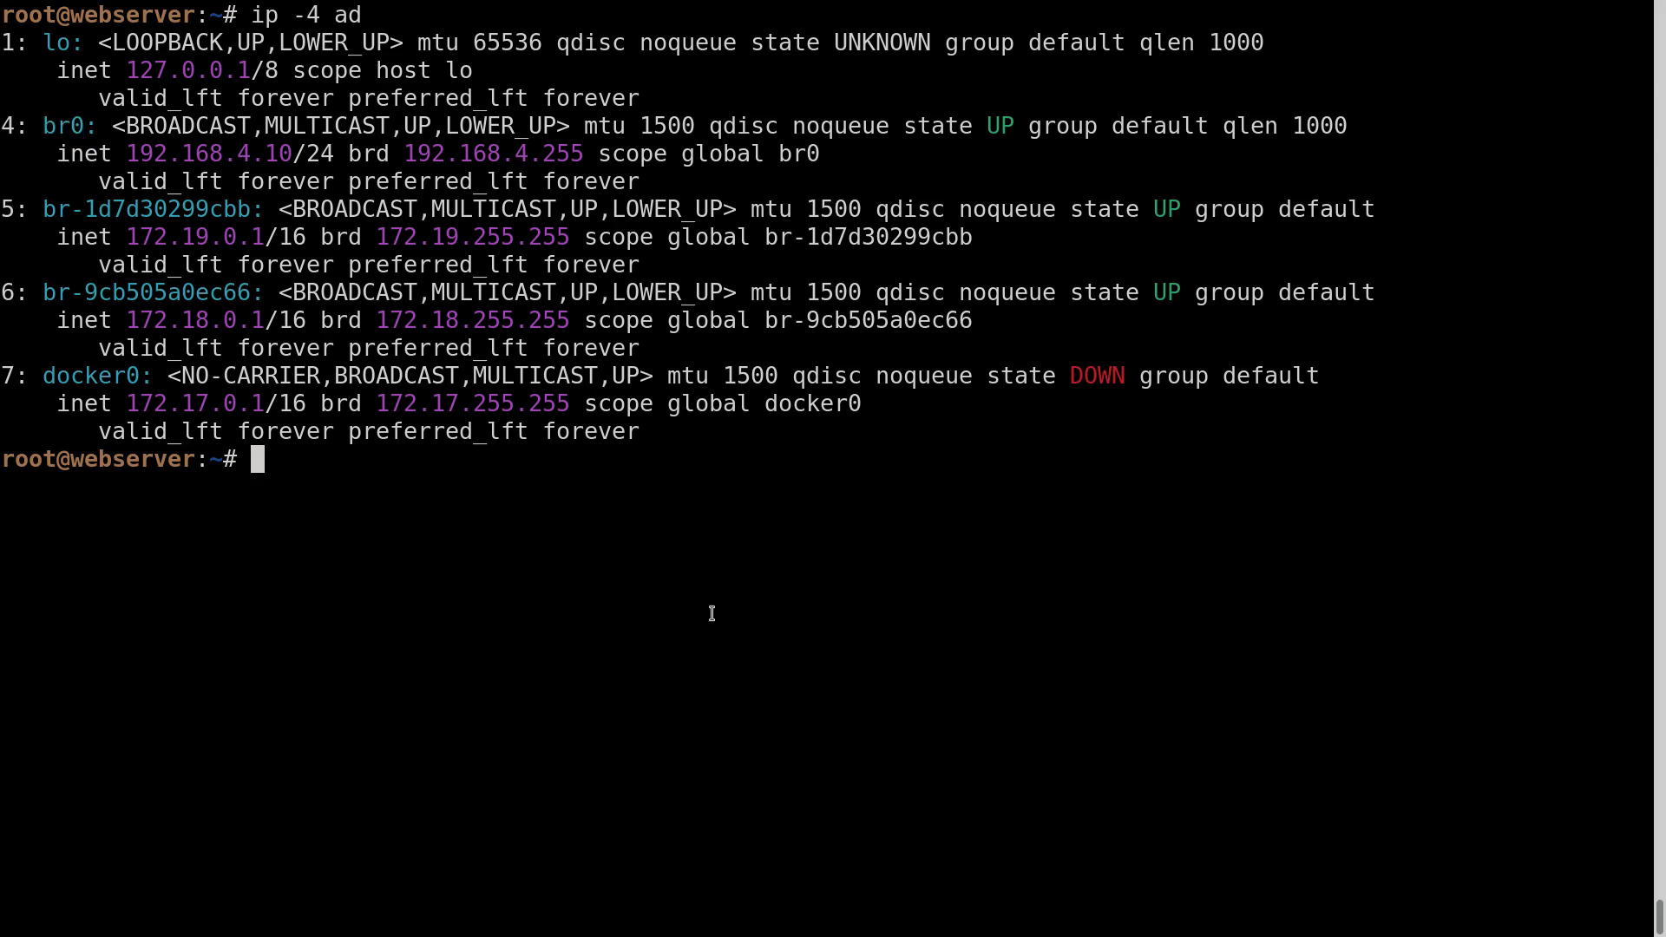
# Step: List the nft ruleset and highlight the FORWARD drop policy and the br0 accept rule
pyautogui.write('nft')
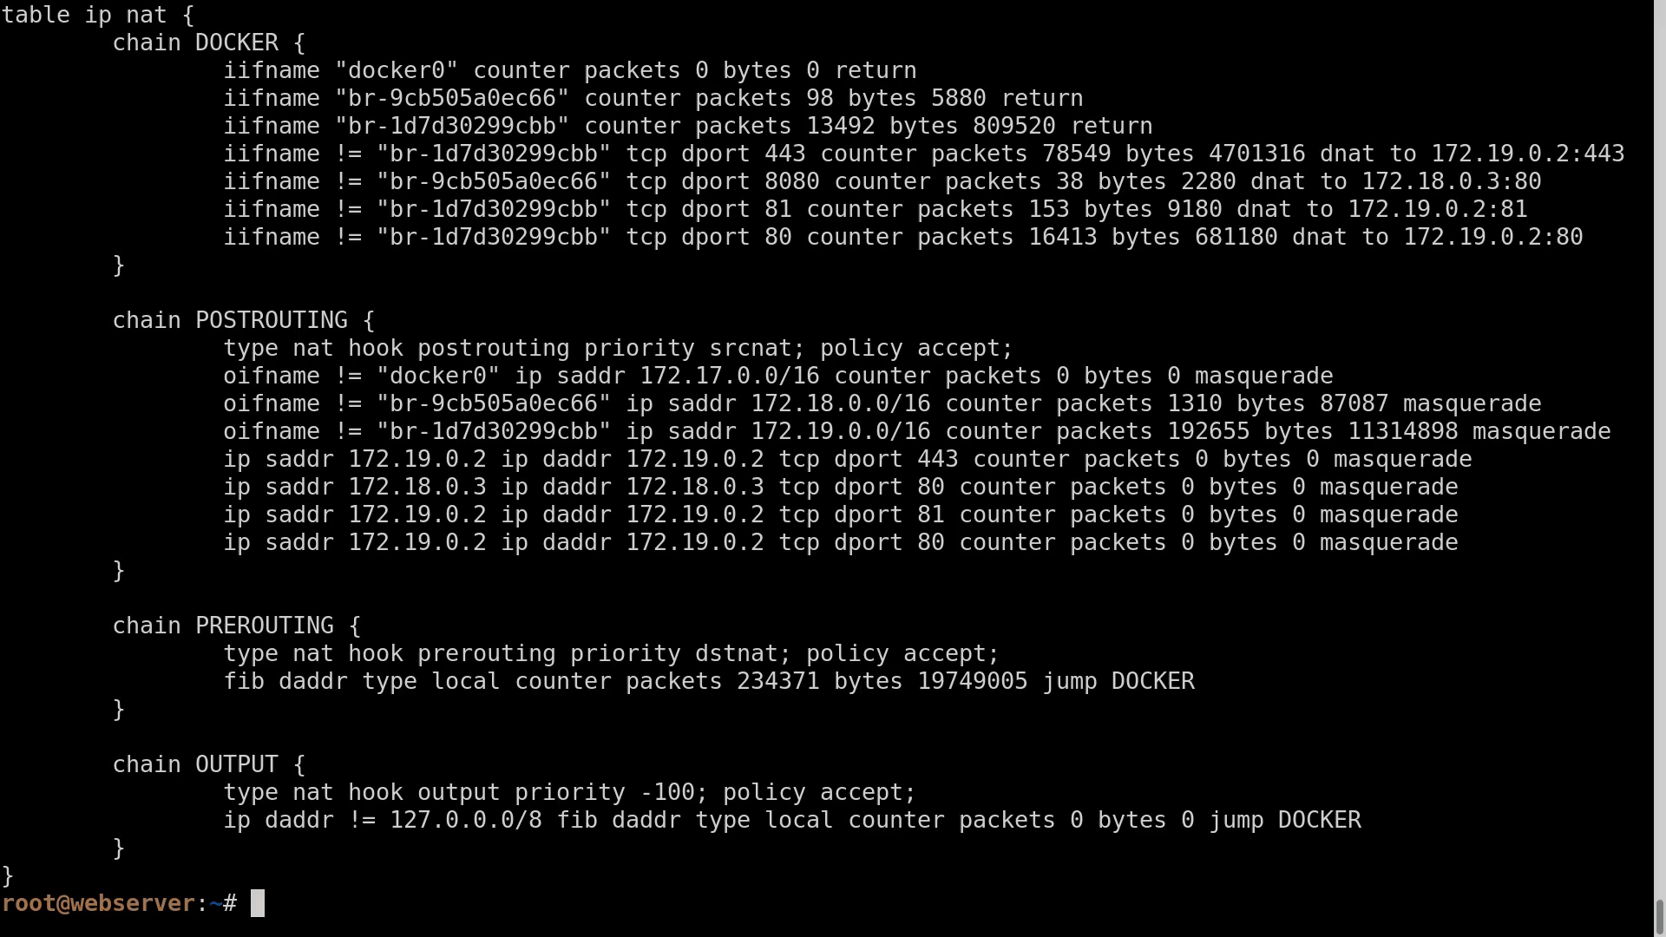
pyautogui.moveTo(638, 475)
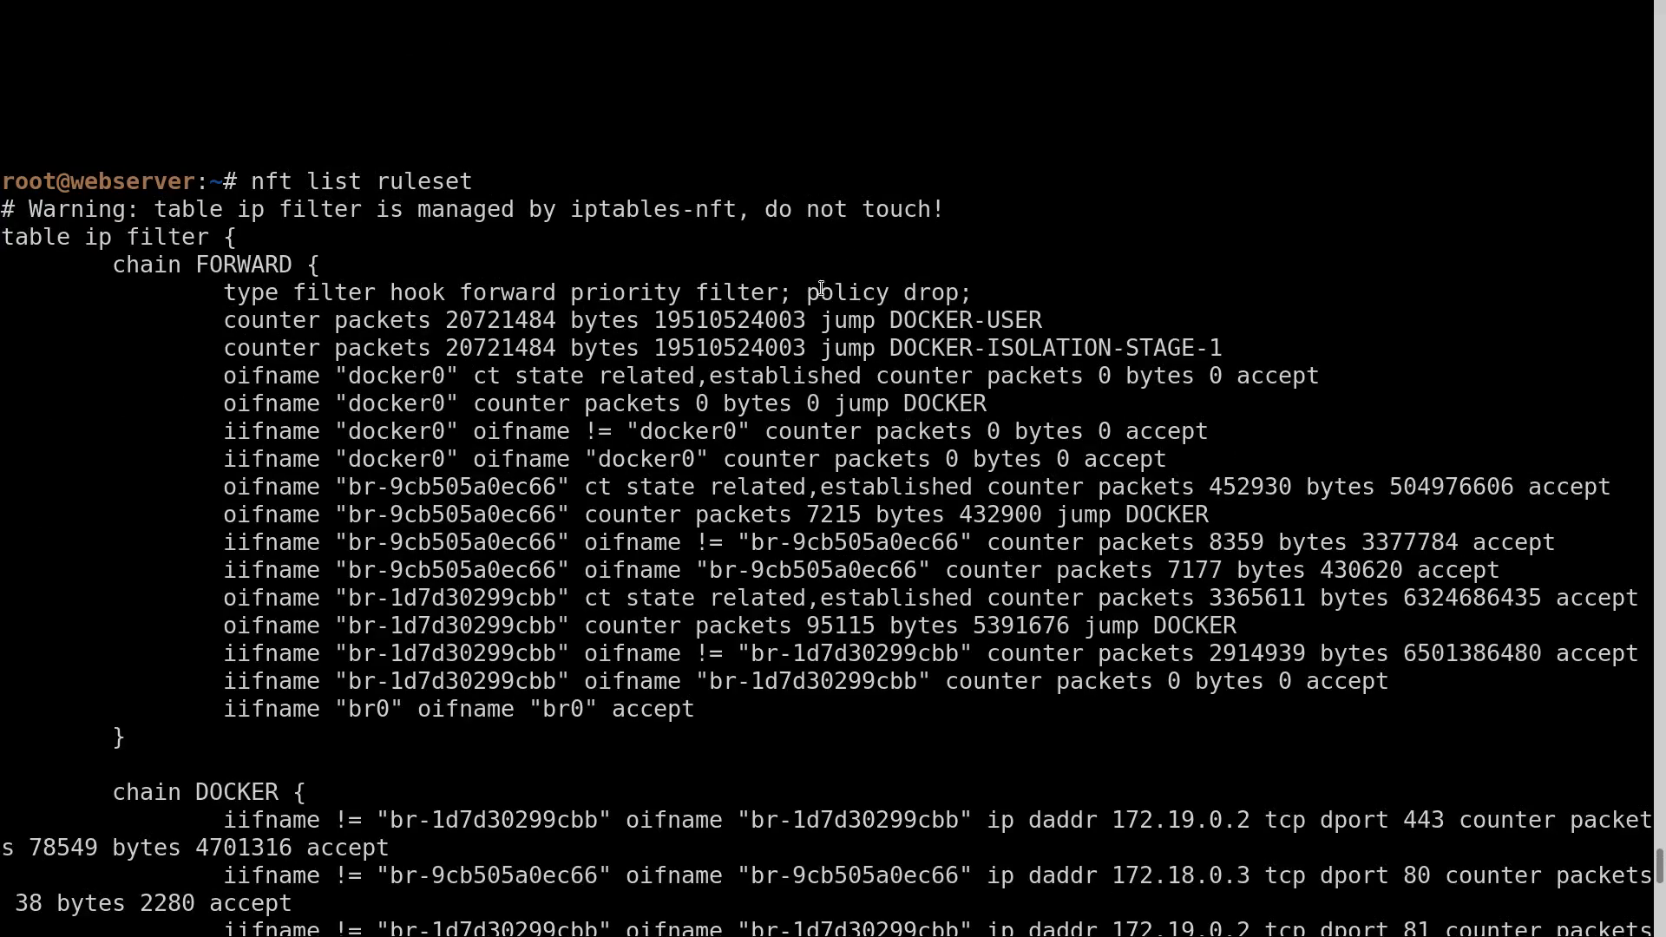
pyautogui.doubleClick(850, 293)
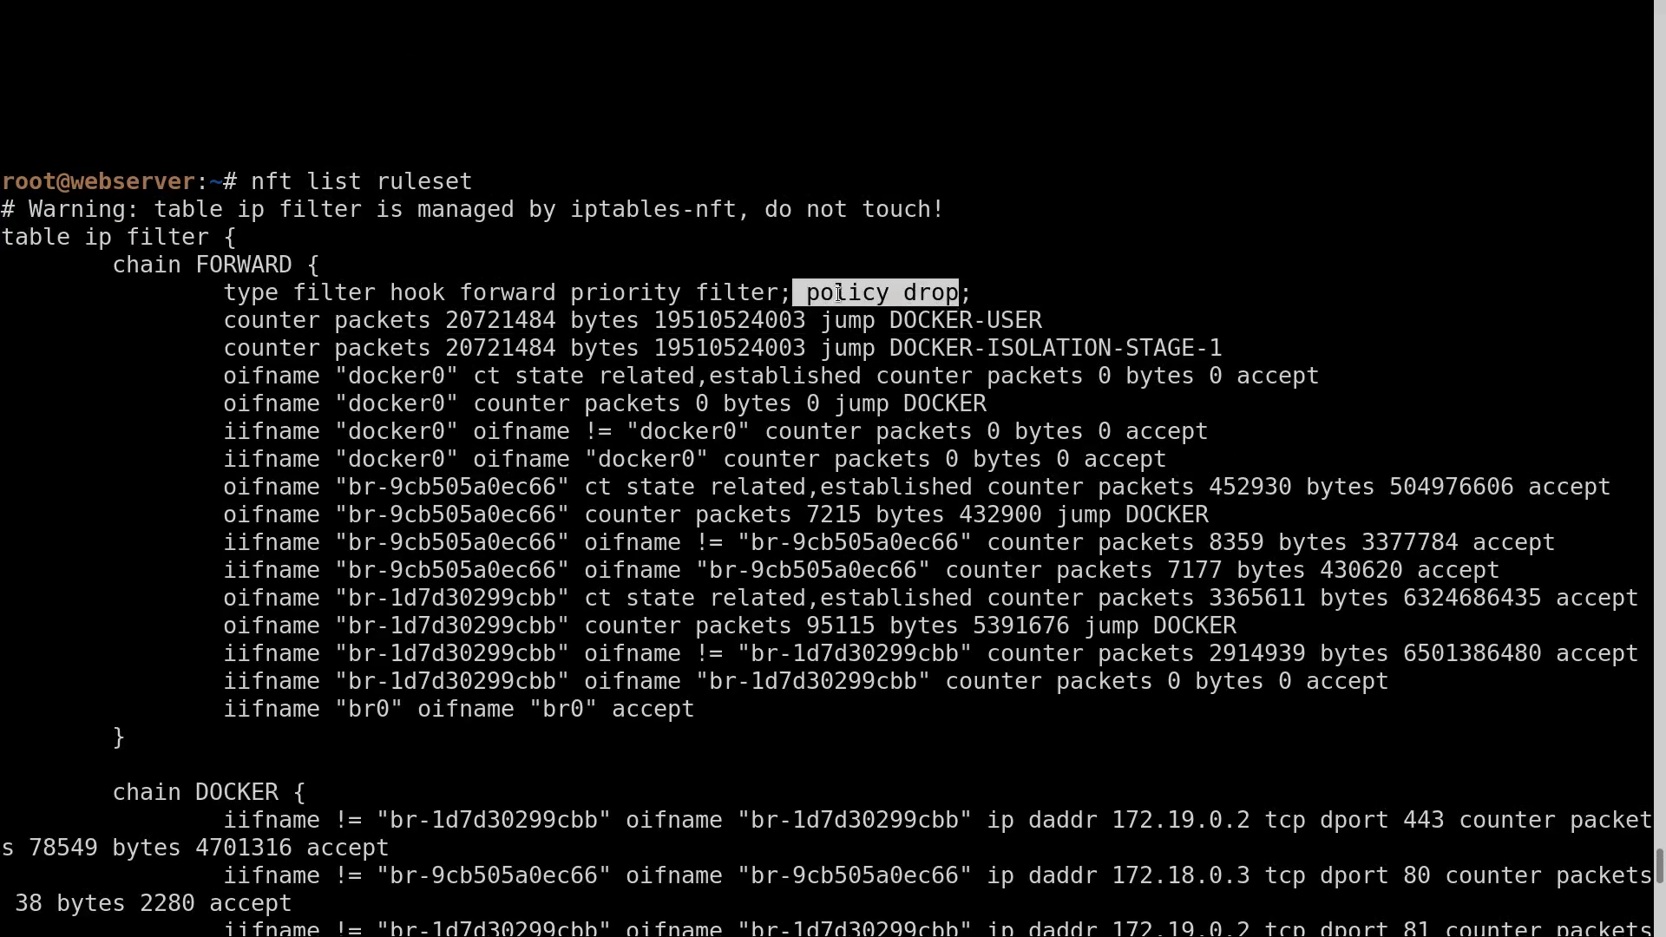
pyautogui.moveTo(797, 379)
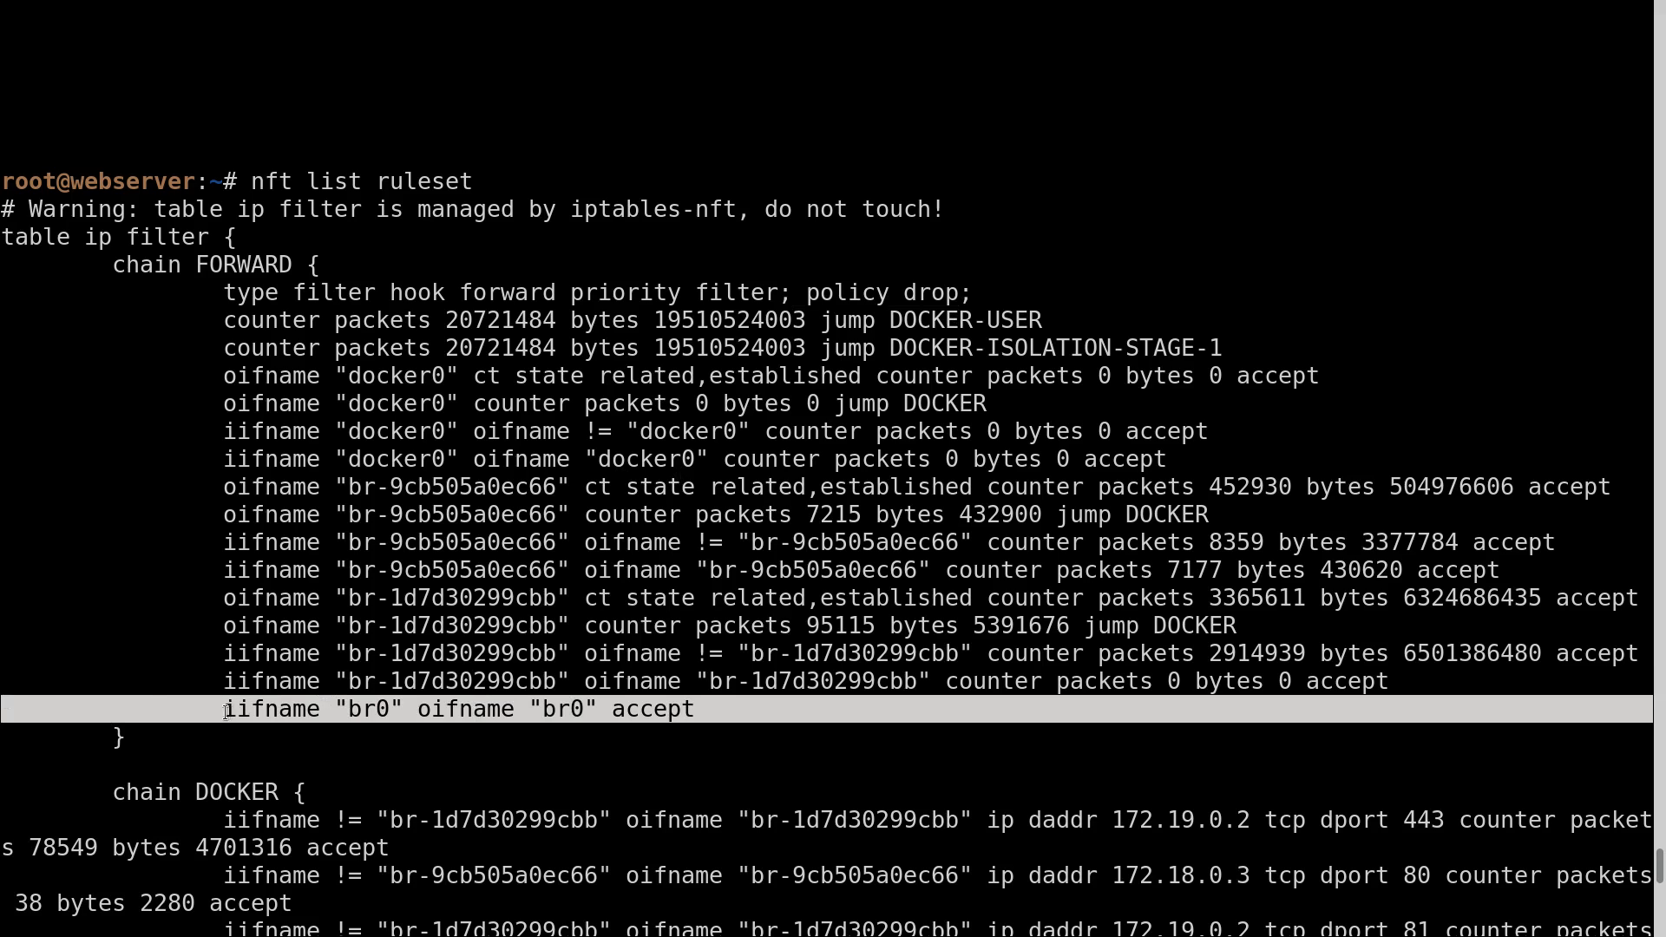
pyautogui.doubleClick(366, 709)
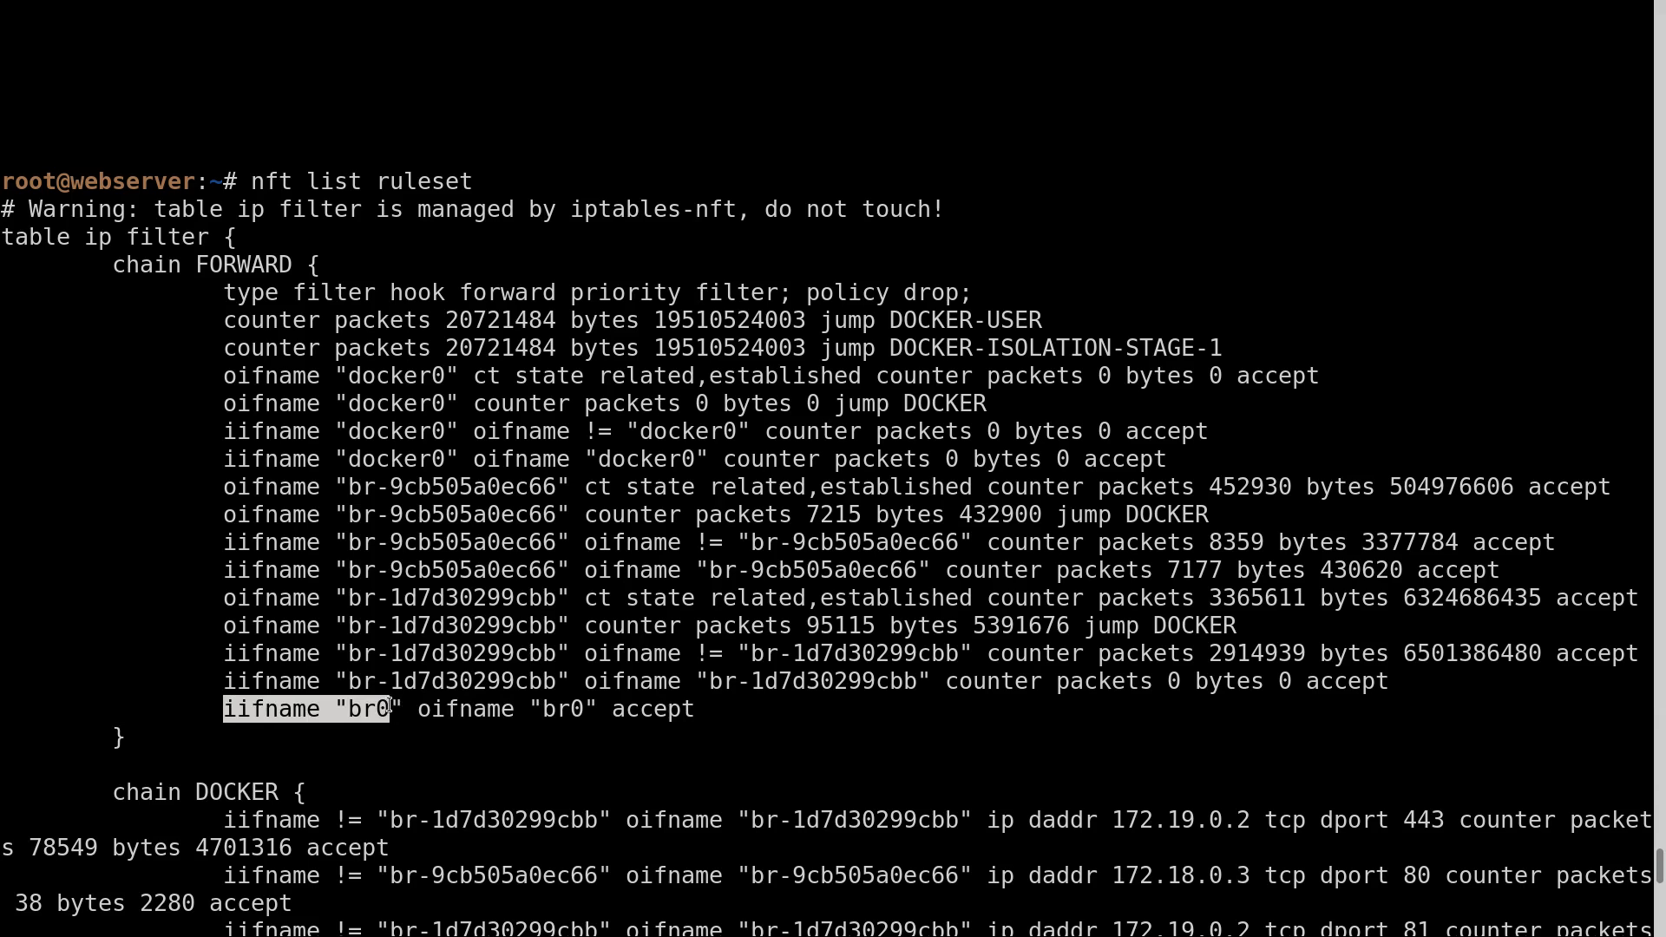
pyautogui.doubleClick(465, 709)
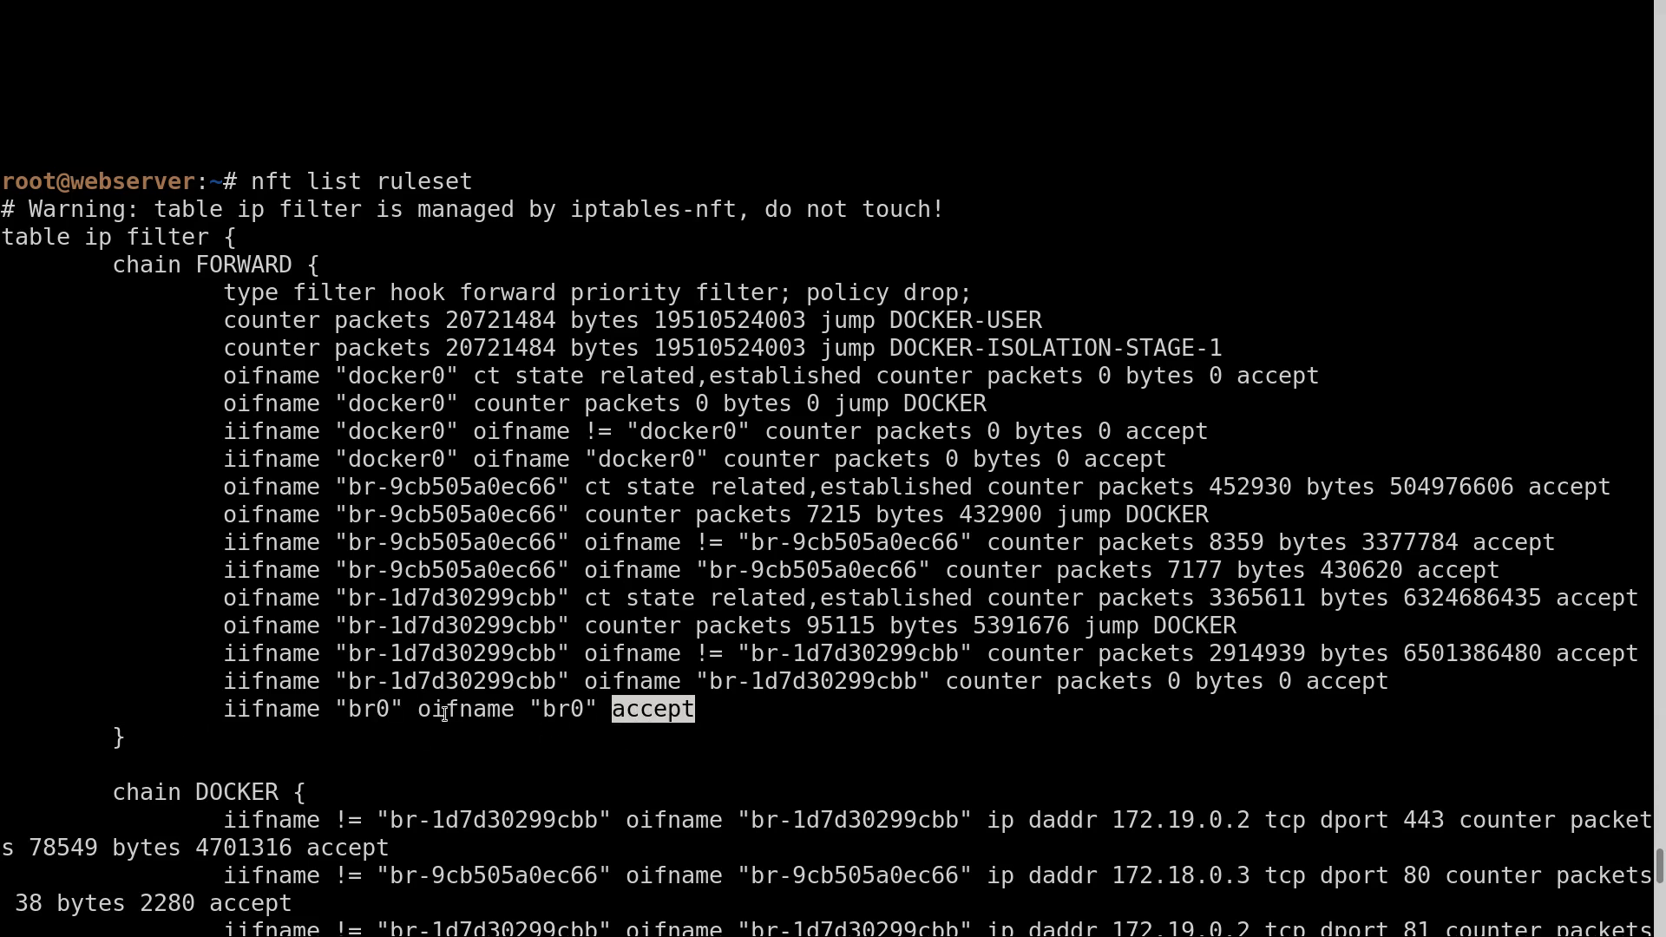
pyautogui.moveTo(308, 737)
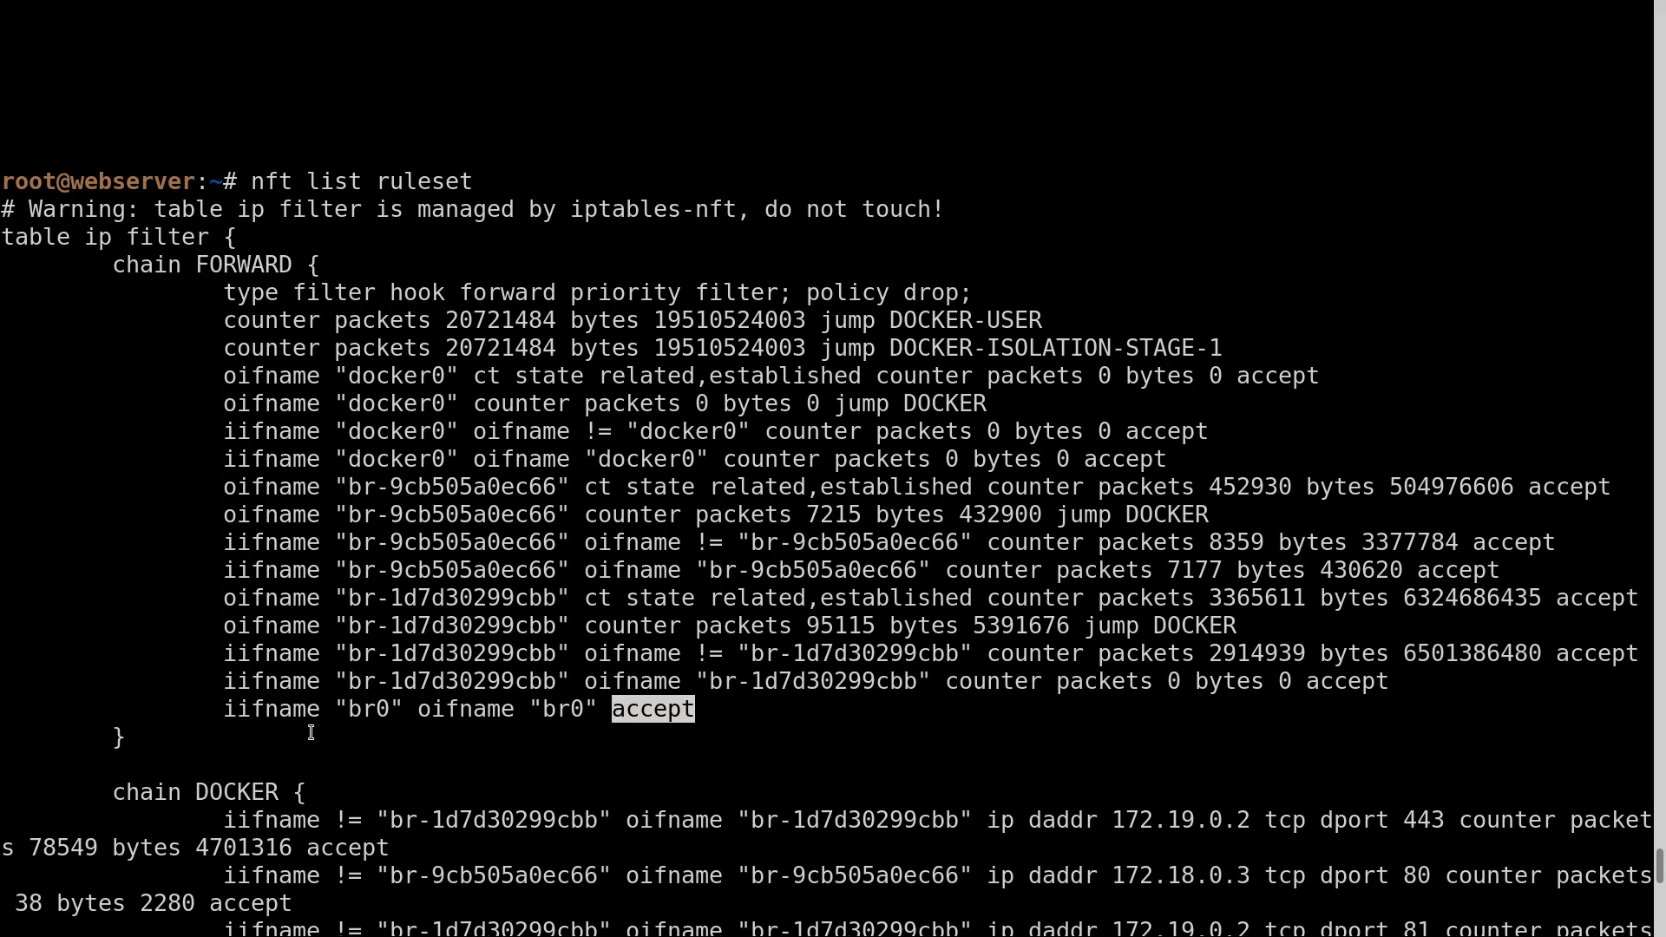
pyautogui.moveTo(510, 444)
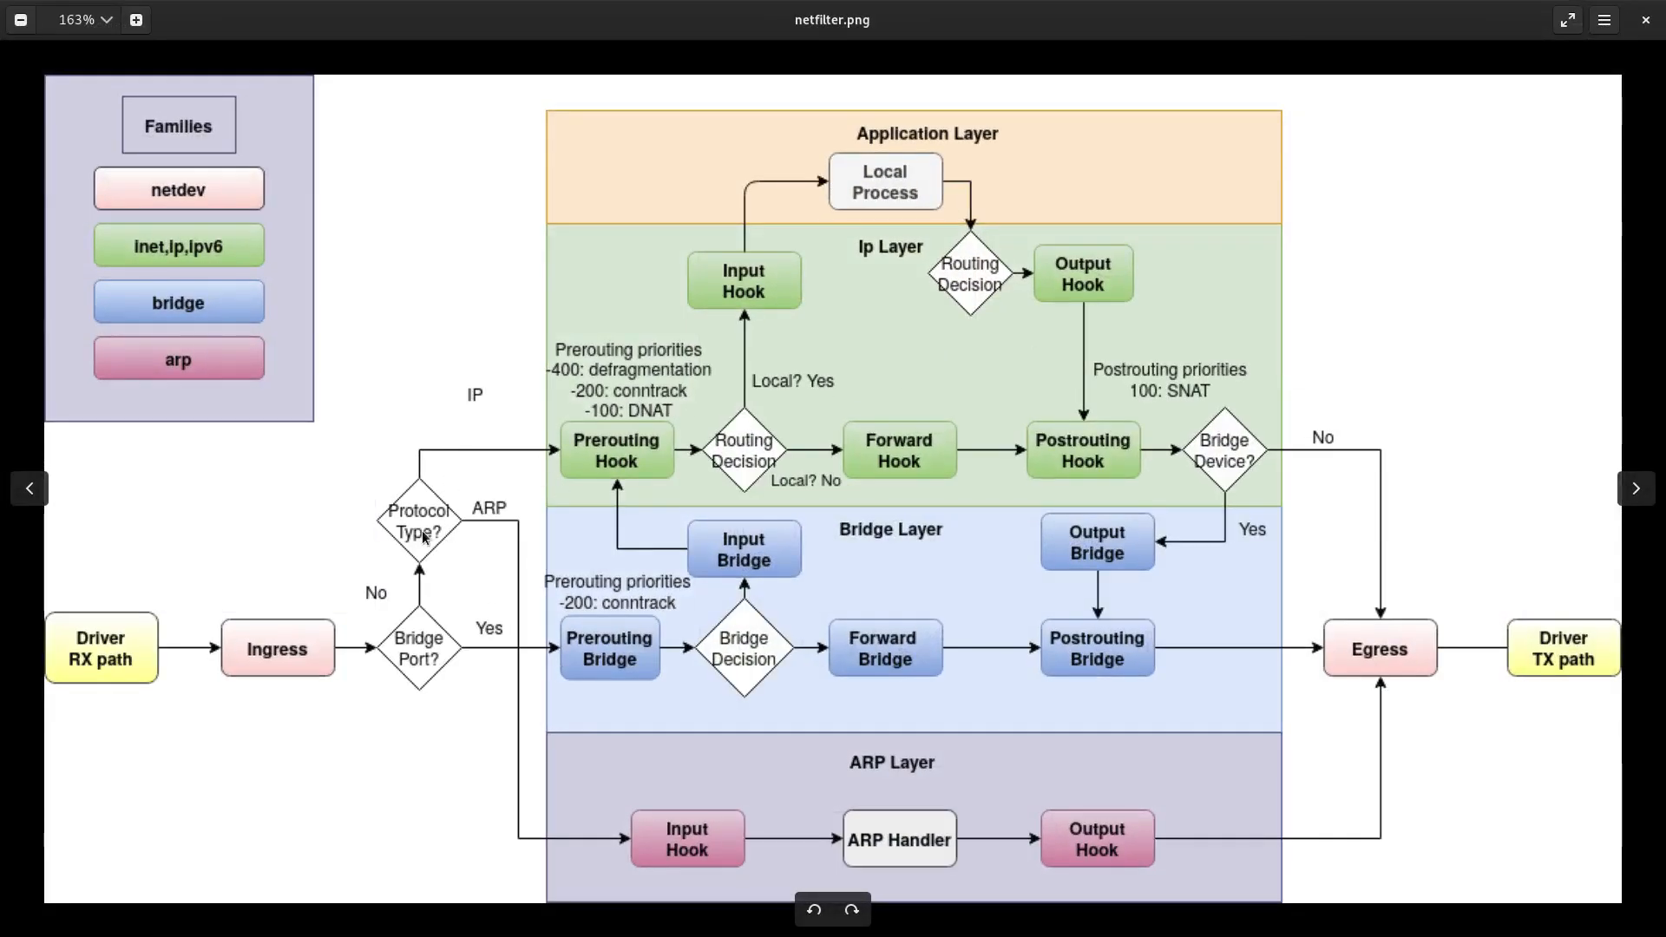
pyautogui.moveTo(441, 544)
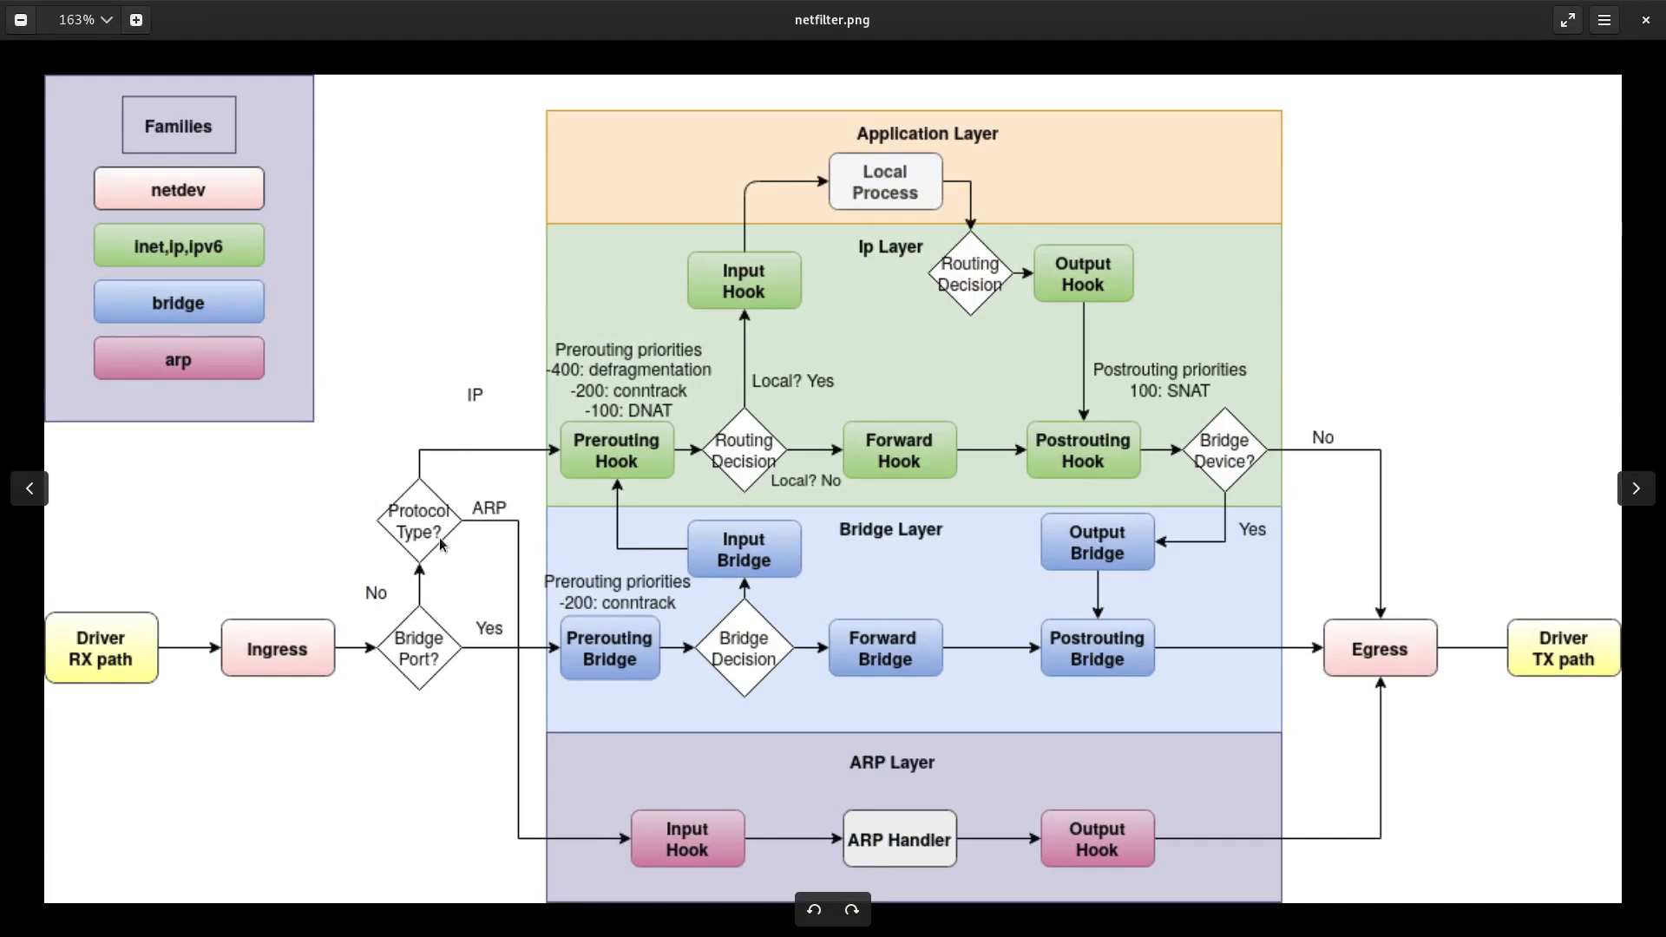
pyautogui.moveTo(552, 648)
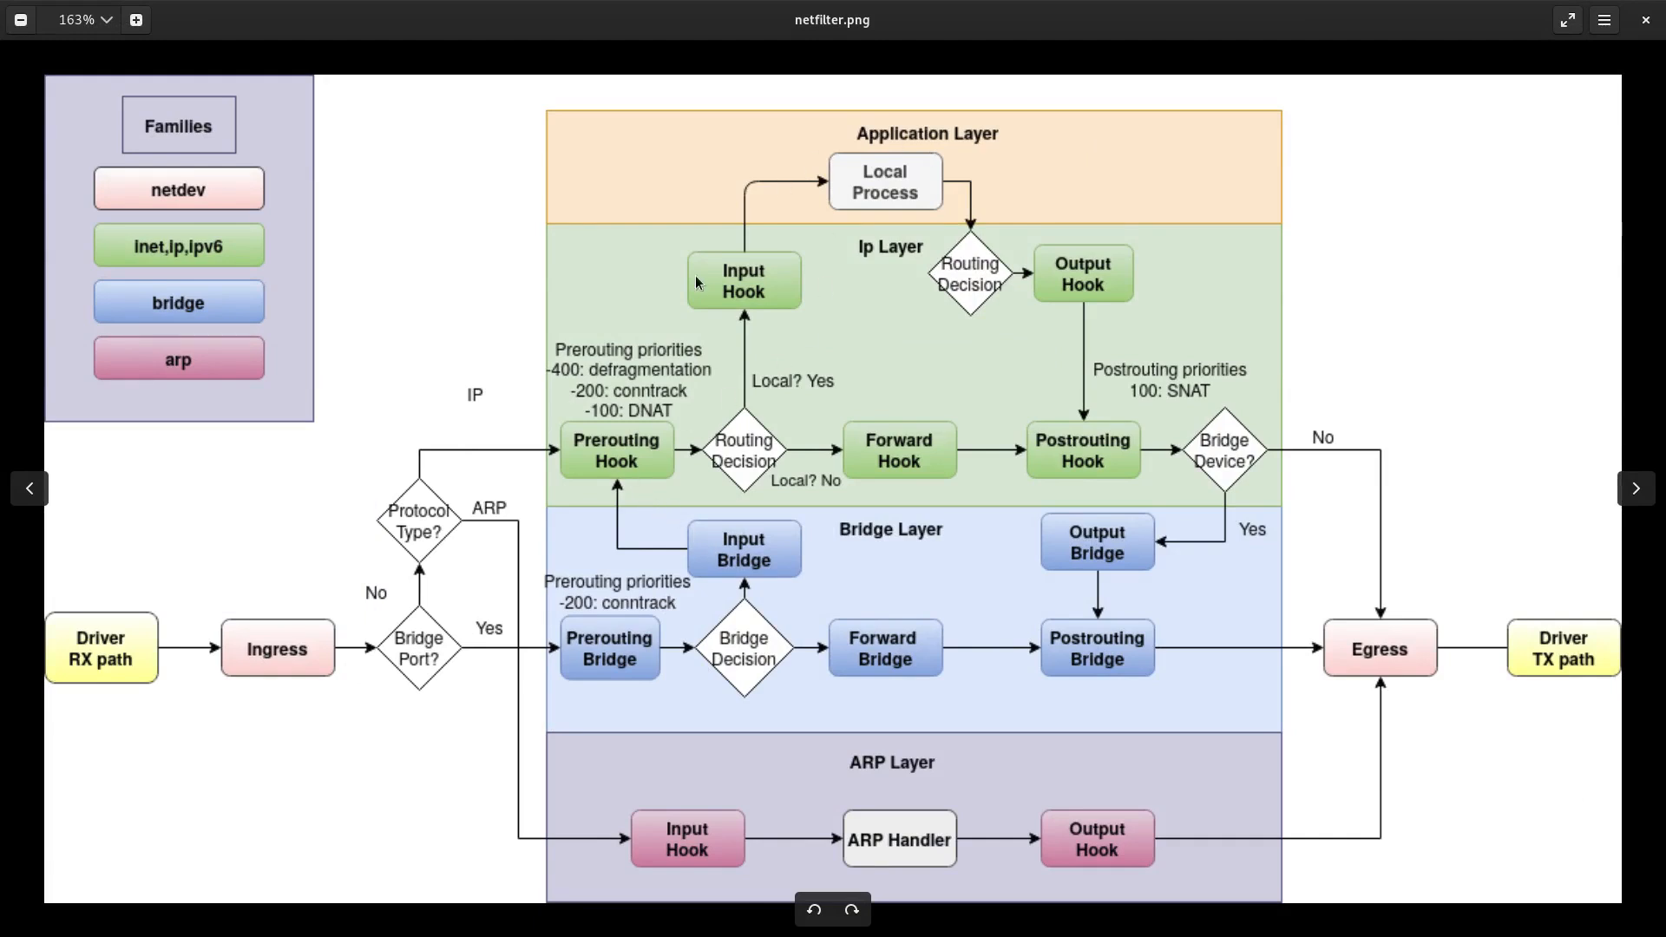
pyautogui.moveTo(1481, 657)
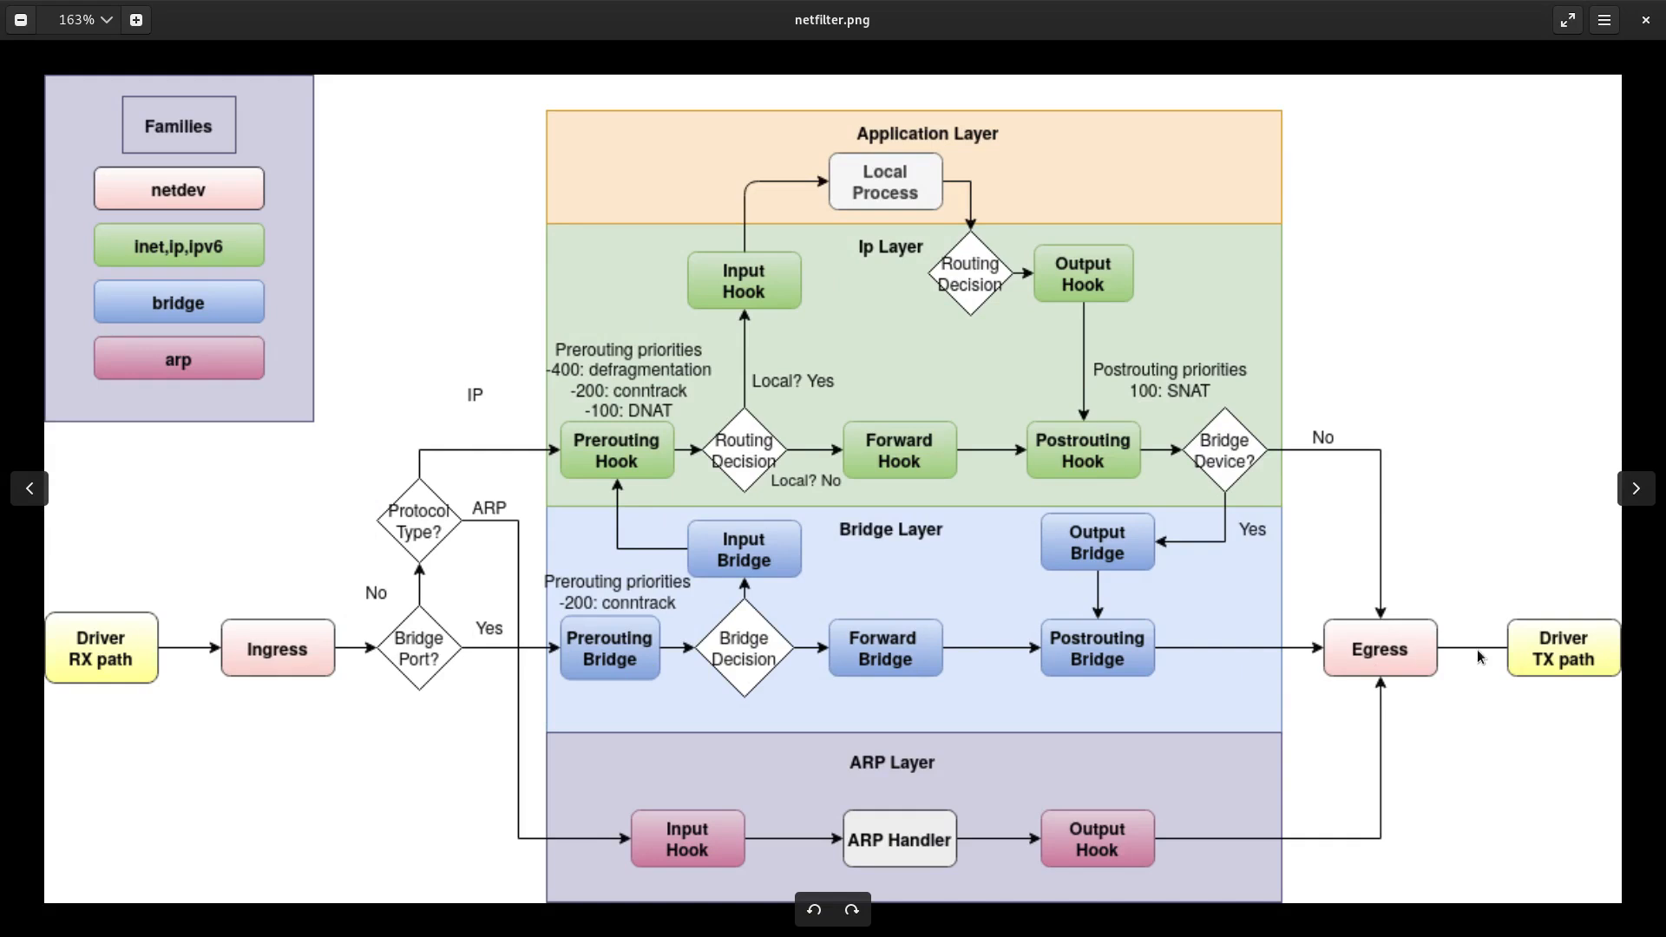
pyautogui.moveTo(840, 413)
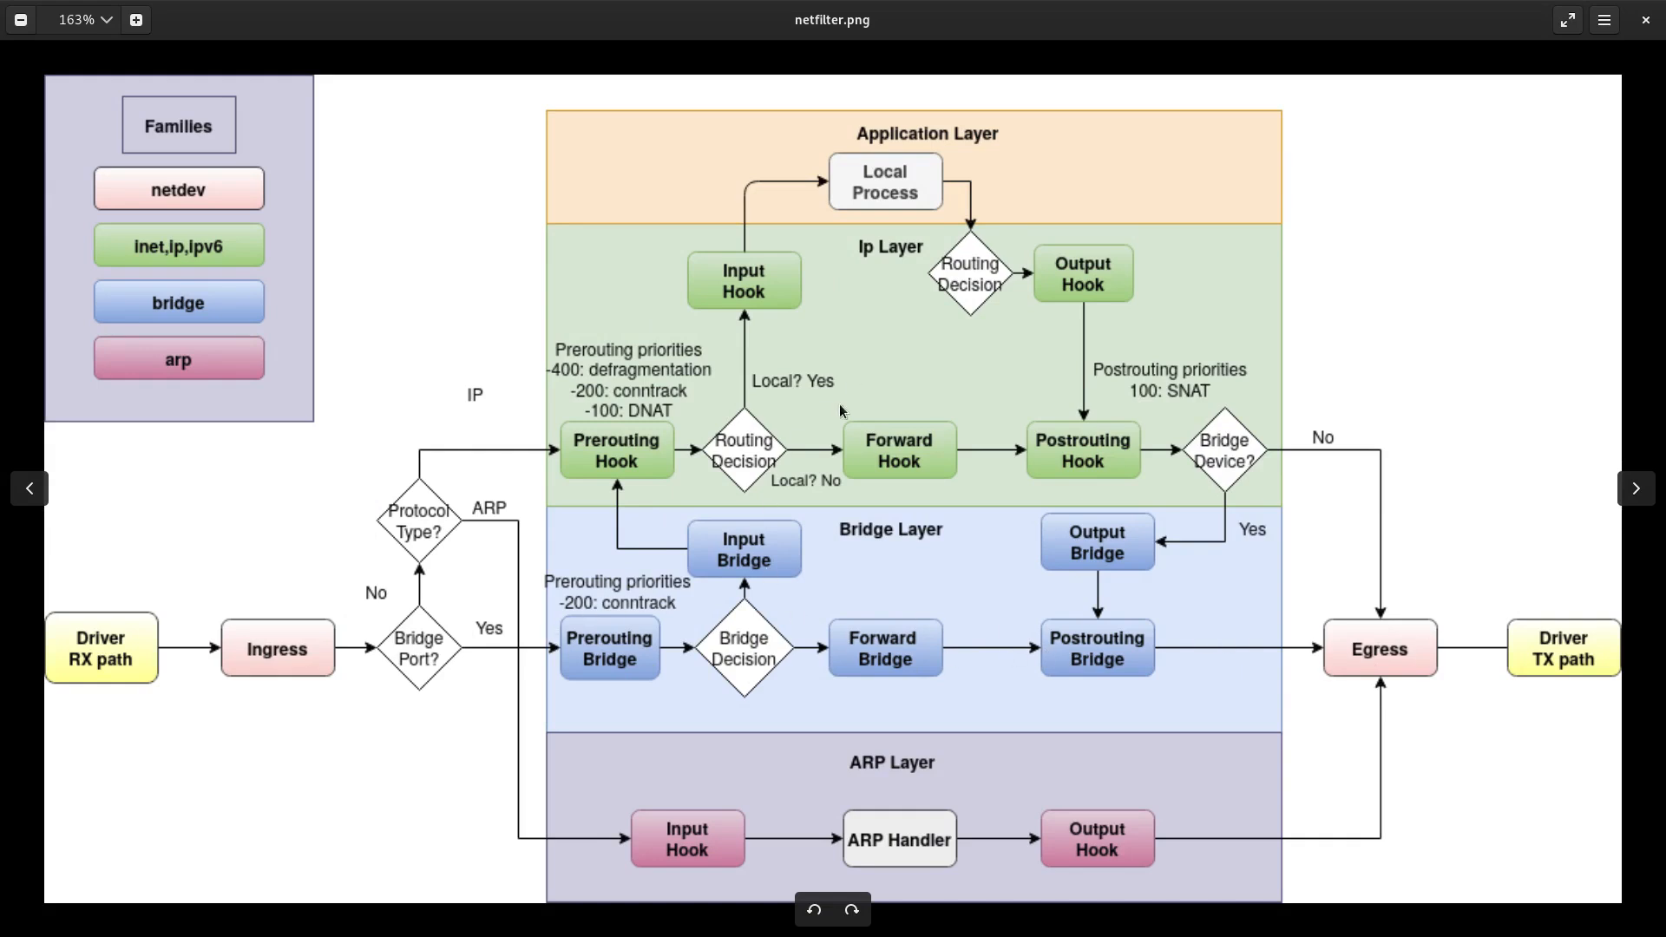
pyautogui.moveTo(729, 12)
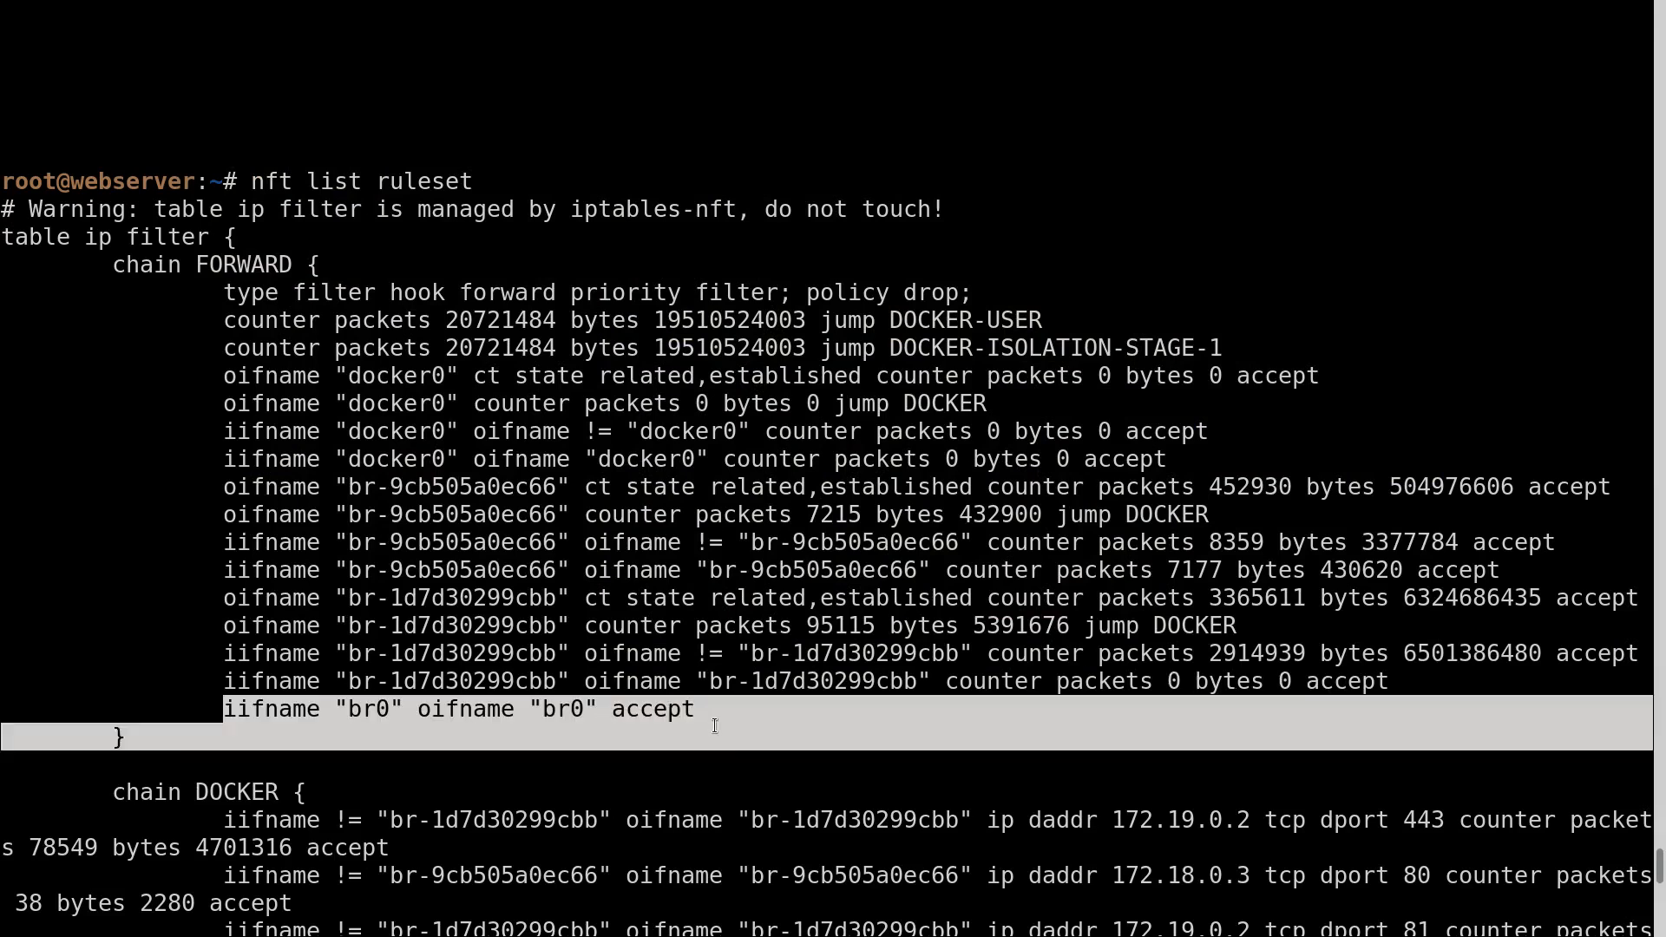
pyautogui.moveTo(553, 709)
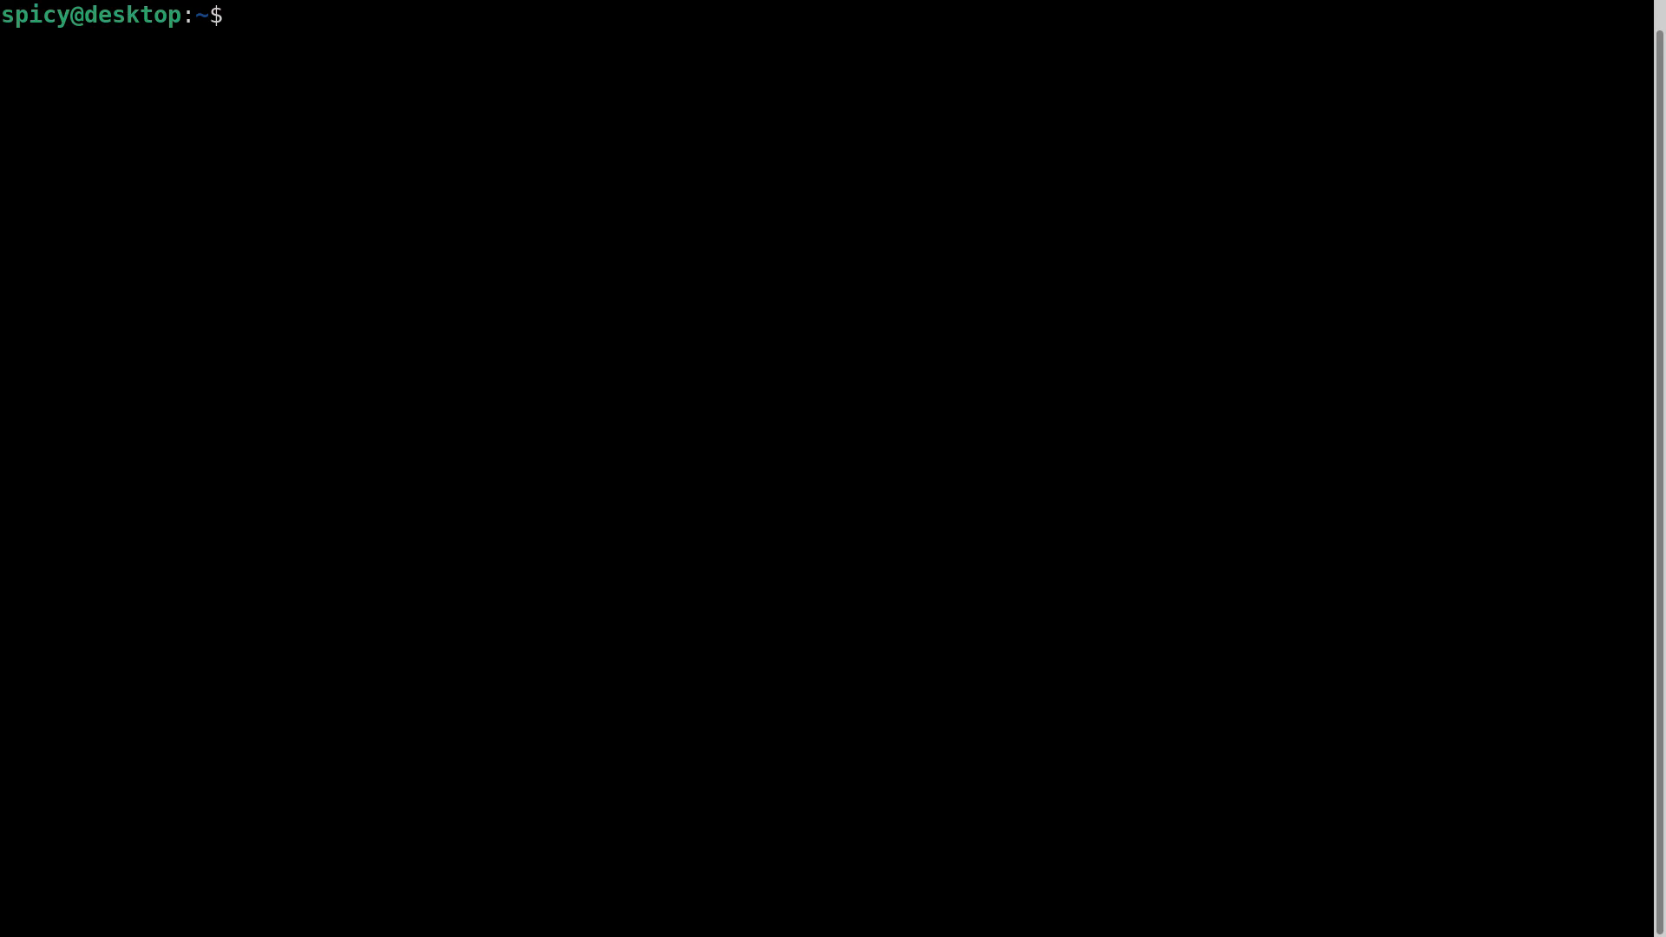
# Step: Run more /etc/nftables.conf from the local desktop shell
pyautogui.write('more /etc/')
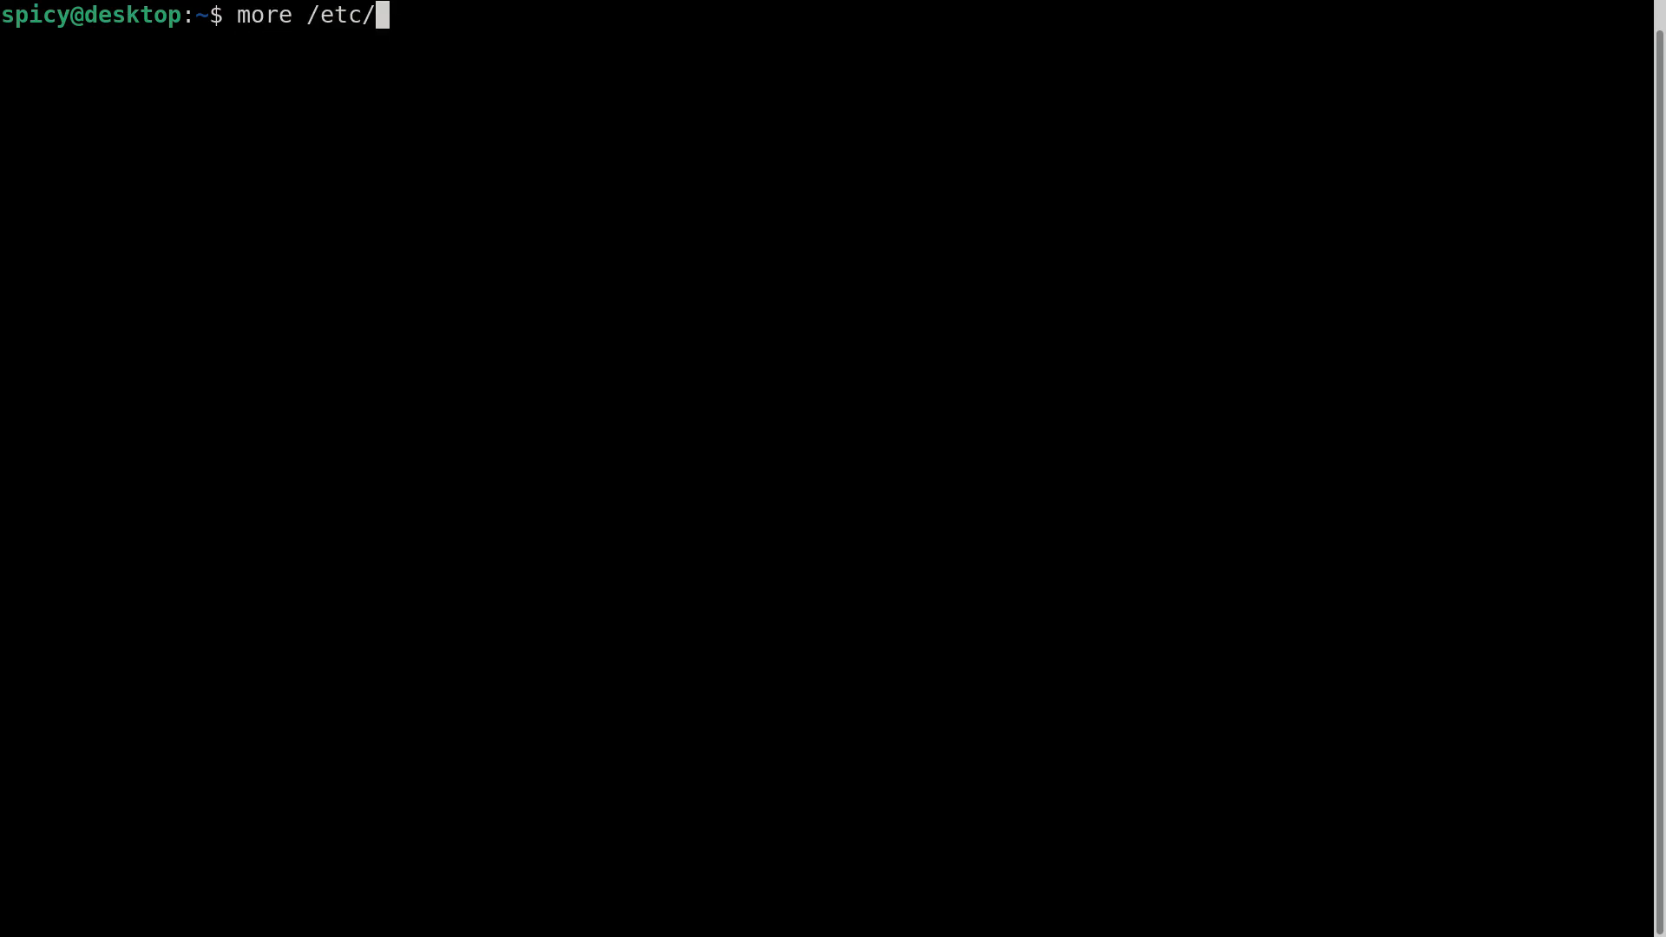
pyautogui.write('nftables.conf')
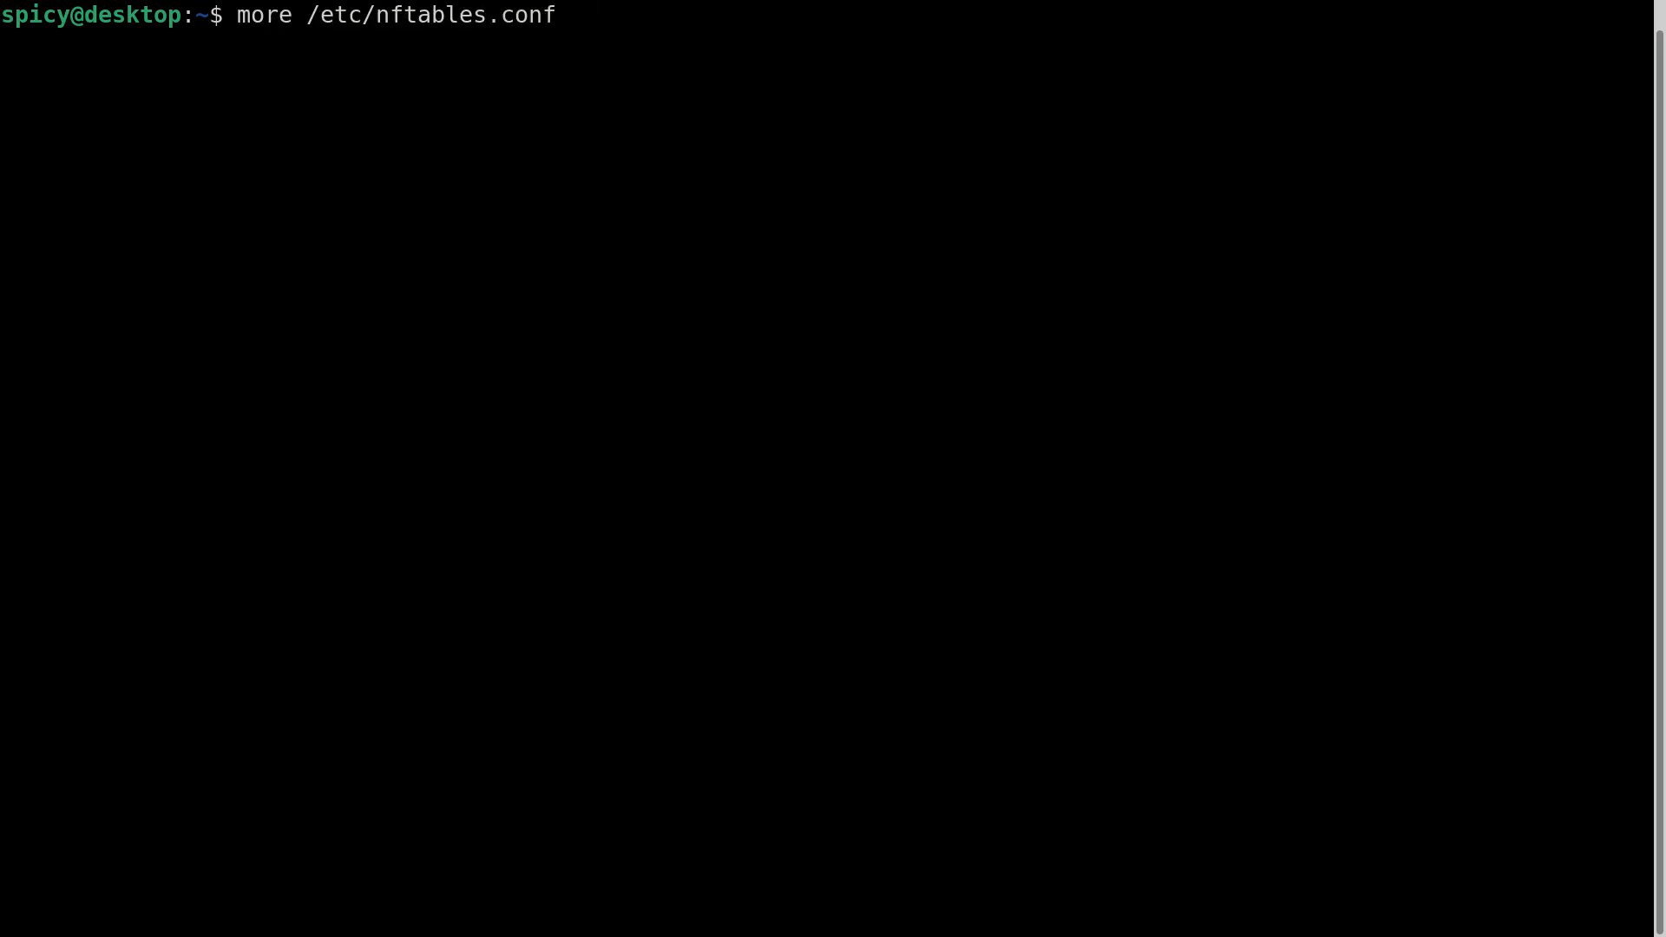
pyautogui.press('Return')
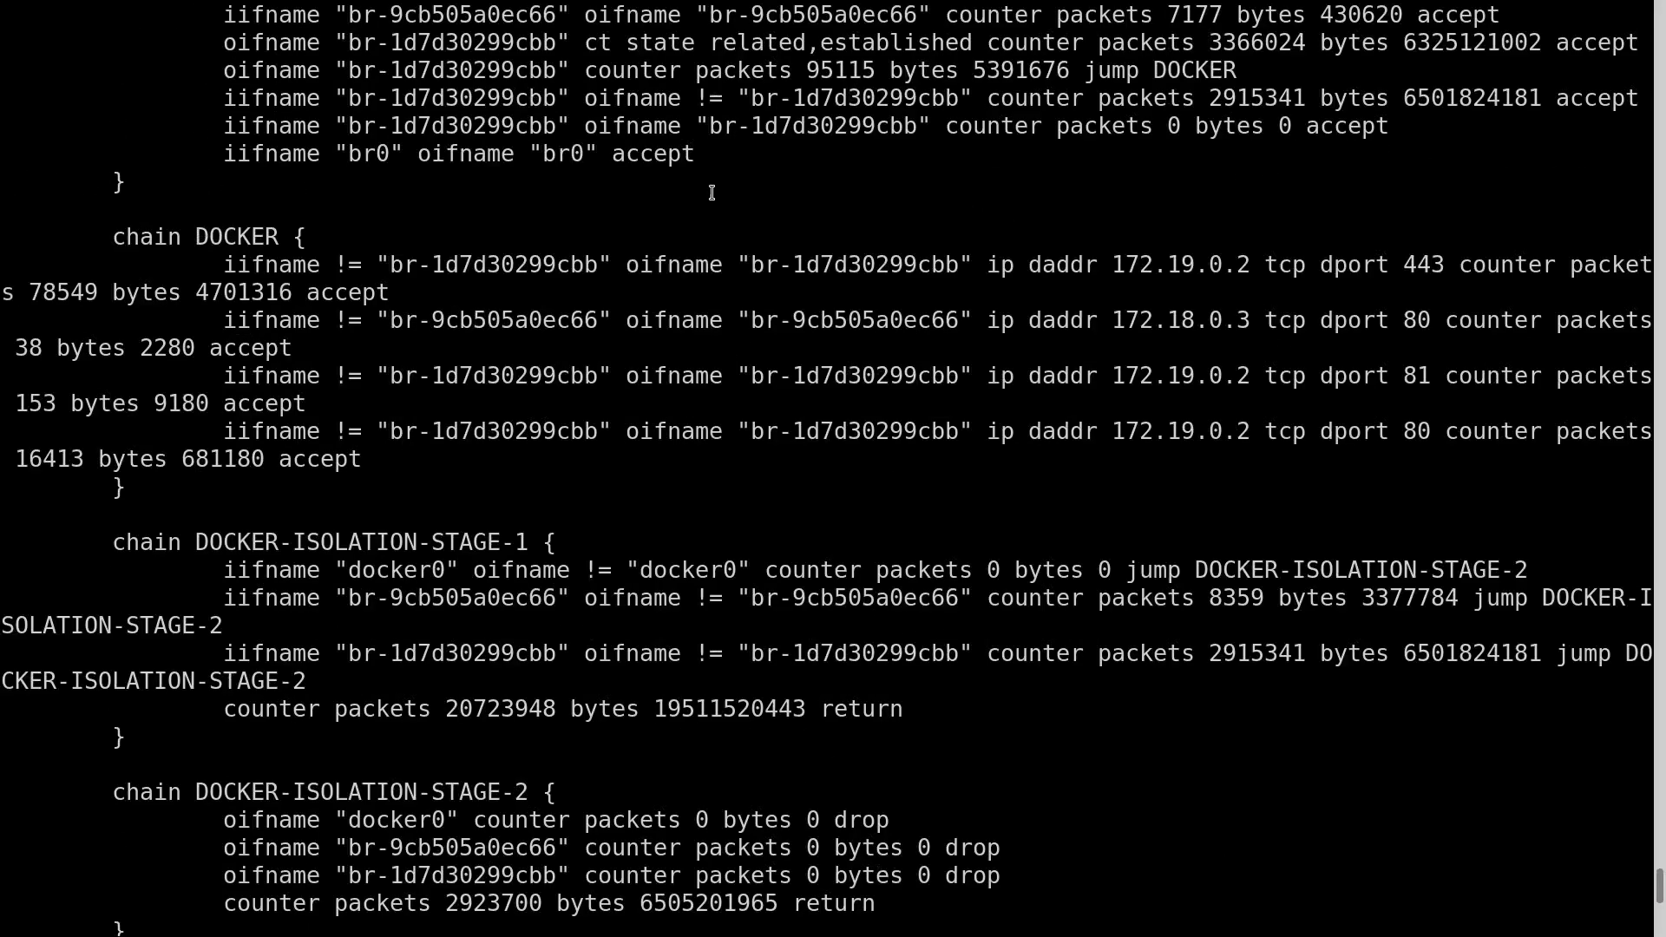
# Step: Check the live br0 accept rule and start typing more /etc/ on the server
pyautogui.click(458, 153)
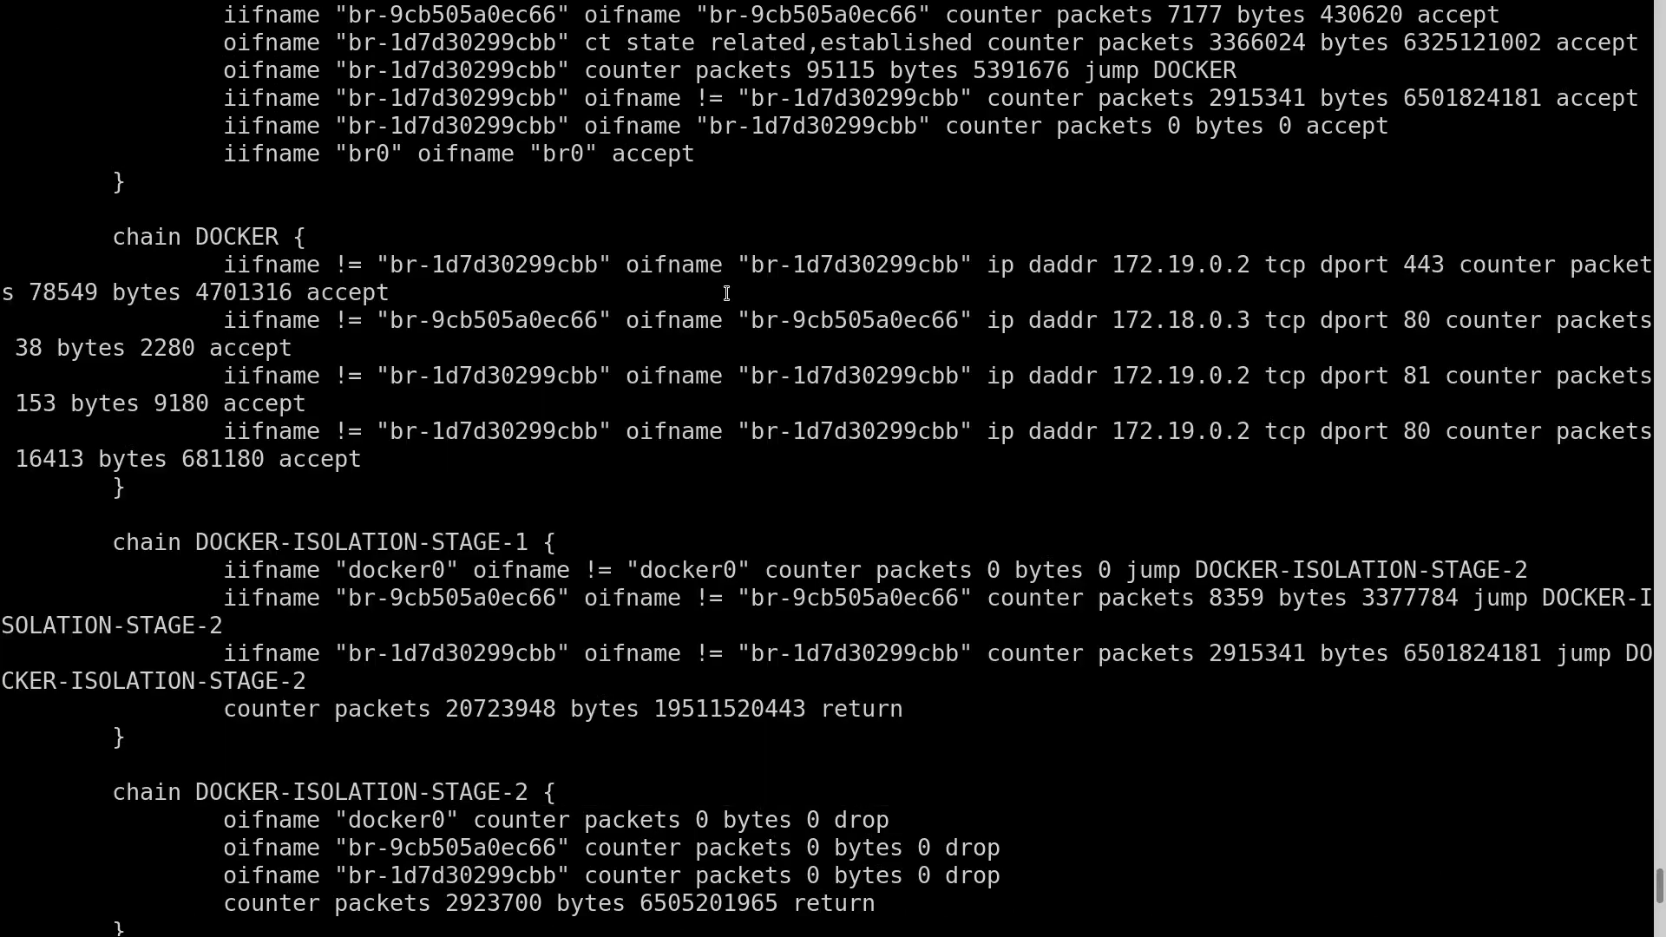
pyautogui.write('more /etc/')
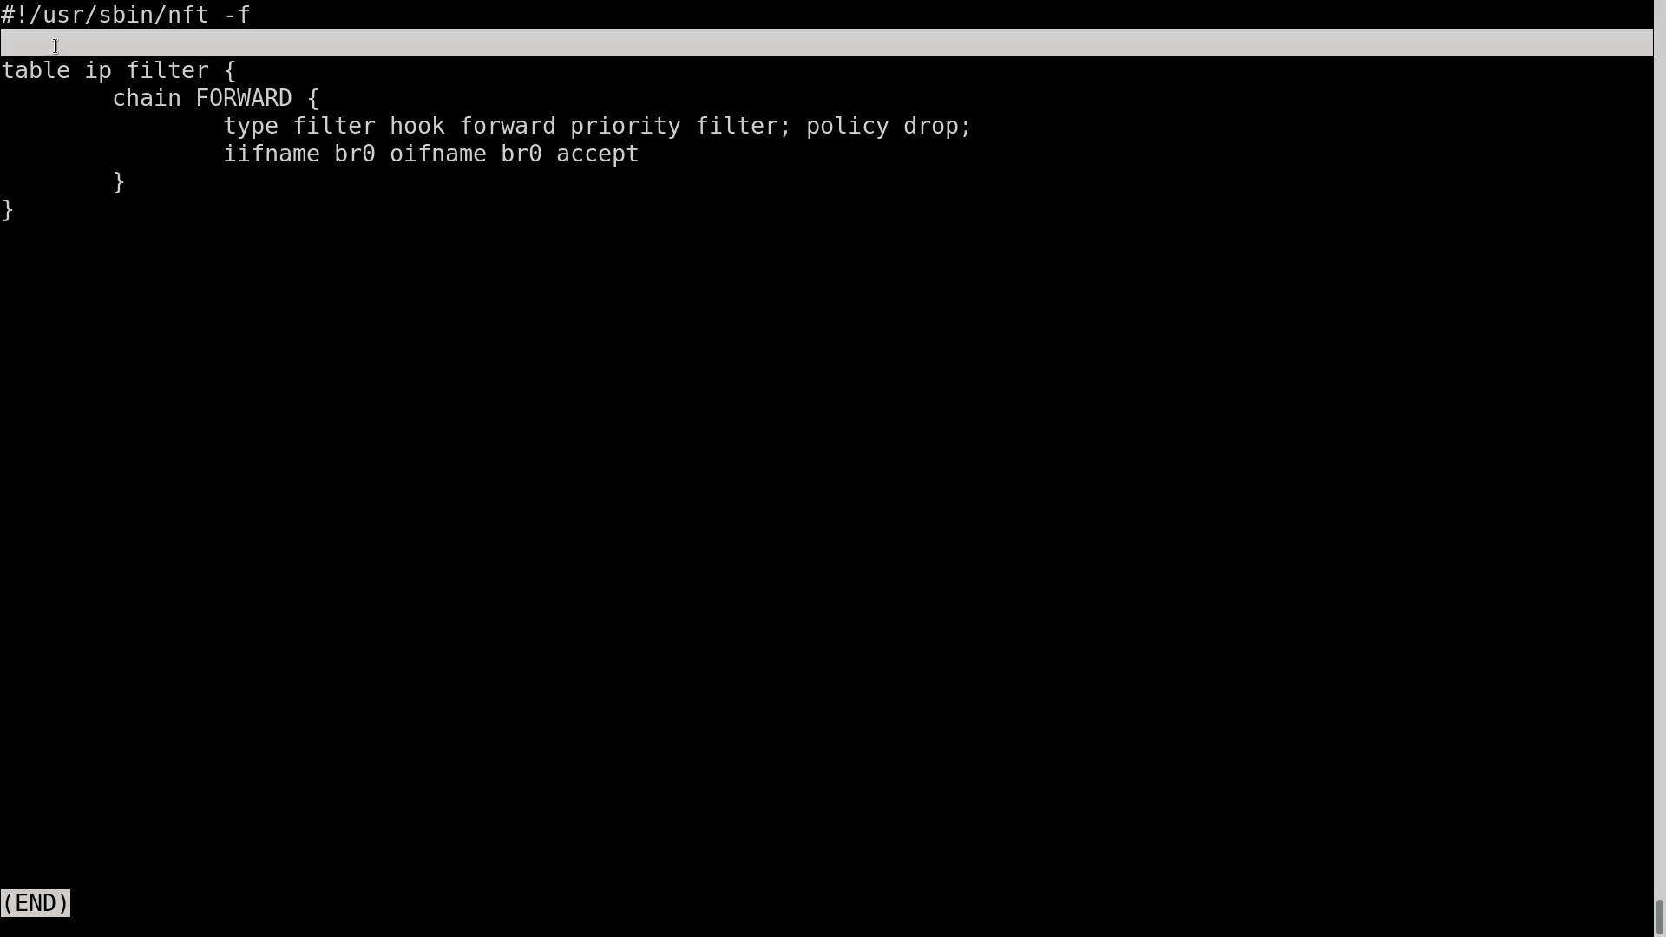
# Step: Read the FORWARD chain's br0 accept rule in /etc/nftables.conf and exit the pager
pyautogui.press('q')
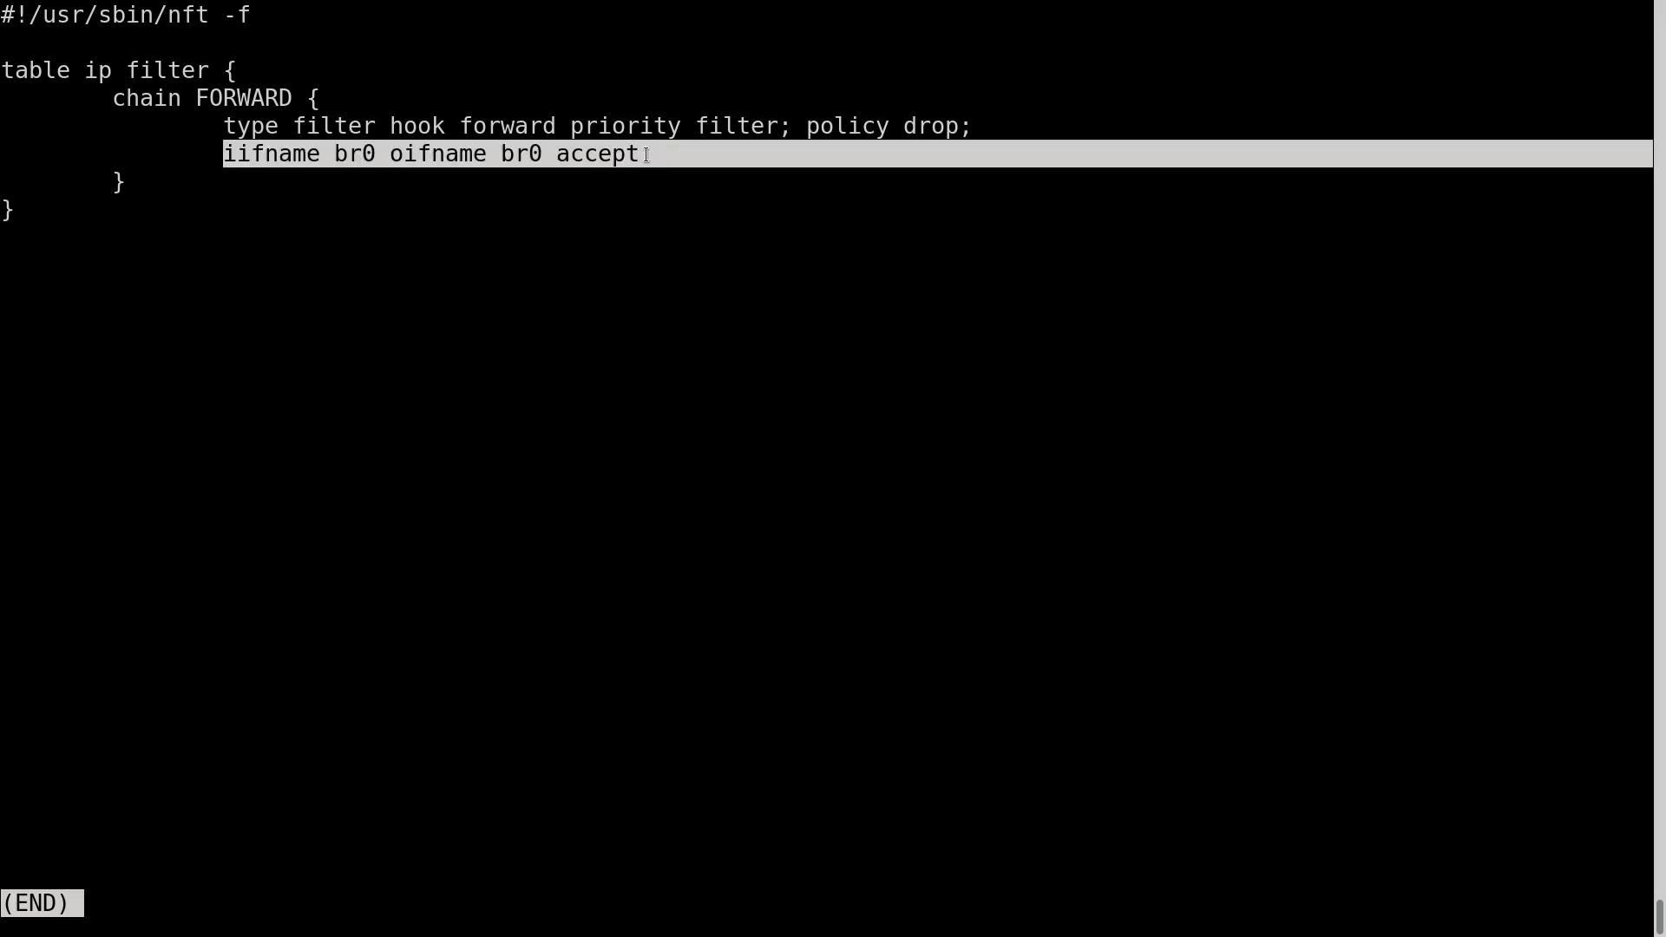
pyautogui.press('q')
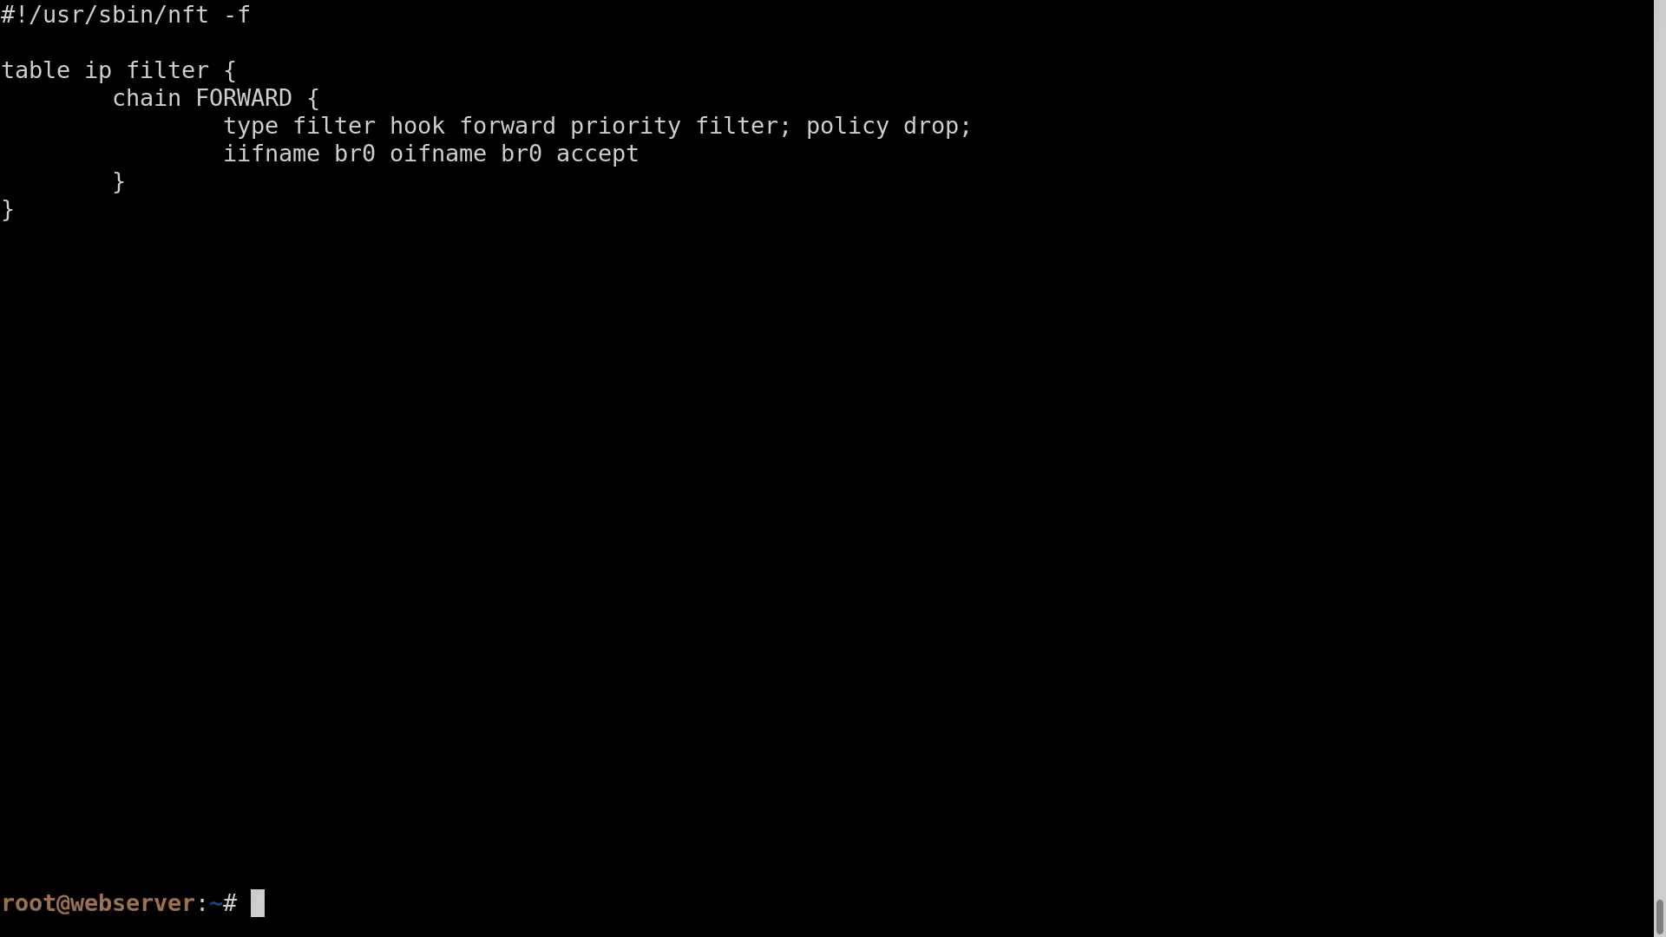
# Step: Re-list the live nft ruleset to confirm the br0 rule, then begin a tcpdump command
pyautogui.write('nft list rule')
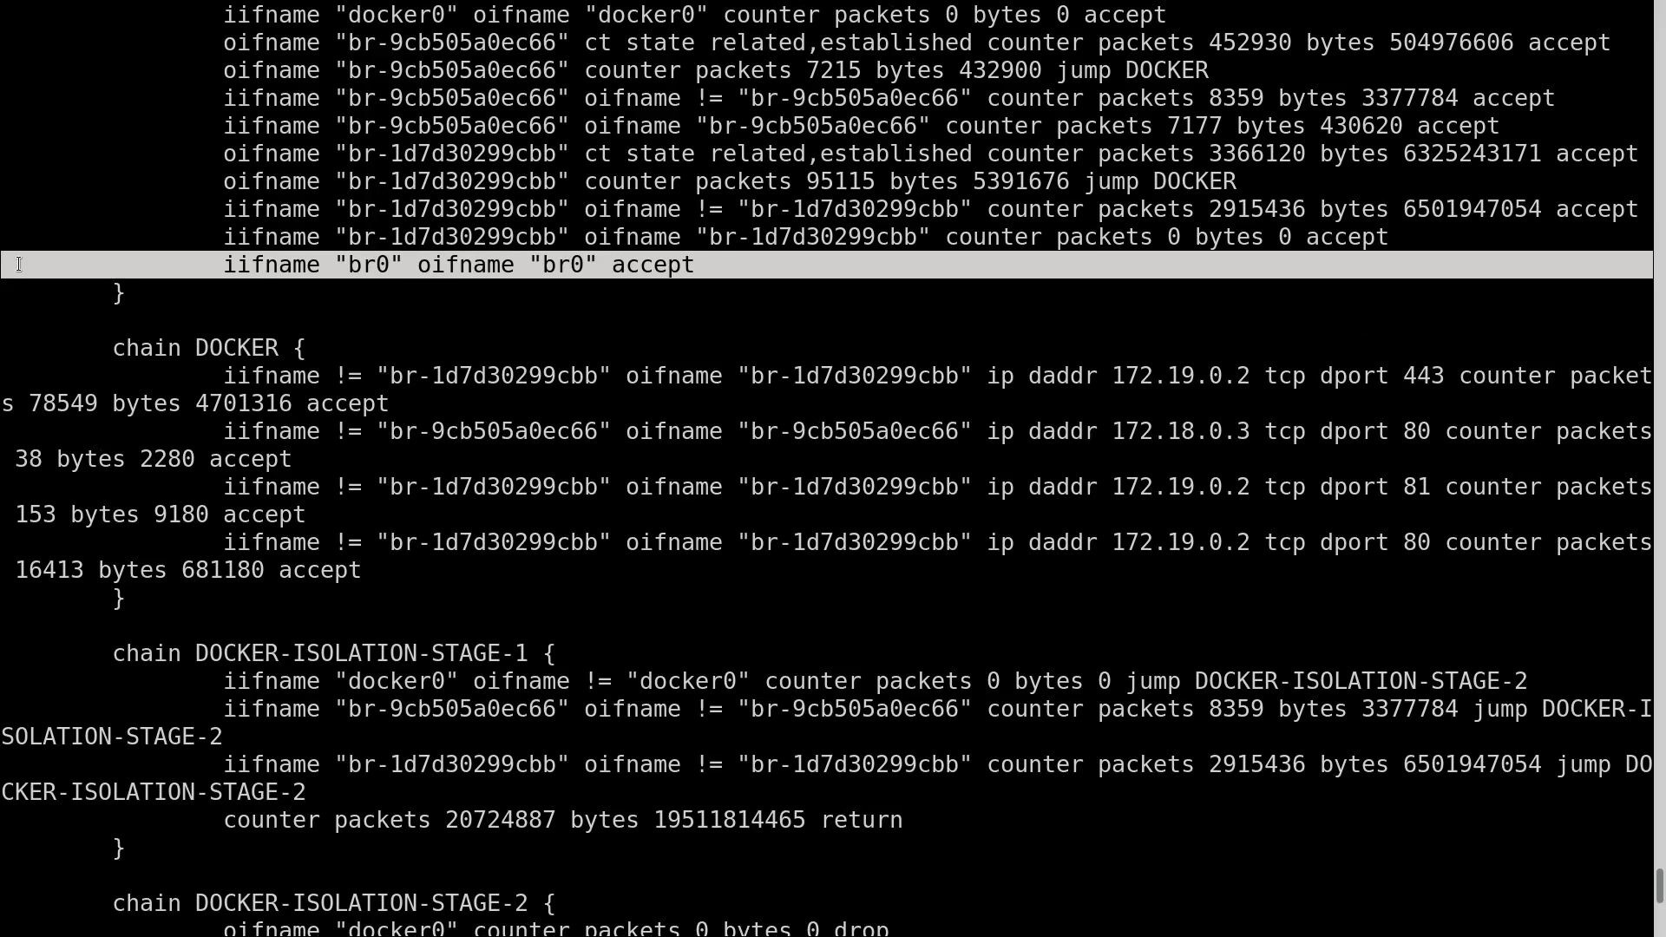
pyautogui.moveTo(811, 331)
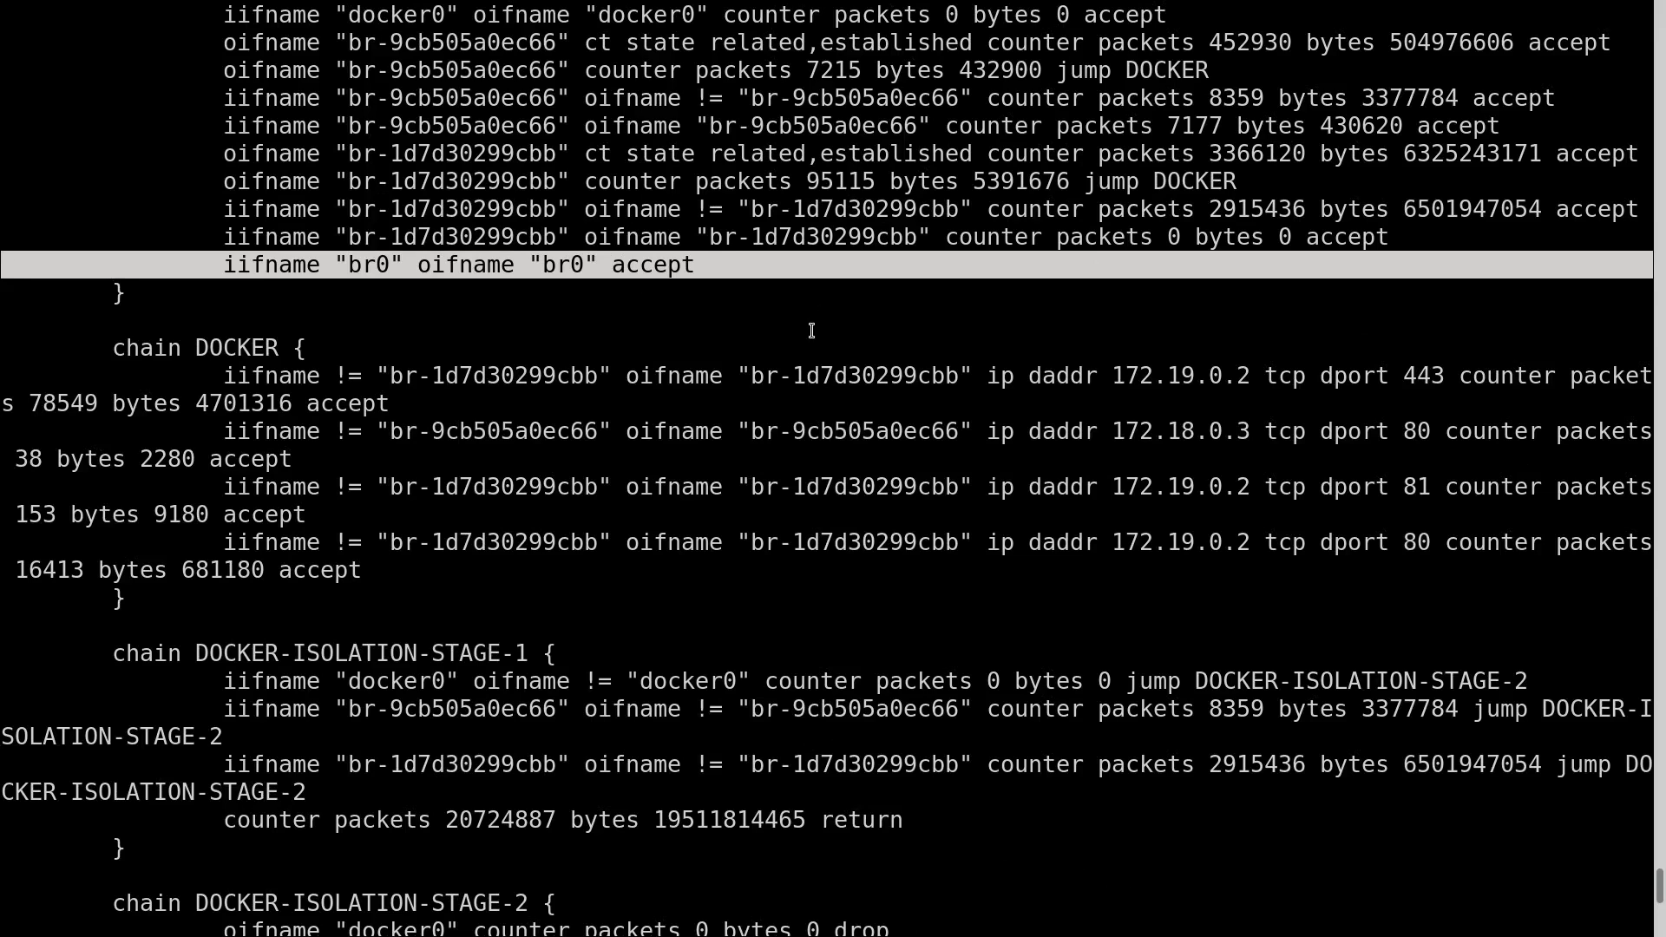
pyautogui.write('tcpdump')
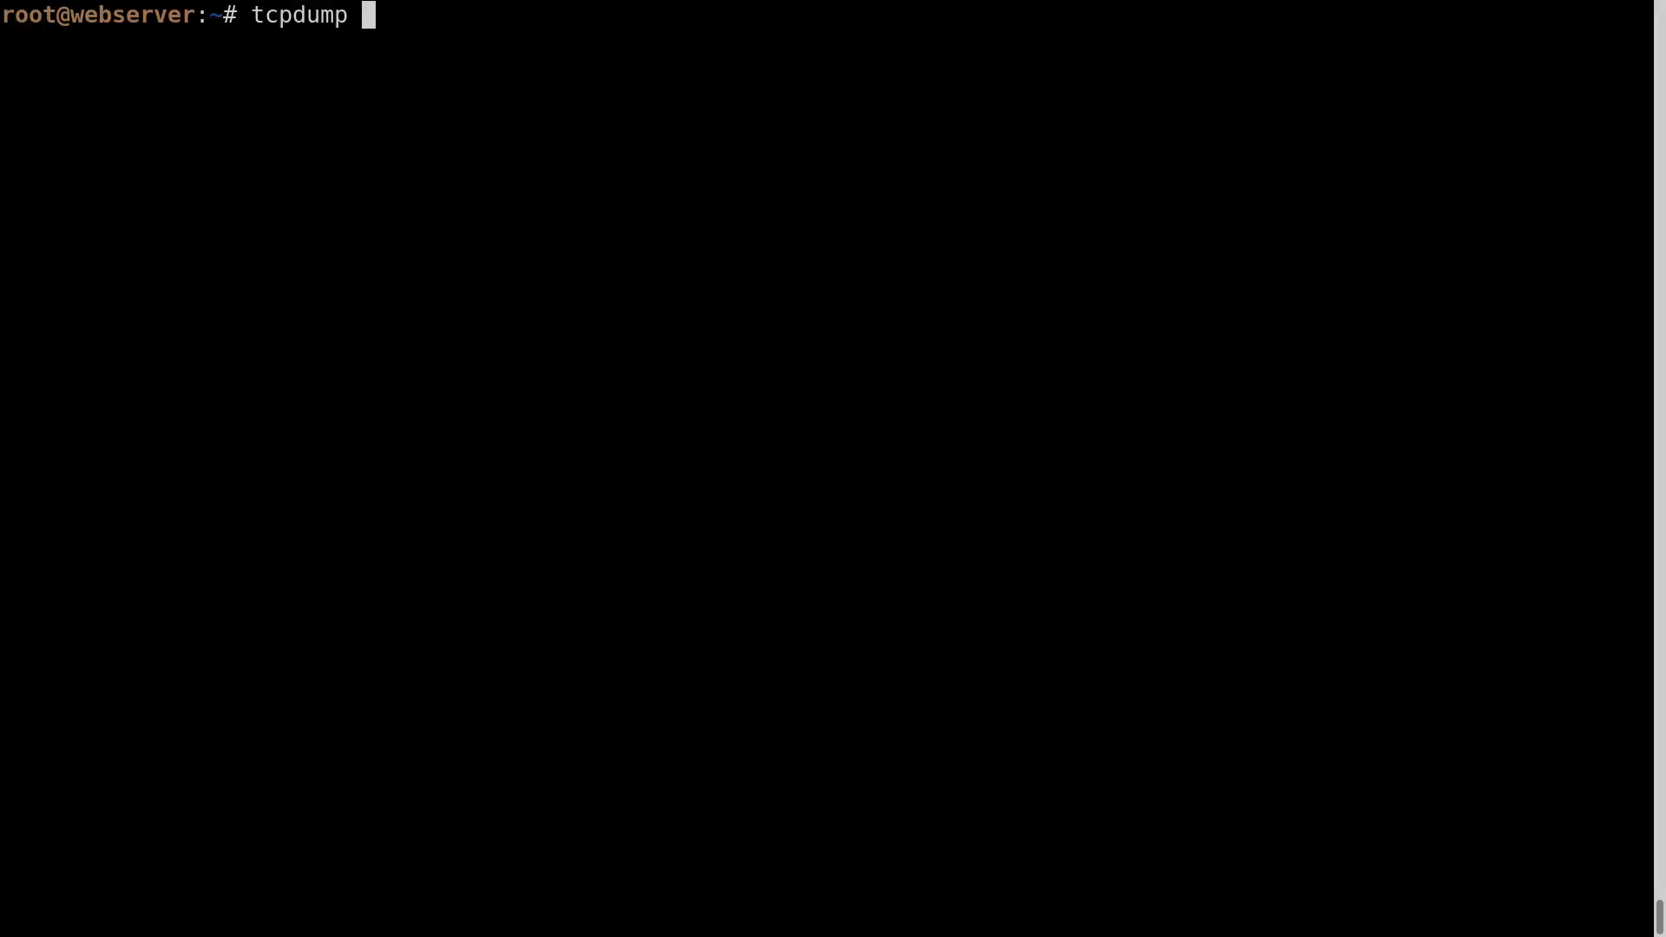
# Step: Capture ICMP on br0 with tcpdump -i br0 icmp -n while pinging 192.168.4.141, stopping at 10 packets
pyautogui.write('-i br0')
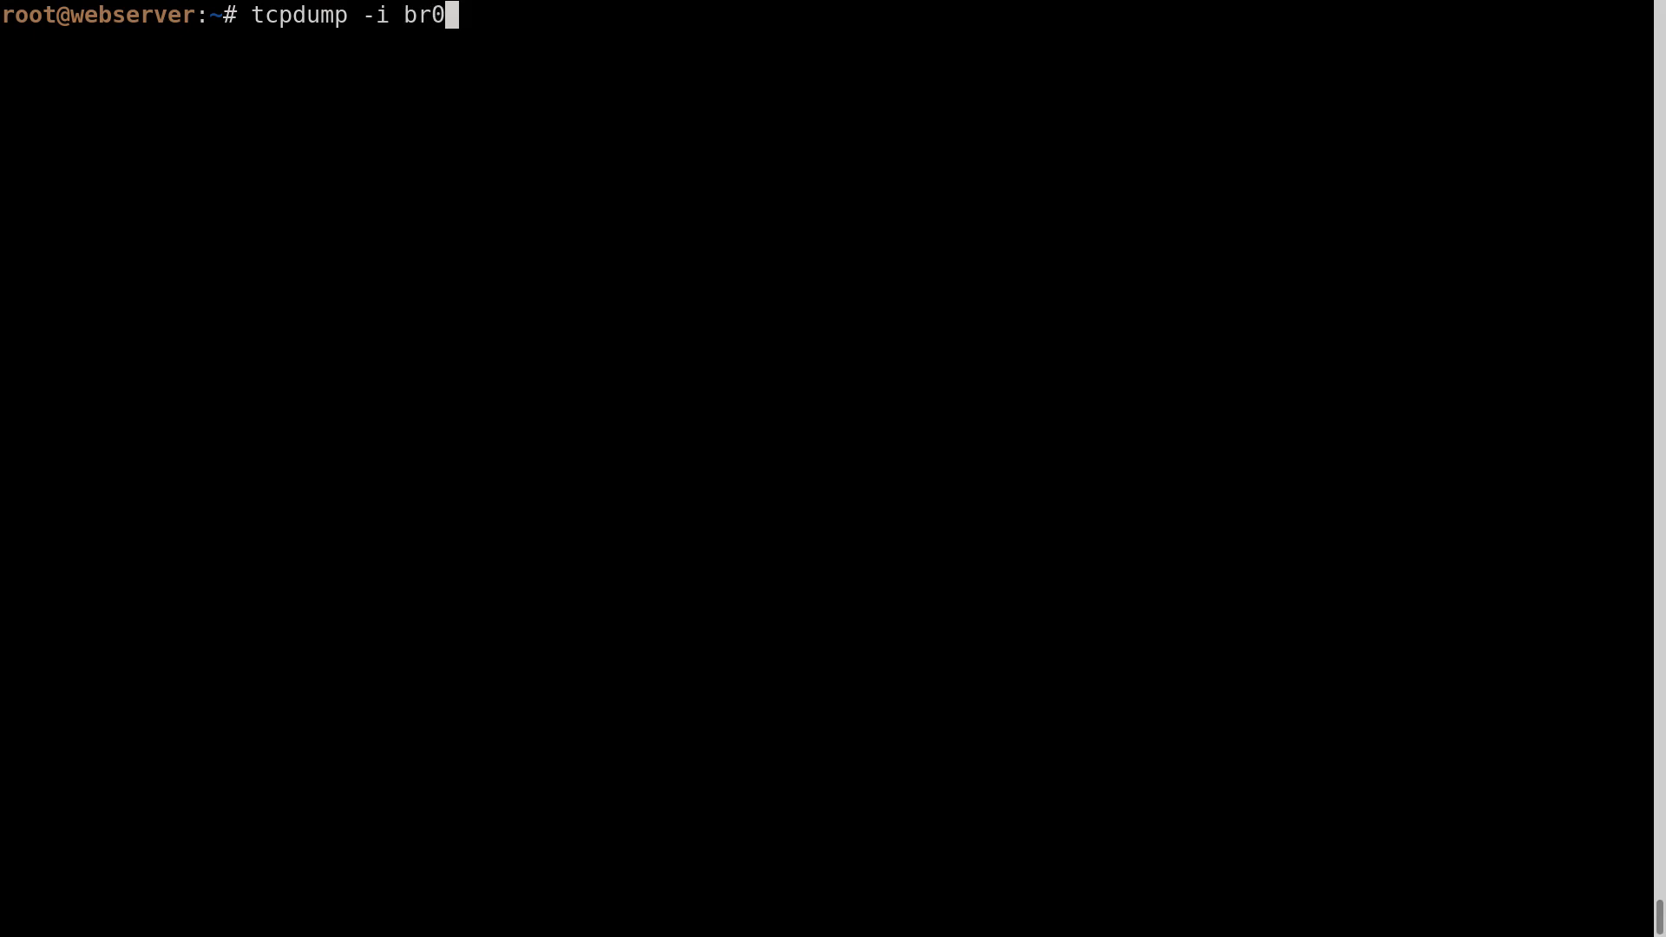
pyautogui.write('icmp -n')
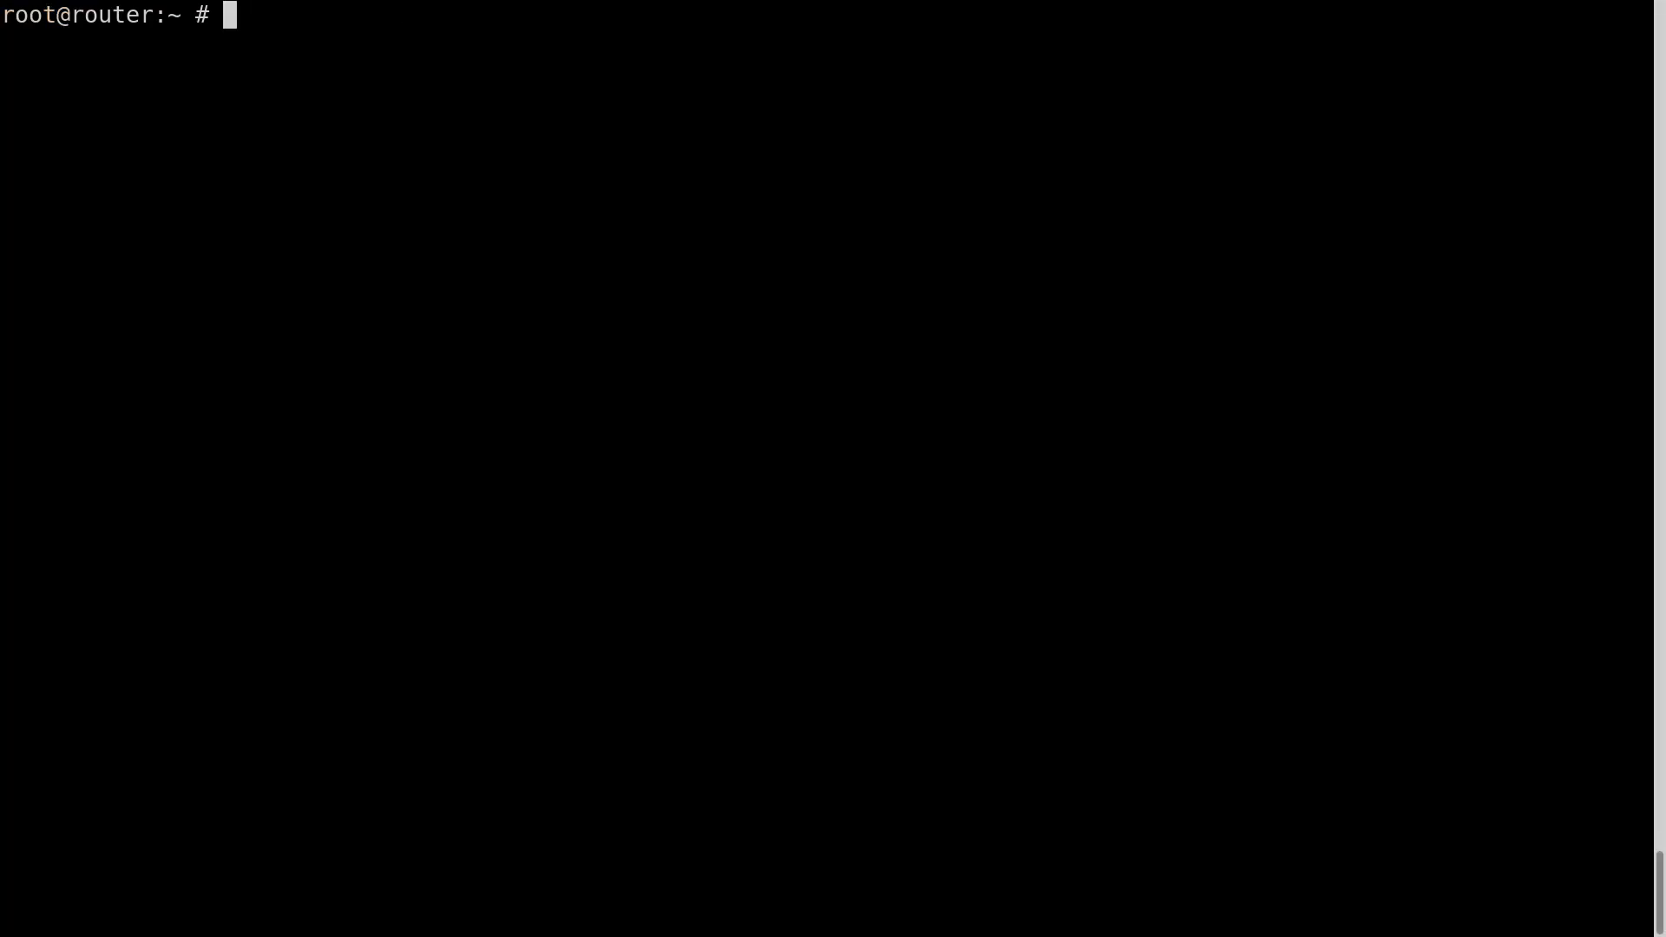
pyautogui.write('ping 192.168.4.')
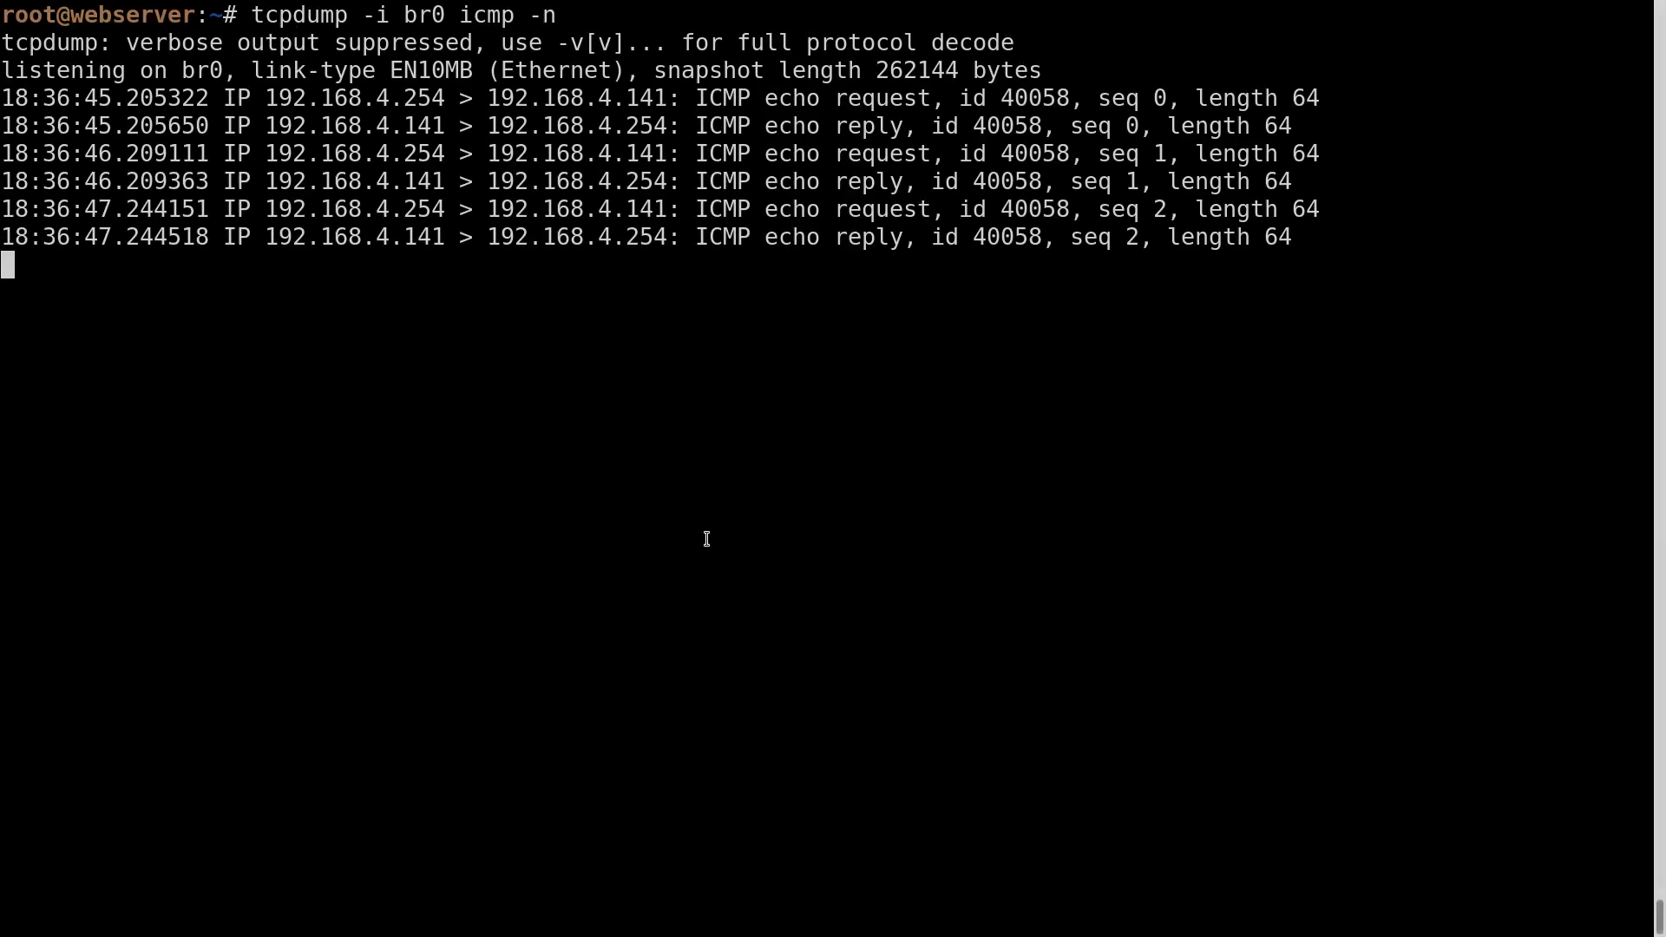
pyautogui.press('ctrl+c')
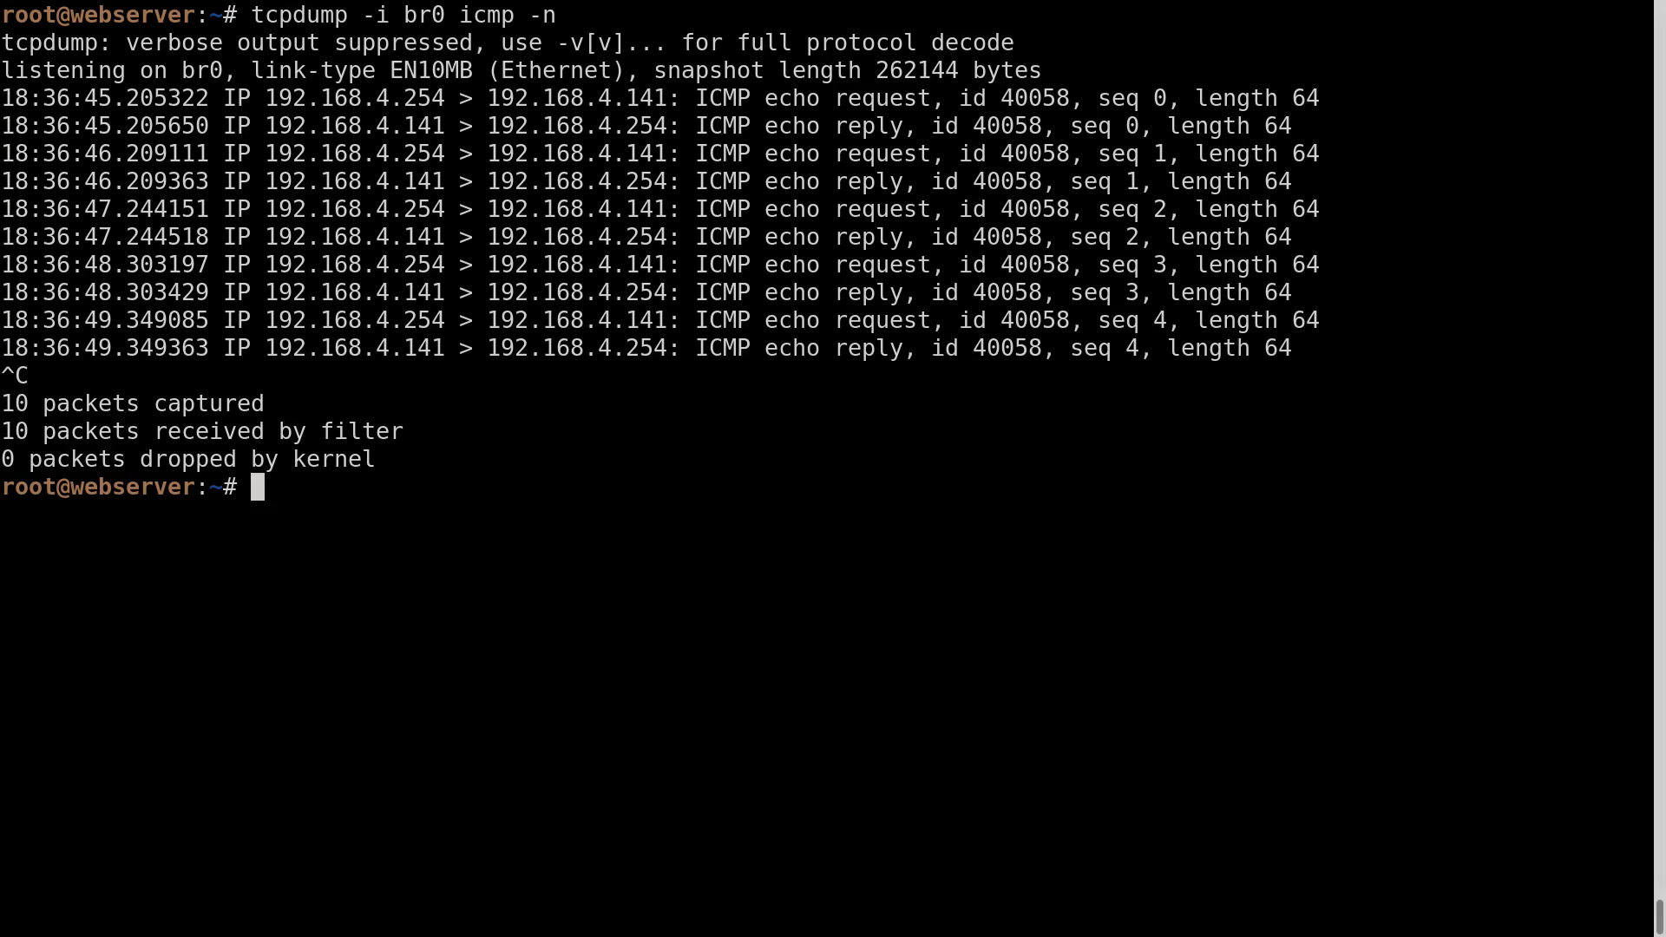
# Step: List links with ip link, then capture ICMP with tcpdump on enp2s0 (4 packets), then on enp3s0
pyautogui.write('ip link')
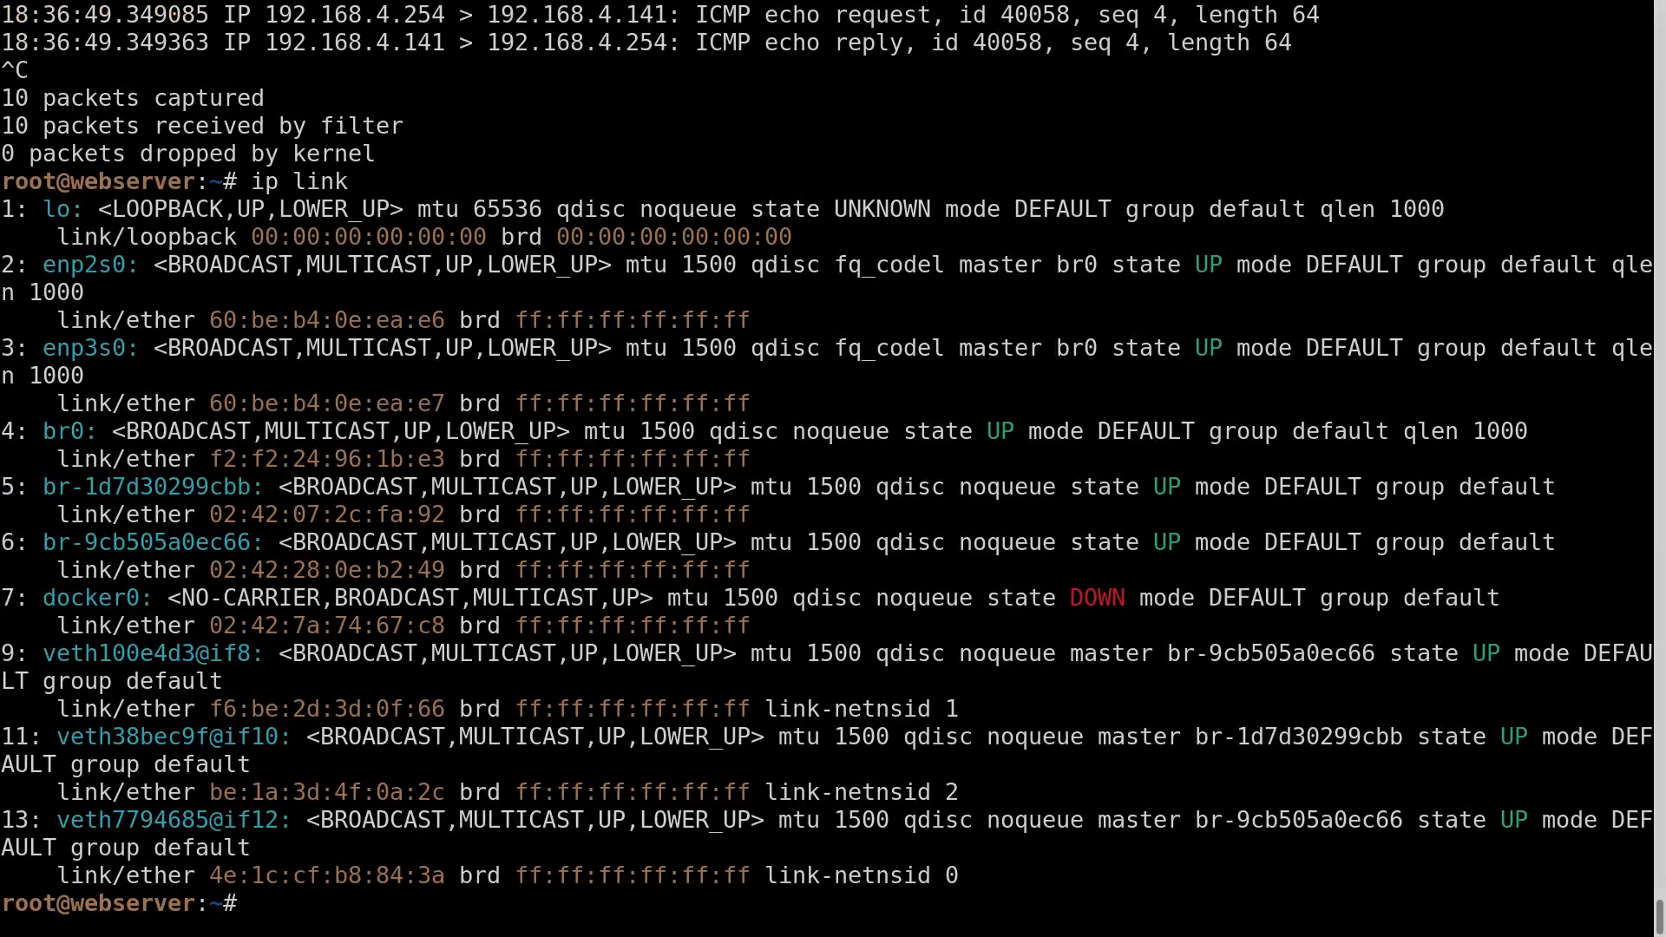
pyautogui.write('tcpdump  -i')
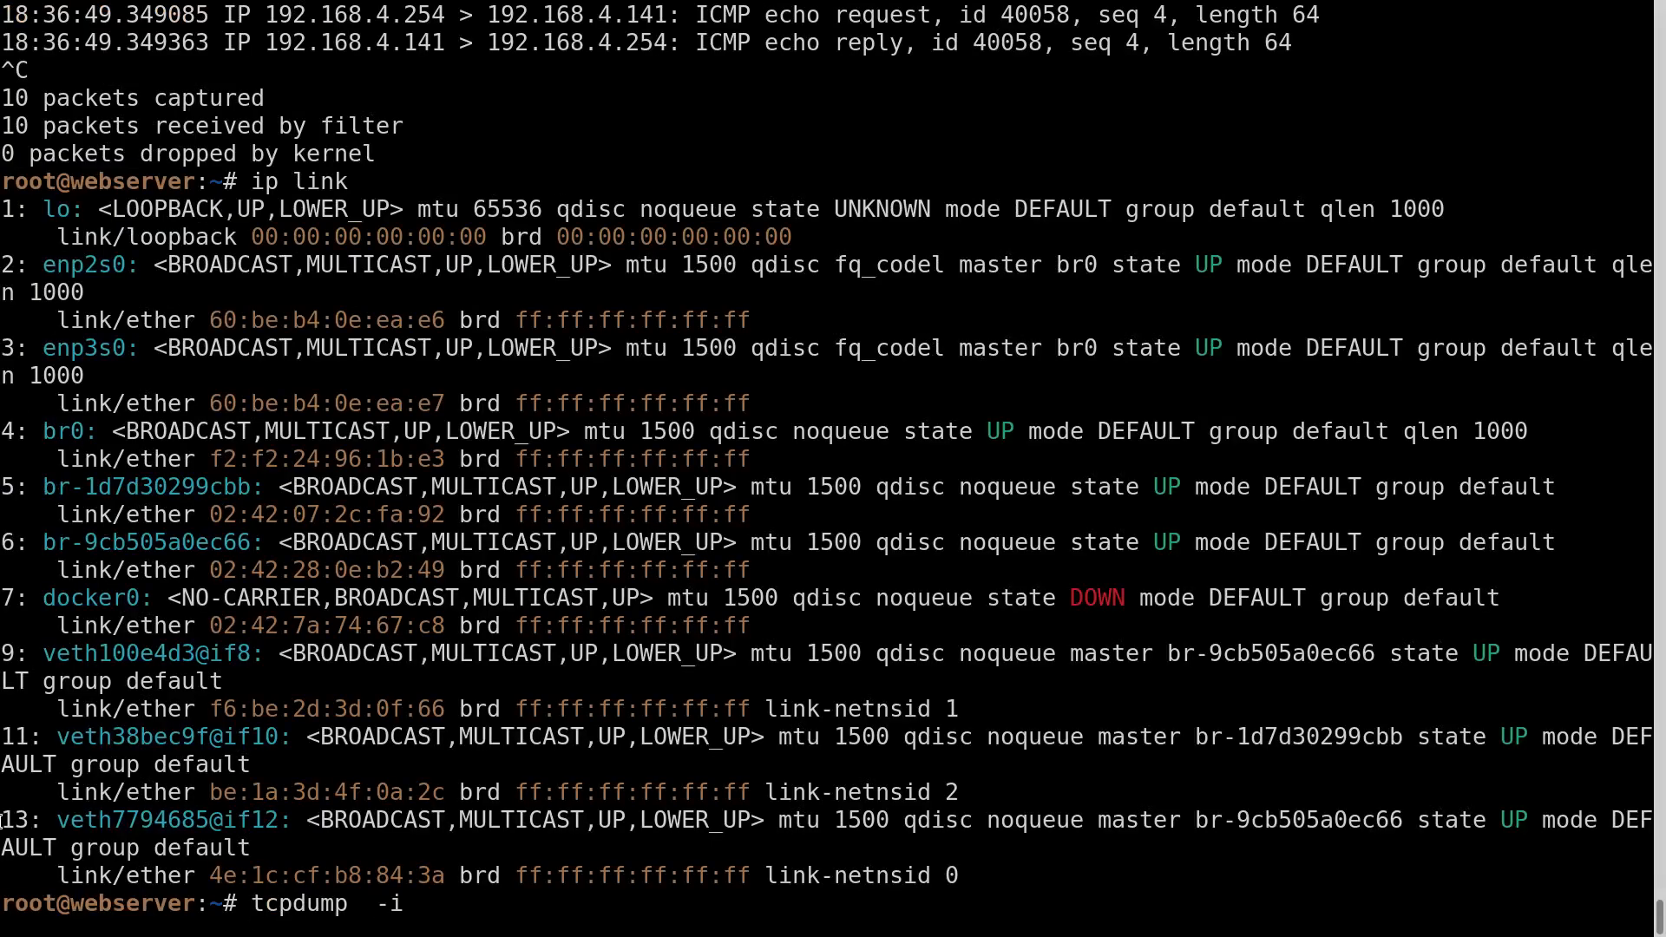
pyautogui.write('enp2s0')
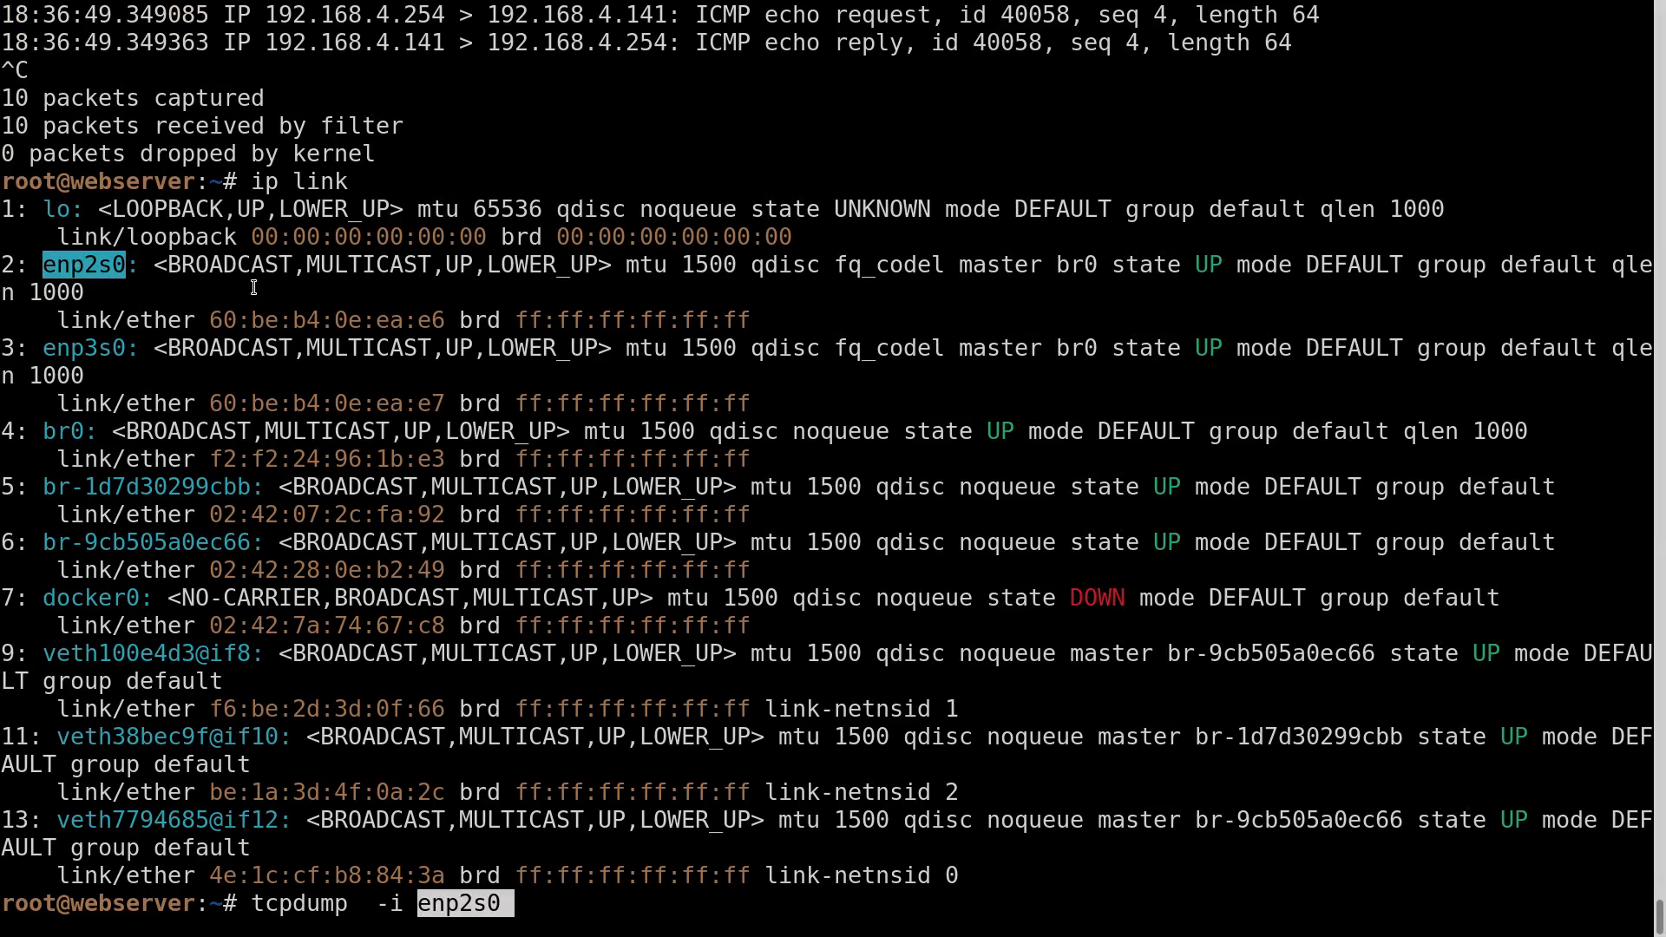
pyautogui.write('icmp -n')
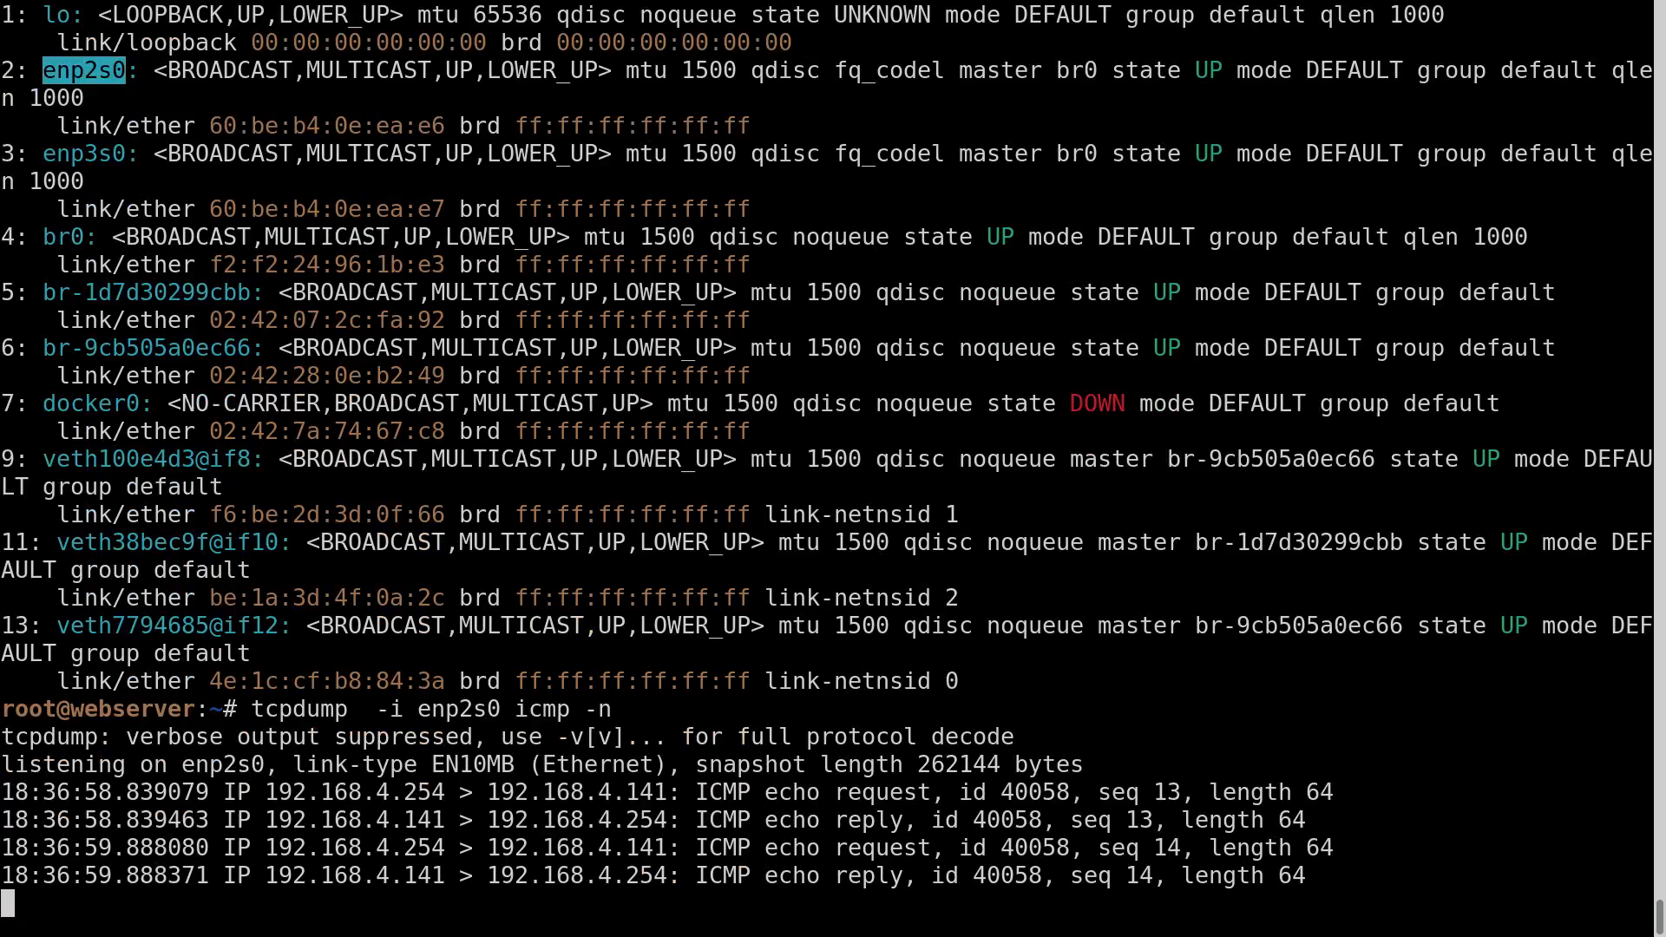
pyautogui.press('ctrl+c')
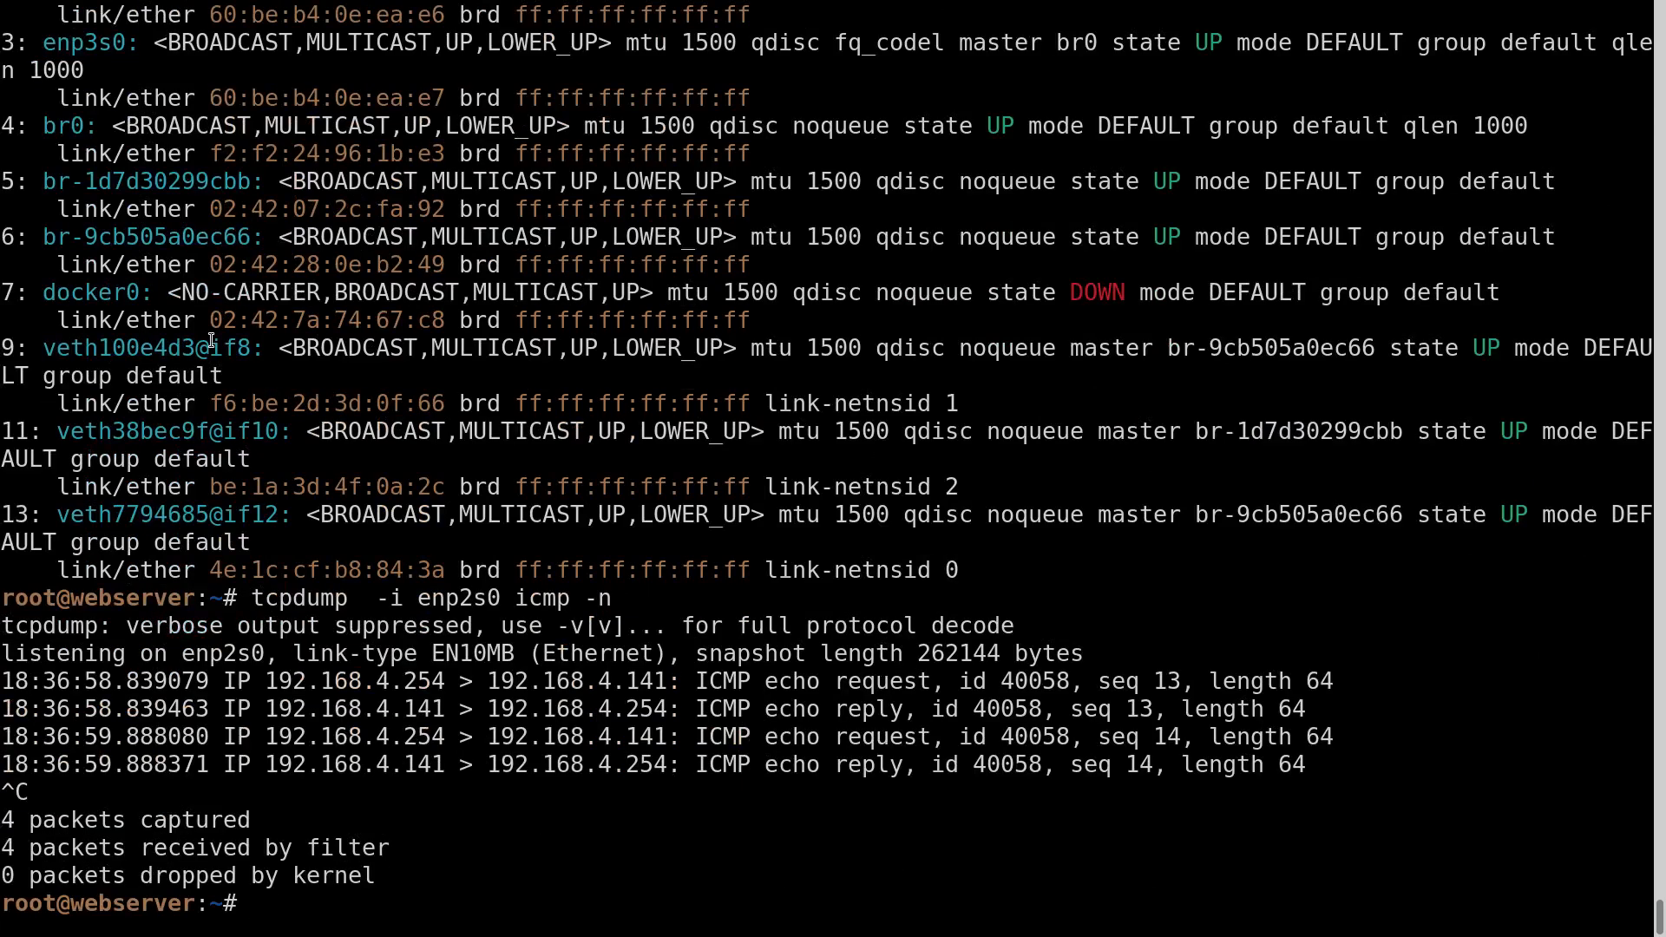
pyautogui.write('tcpdump  -i enp3s0 icmp -n')
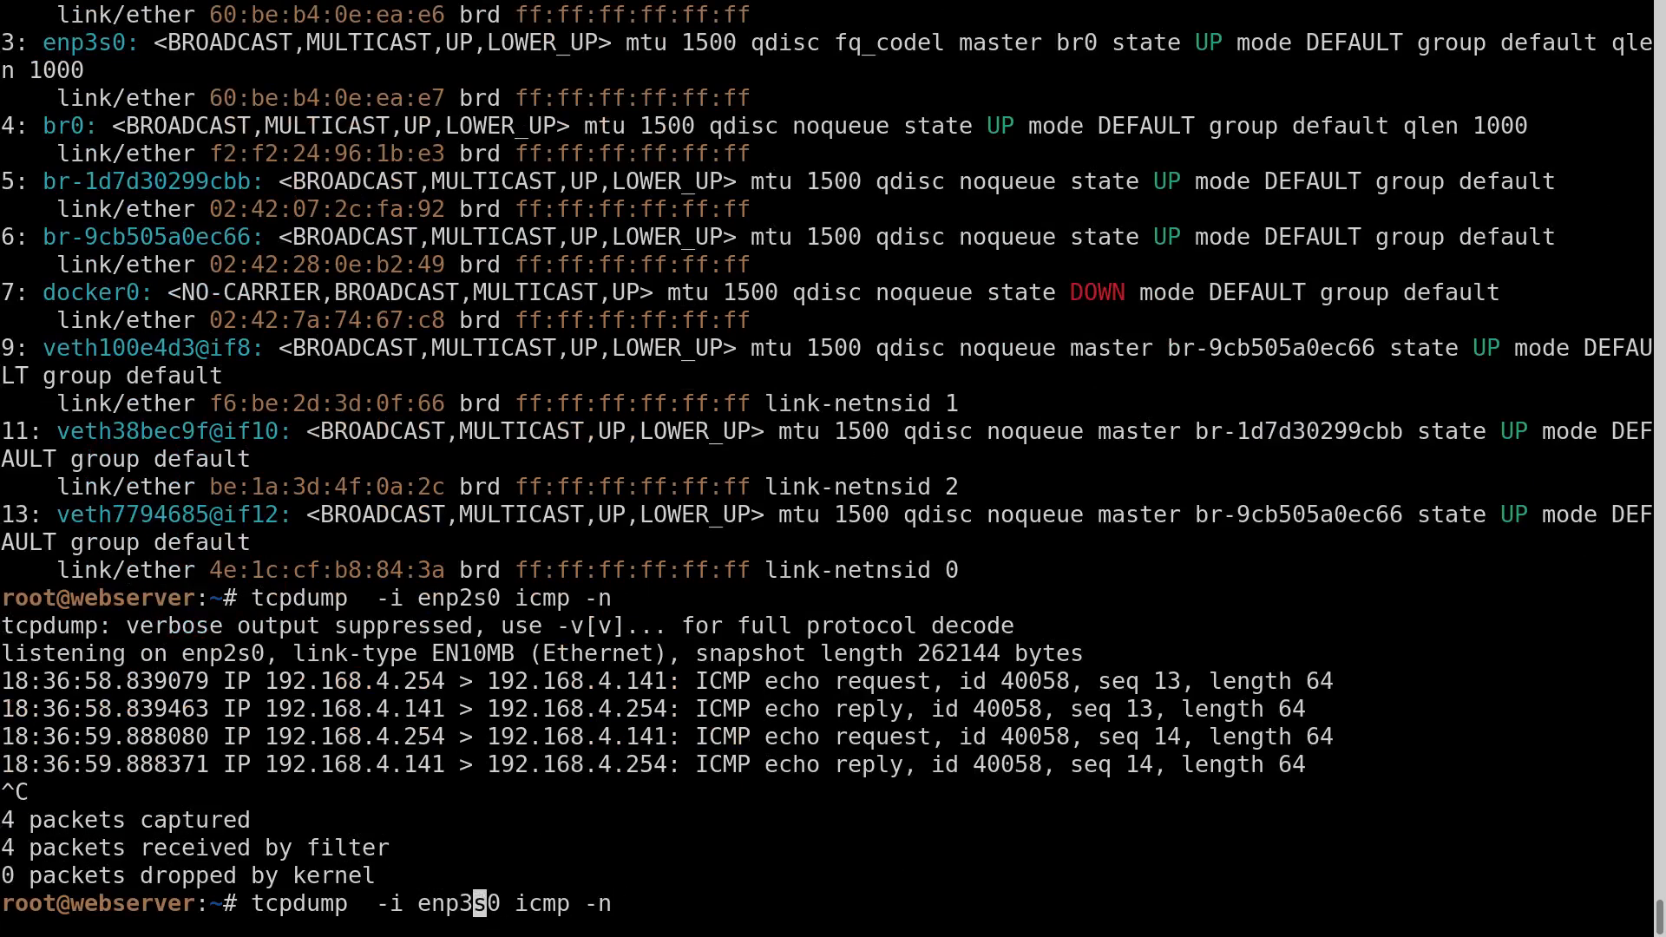
pyautogui.press('Return')
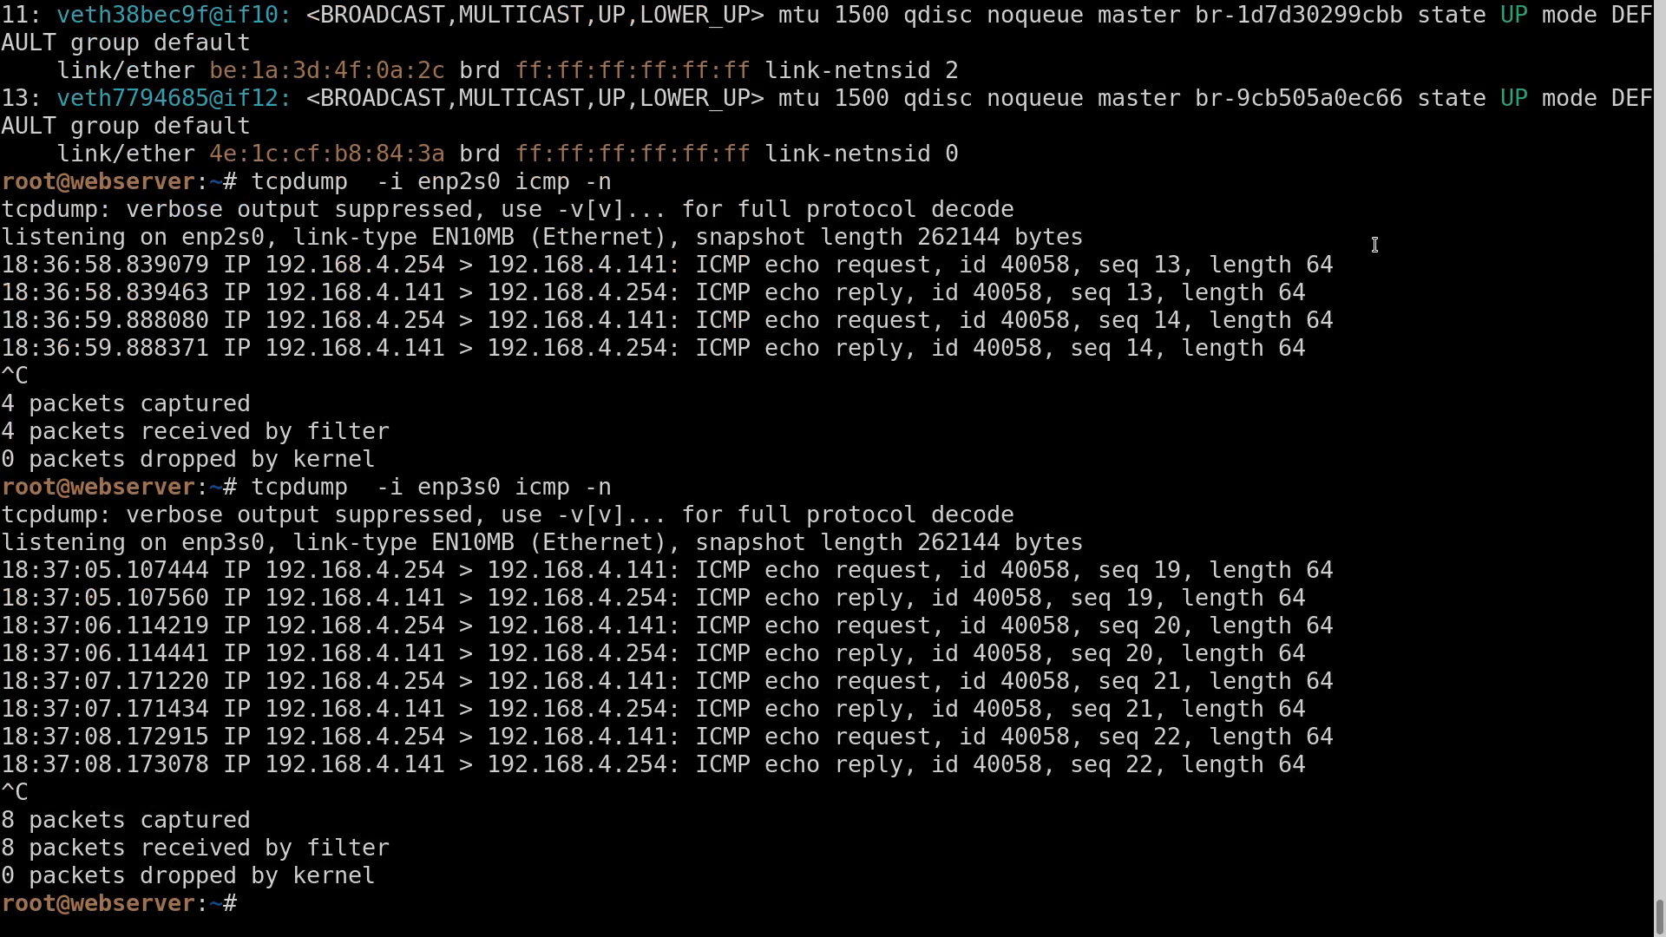
pyautogui.moveTo(6, 542); pyautogui.dragTo(1334, 737)
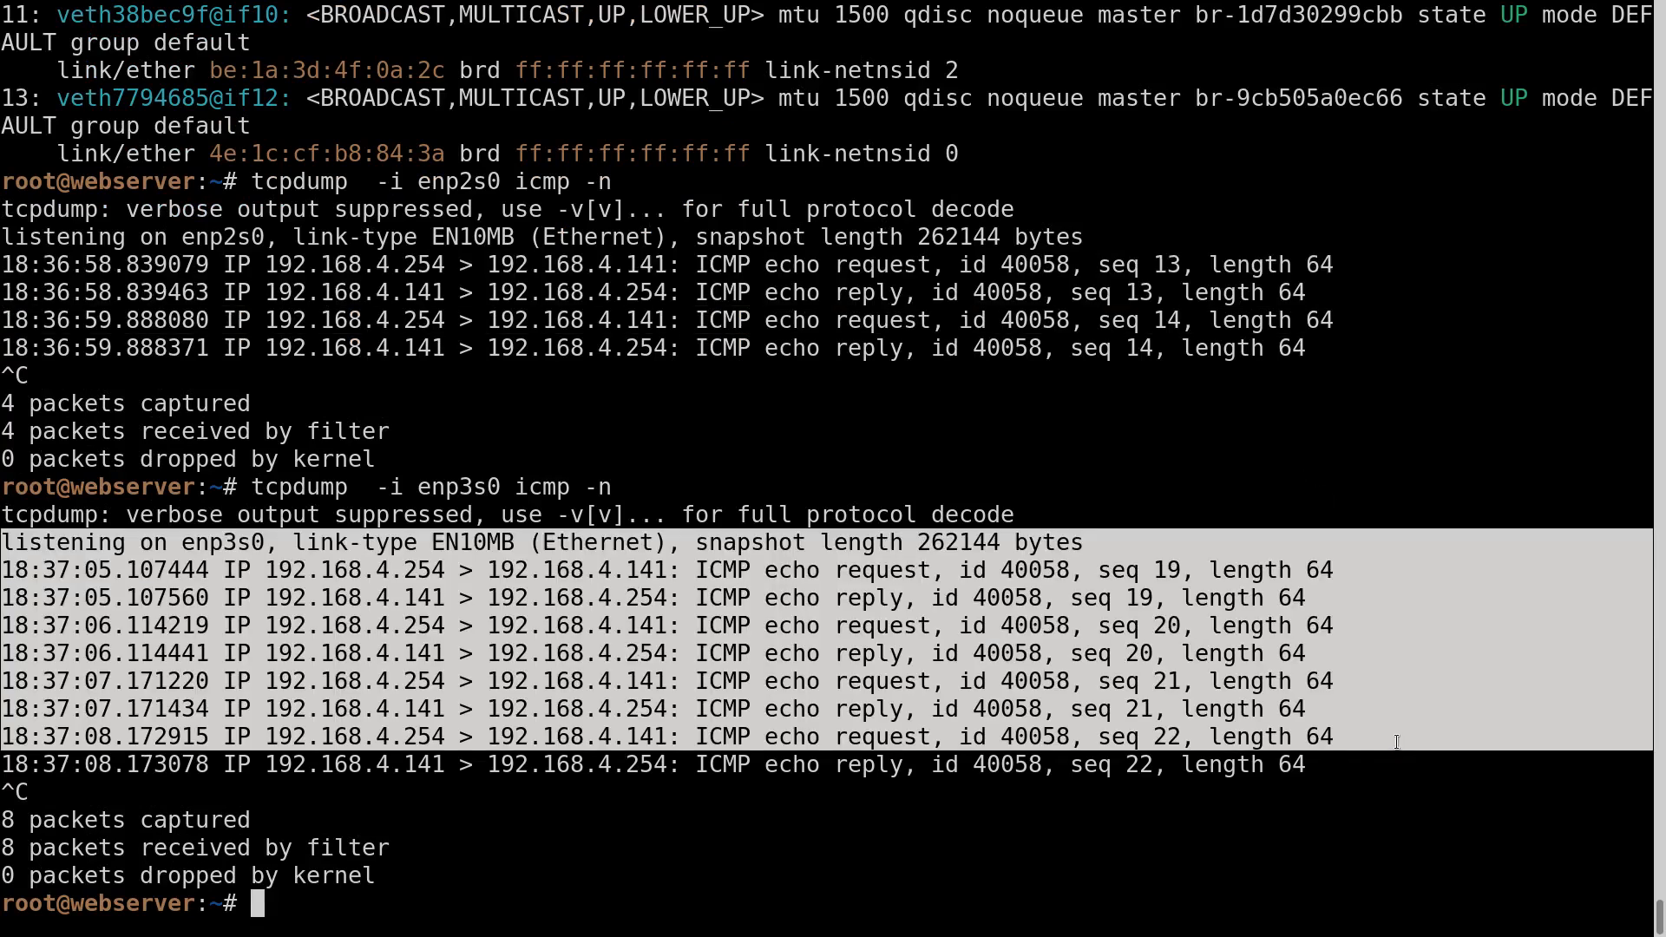
pyautogui.moveTo(527, 426)
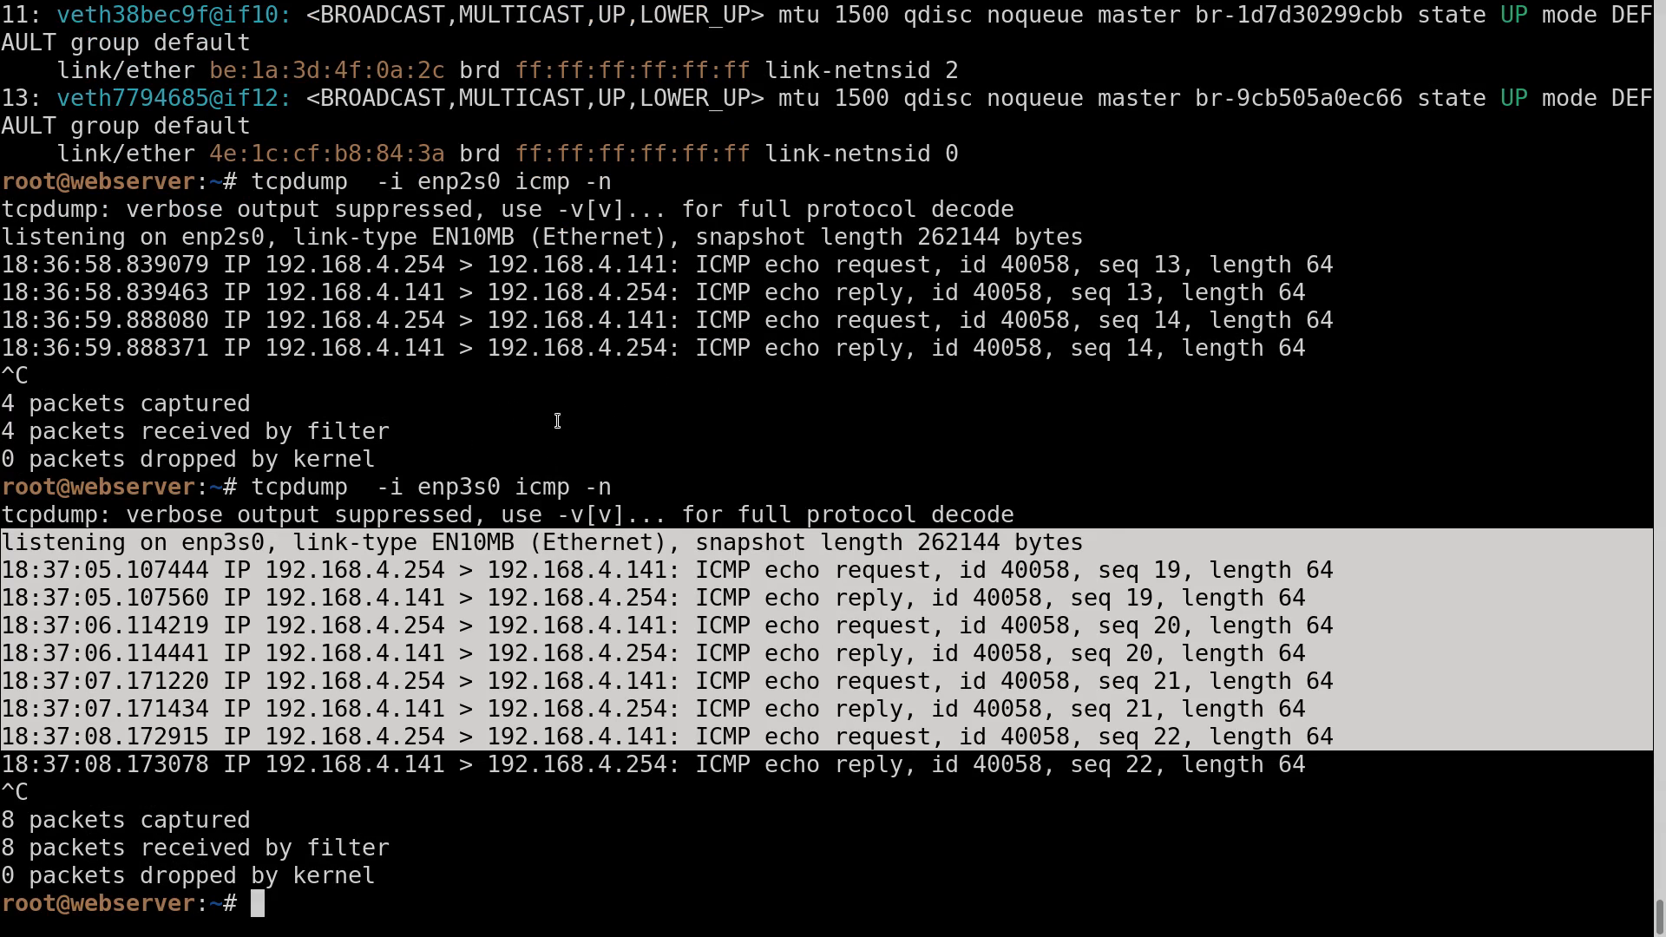
pyautogui.moveTo(978, 592)
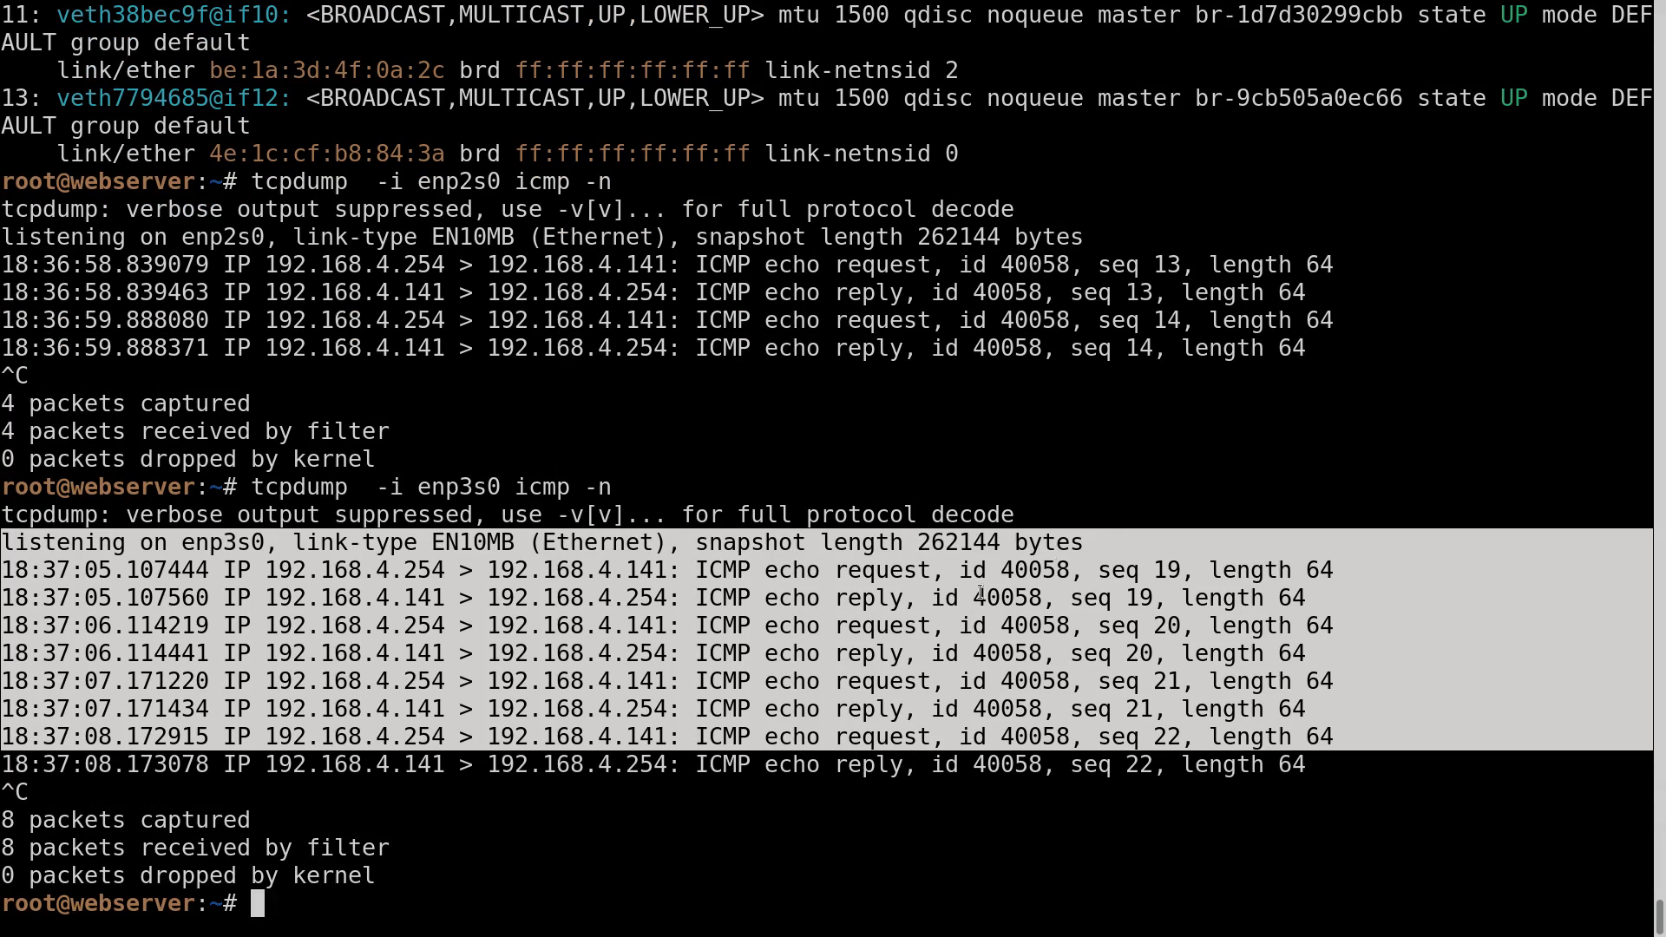